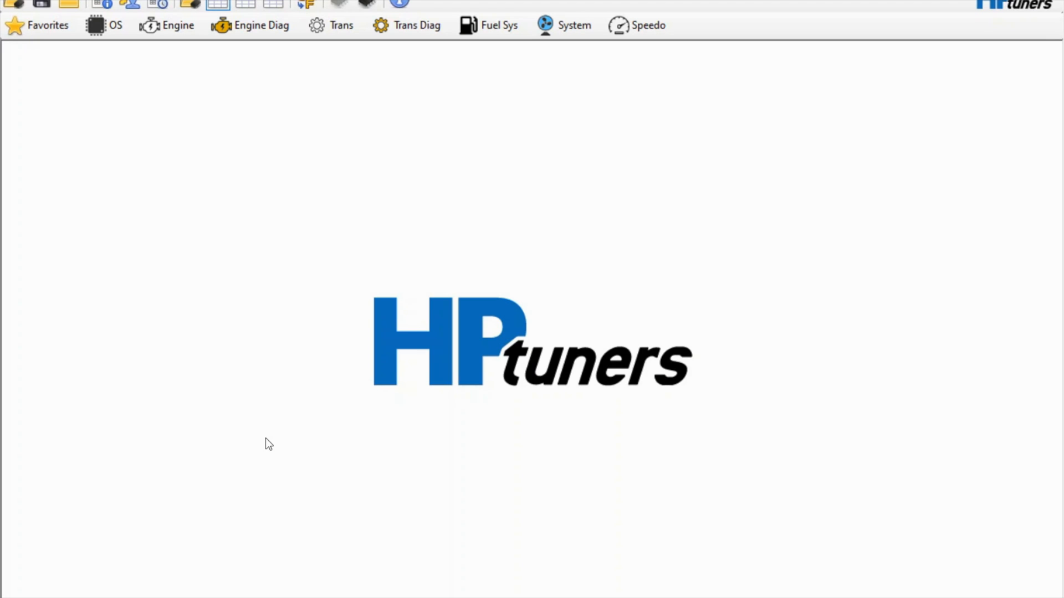
{"action": "mouse_move", "coordinate": [237, 46]}
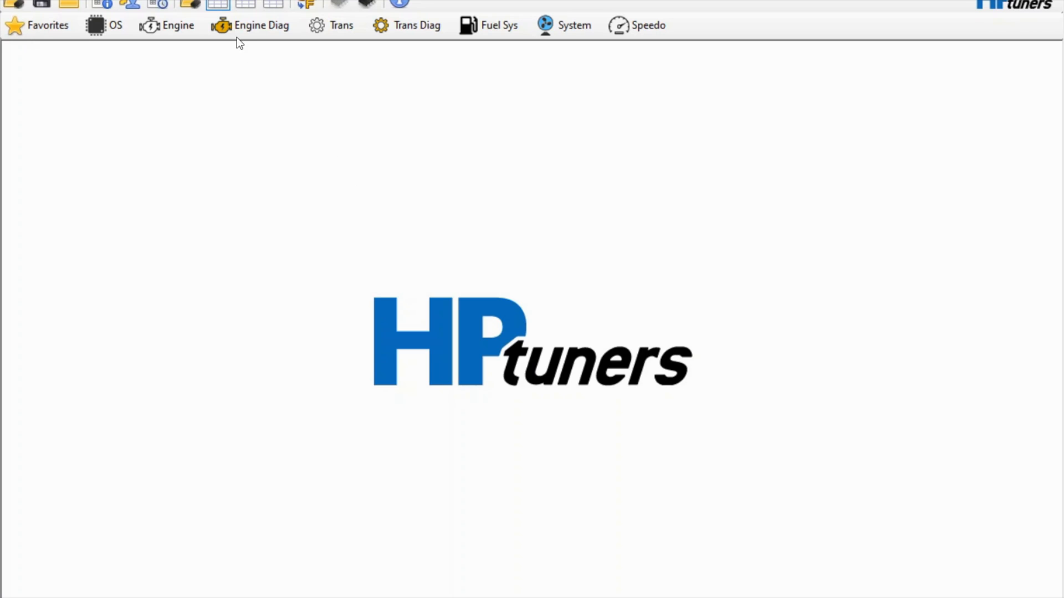
Step: Open the Open Throttle High Octane Main Spark table and overlay the comparison file's values
{"action": "left_click", "coordinate": [171, 26]}
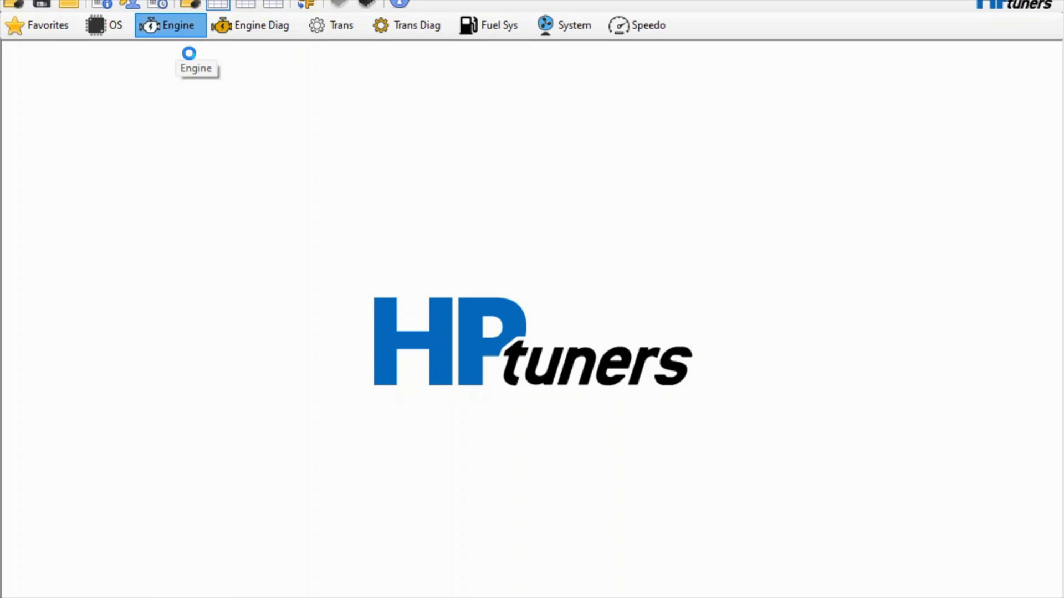
{"action": "left_click", "coordinate": [170, 26]}
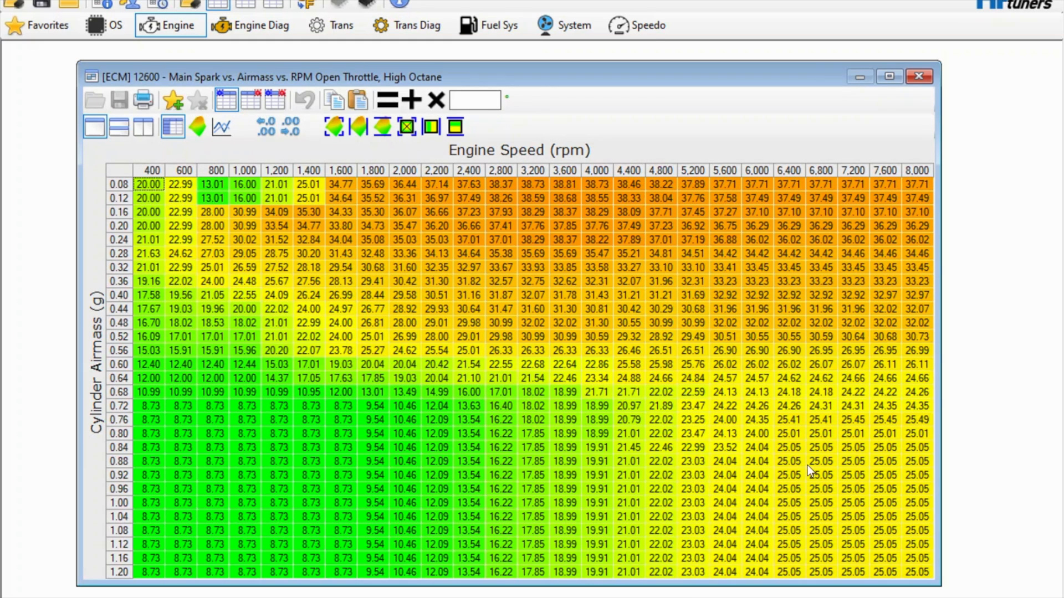
{"action": "mouse_move", "coordinate": [463, 379]}
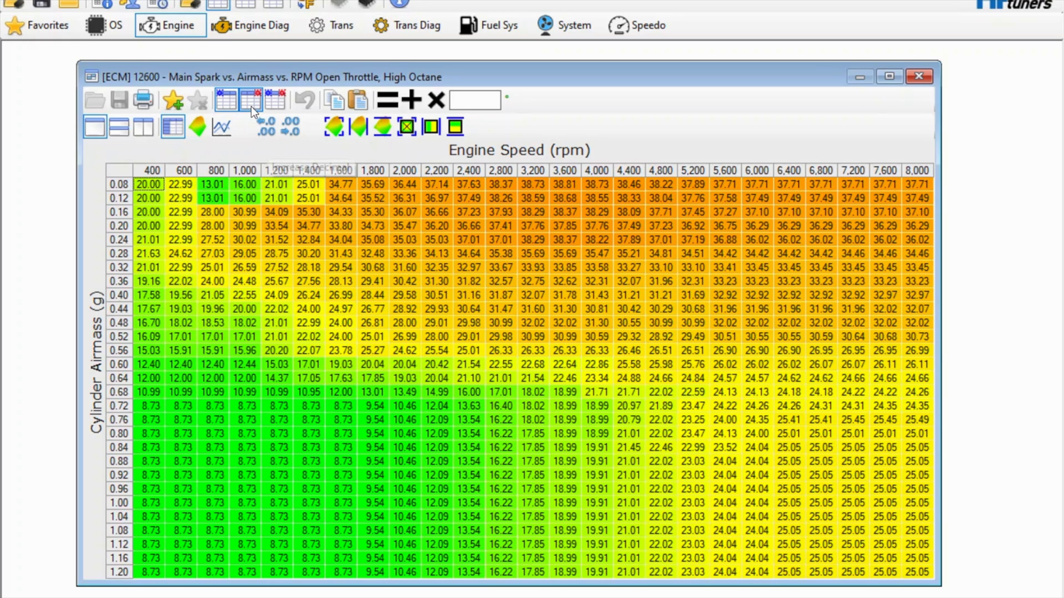
{"action": "left_click", "coordinate": [273, 100]}
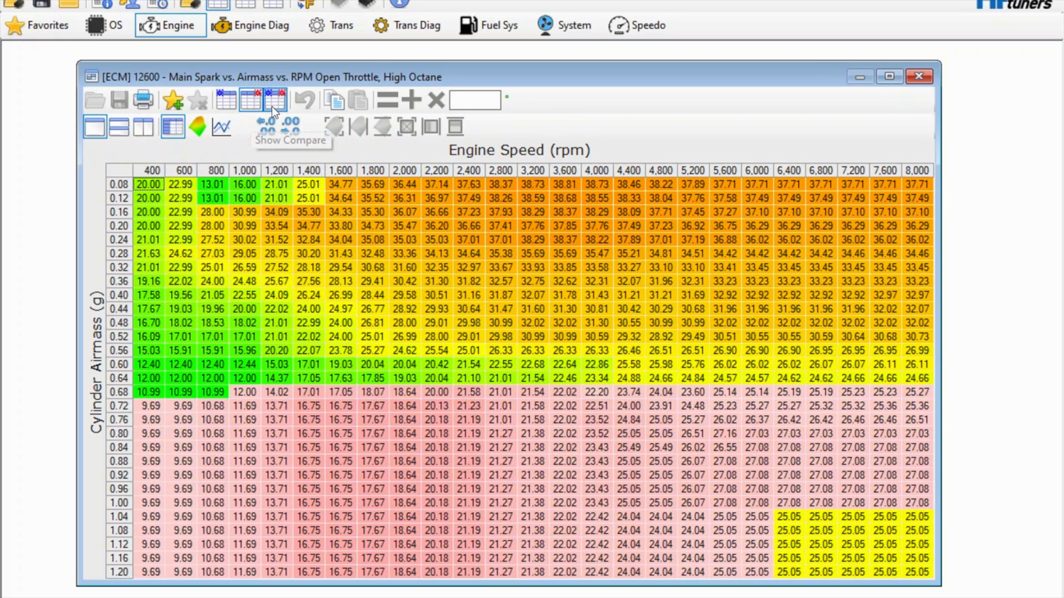
Step: Show only the spark differences from the comparison file, revealing negative timing changes
{"action": "left_click", "coordinate": [275, 100]}
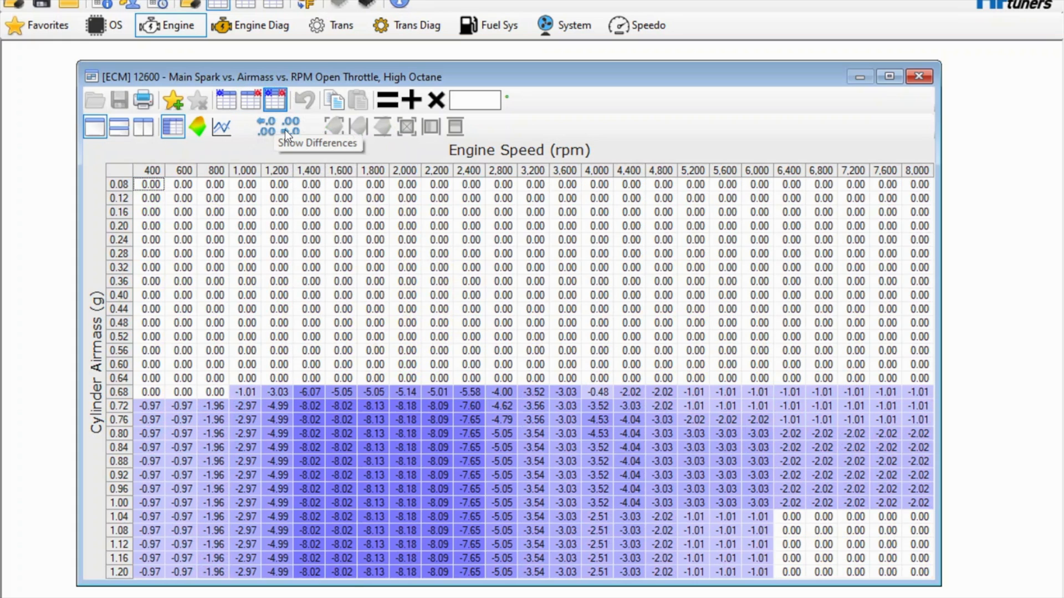
{"action": "mouse_move", "coordinate": [381, 408]}
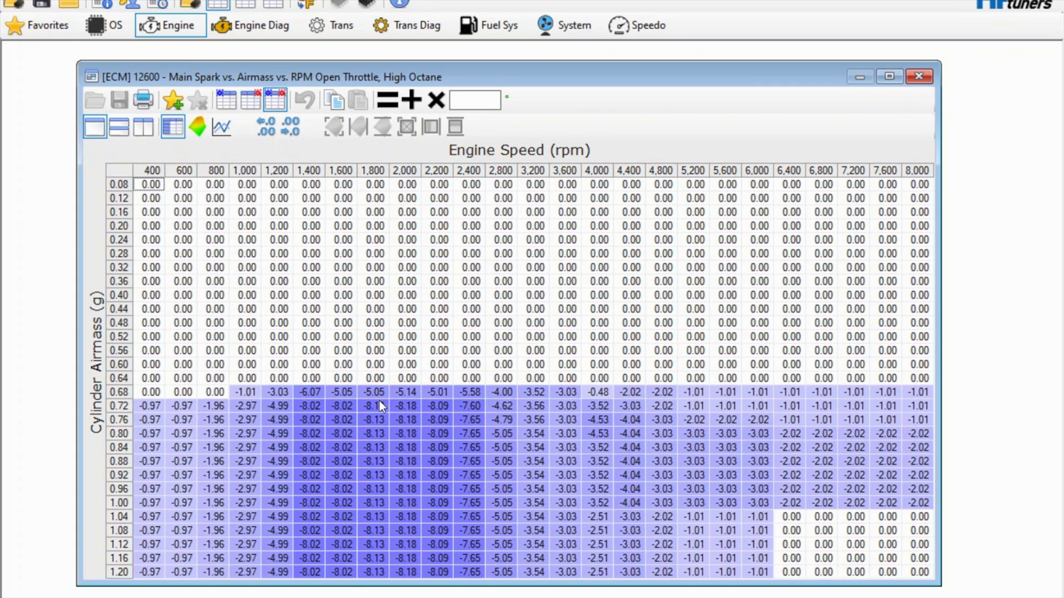
{"action": "mouse_move", "coordinate": [385, 443]}
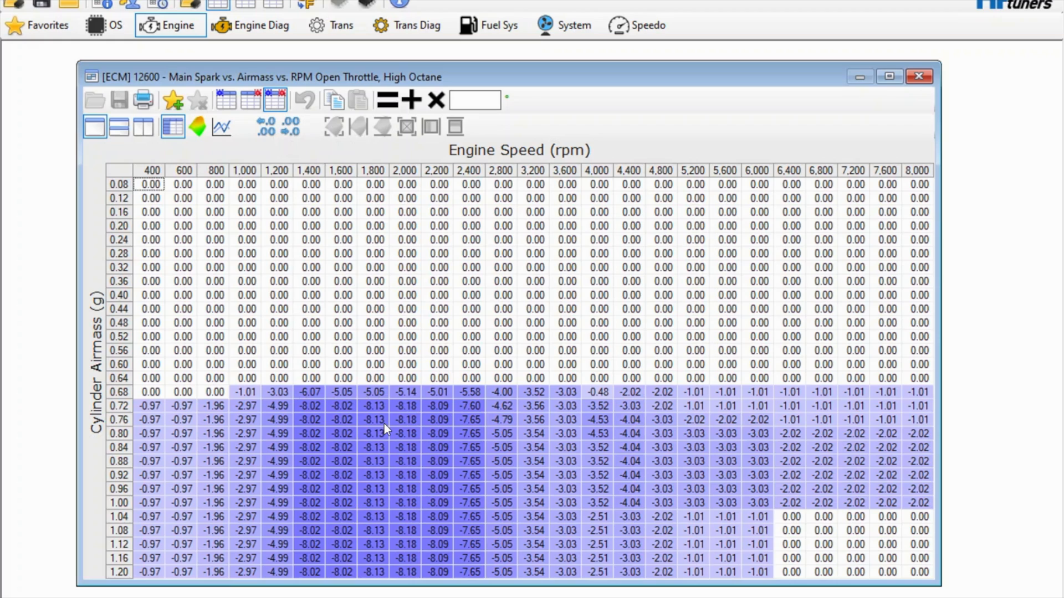
{"action": "mouse_move", "coordinate": [331, 474]}
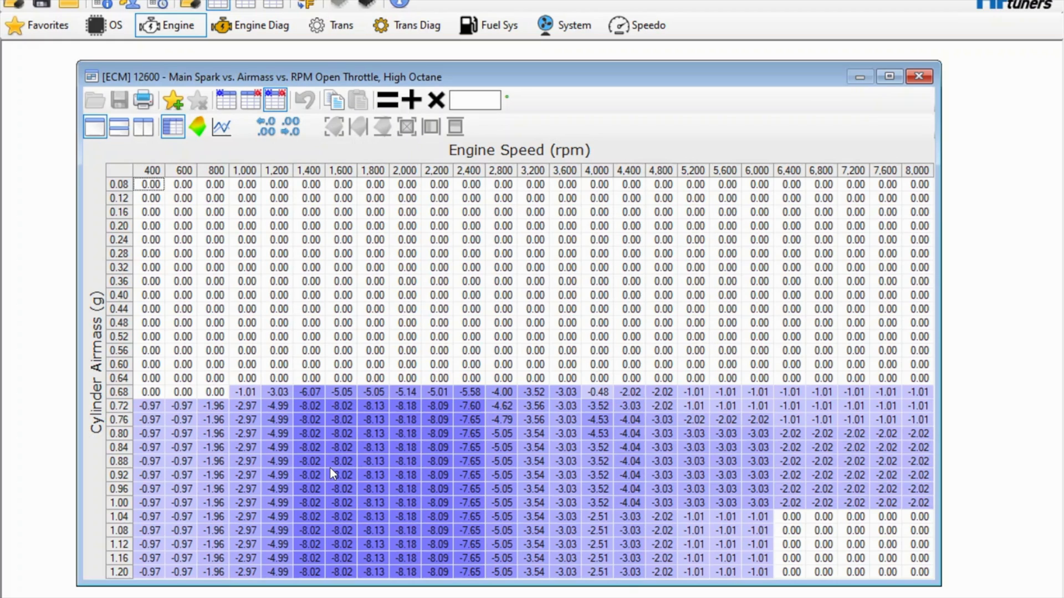
{"action": "mouse_move", "coordinate": [603, 444]}
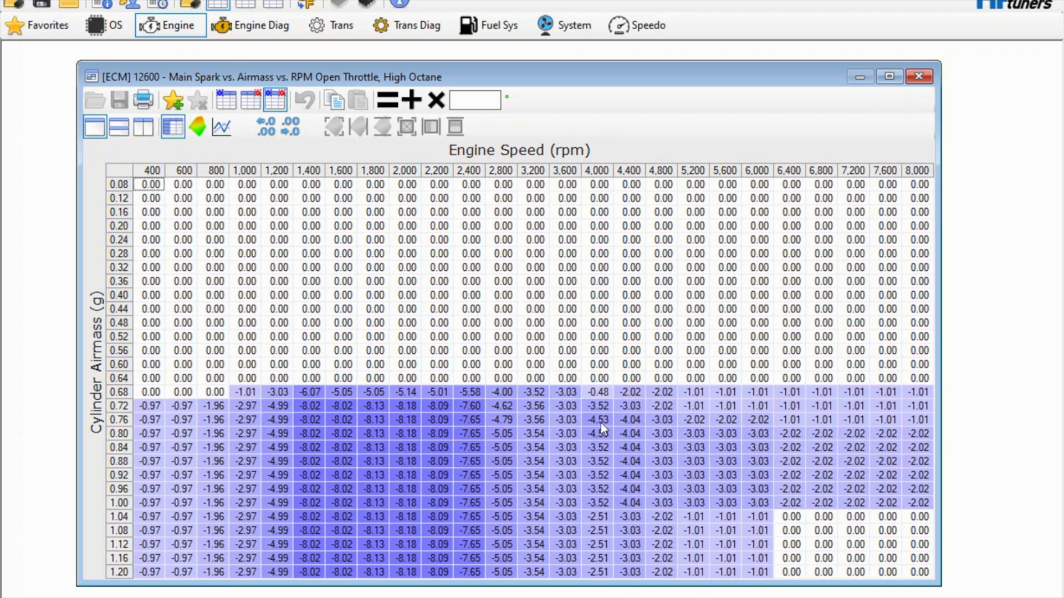
{"action": "mouse_move", "coordinate": [684, 527]}
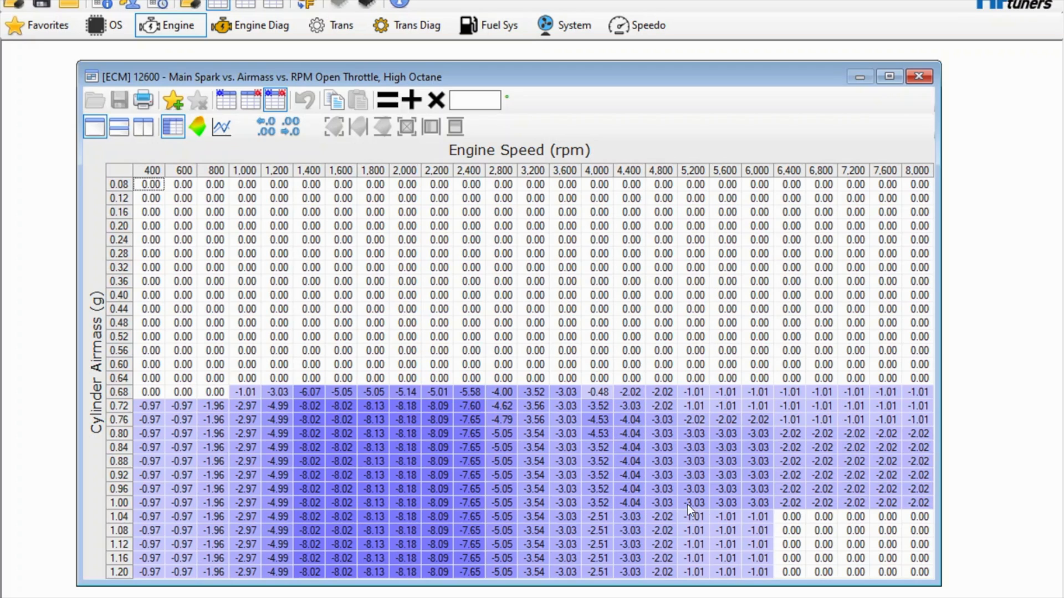
{"action": "mouse_move", "coordinate": [377, 404]}
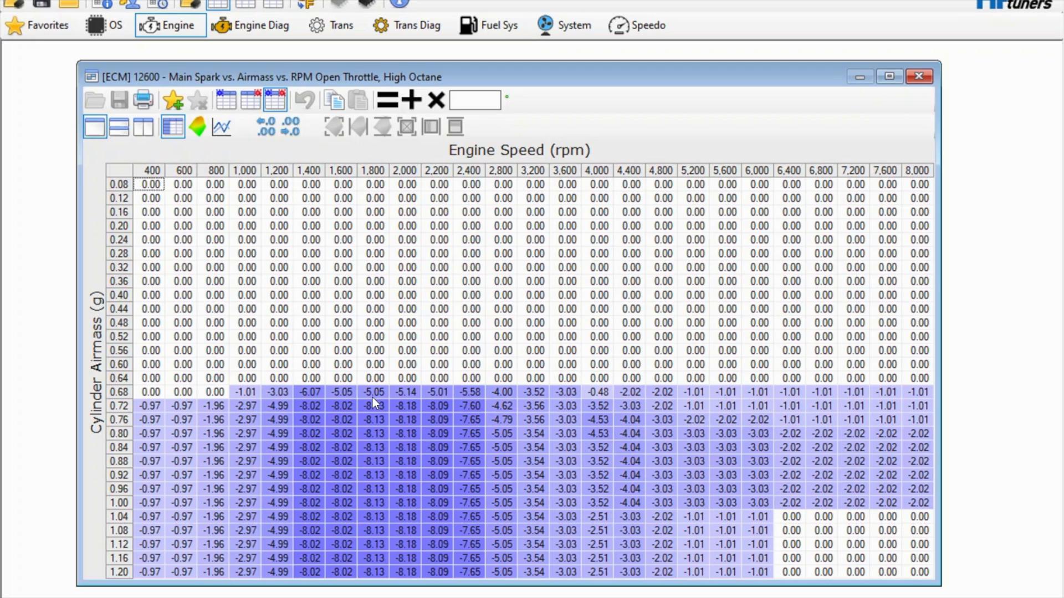
{"action": "mouse_move", "coordinate": [141, 504]}
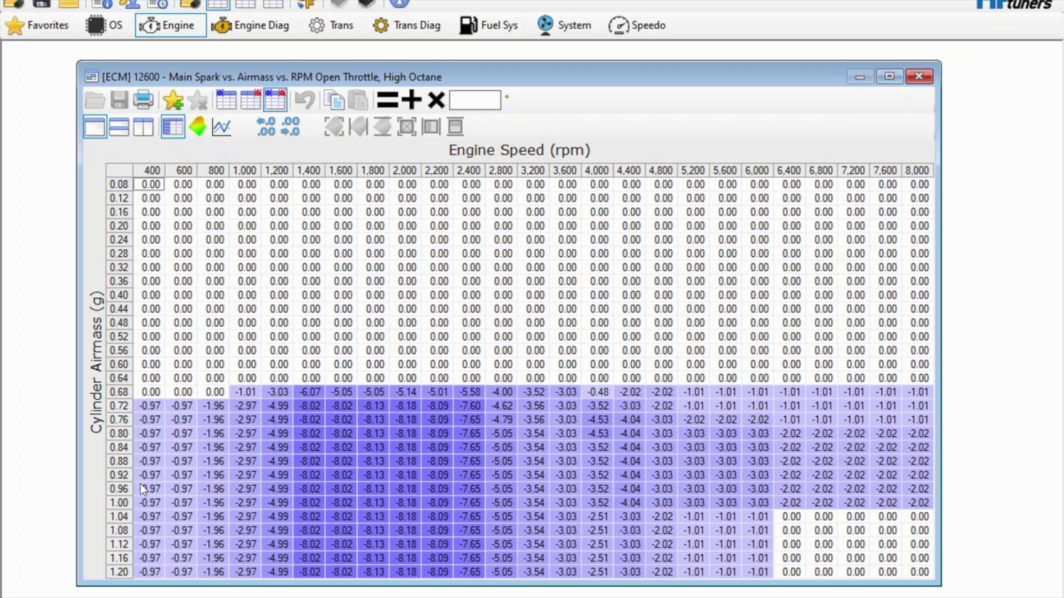
{"action": "mouse_move", "coordinate": [171, 521]}
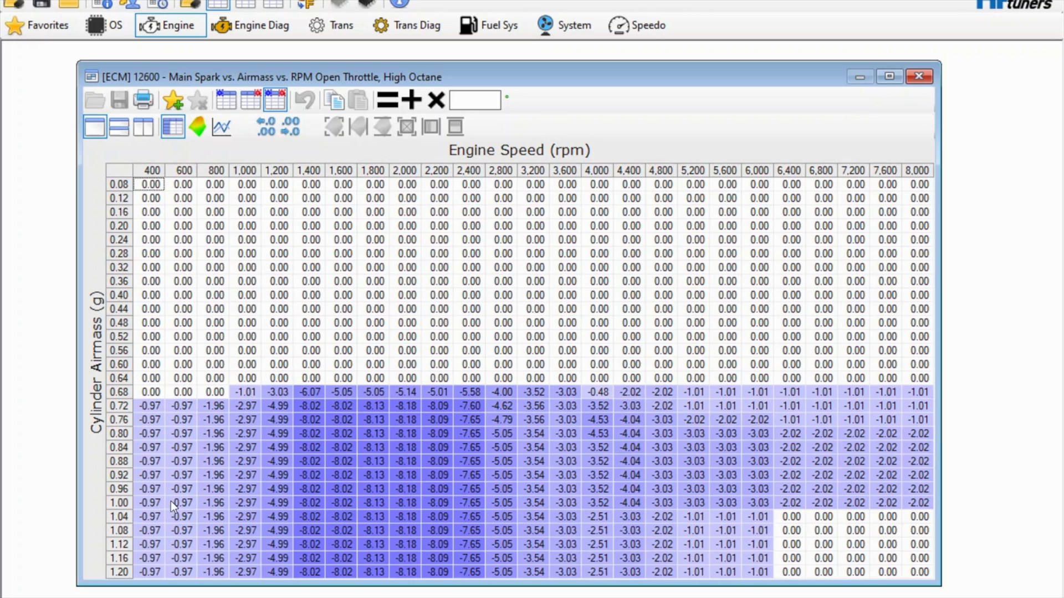
{"action": "mouse_move", "coordinate": [144, 477]}
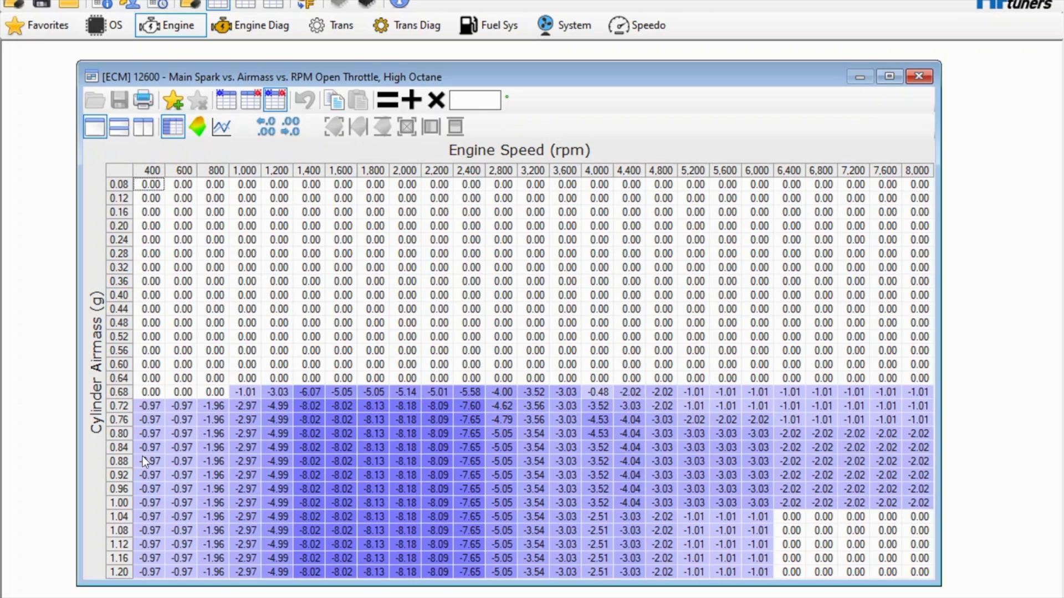
{"action": "mouse_move", "coordinate": [386, 464]}
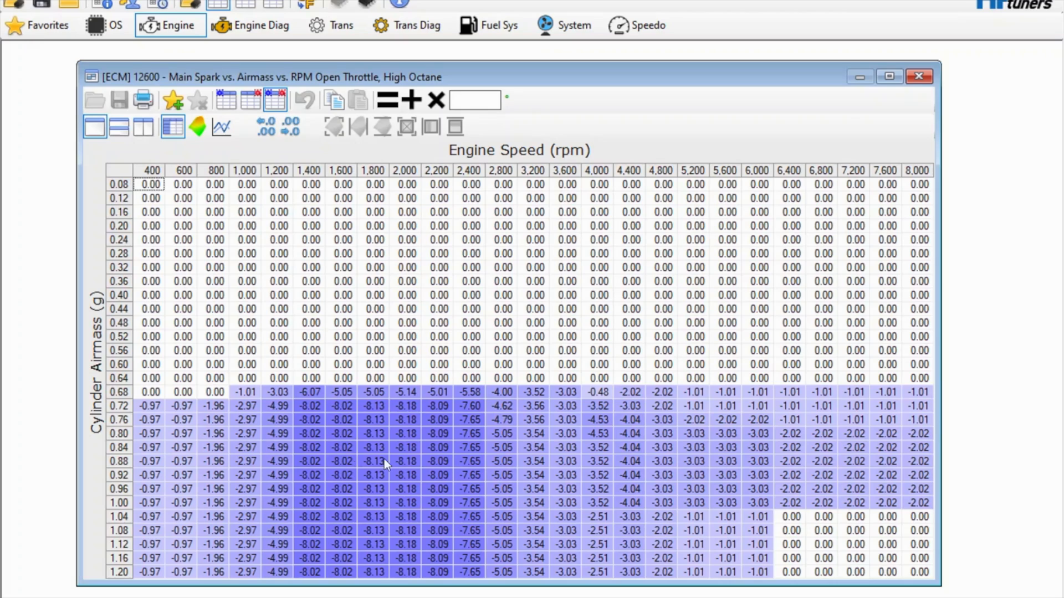
{"action": "mouse_move", "coordinate": [802, 461]}
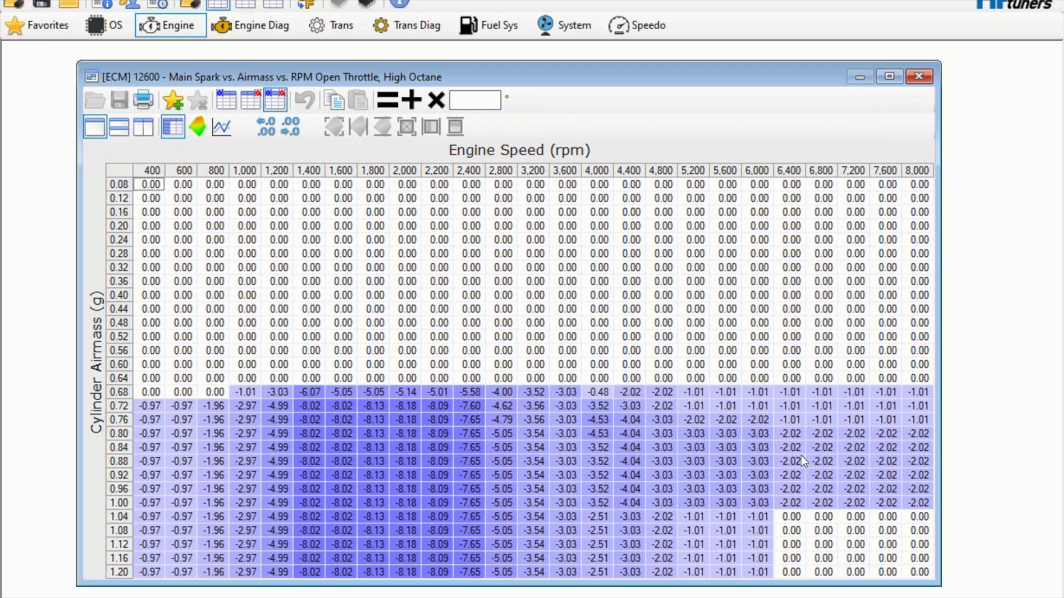
{"action": "mouse_move", "coordinate": [769, 490]}
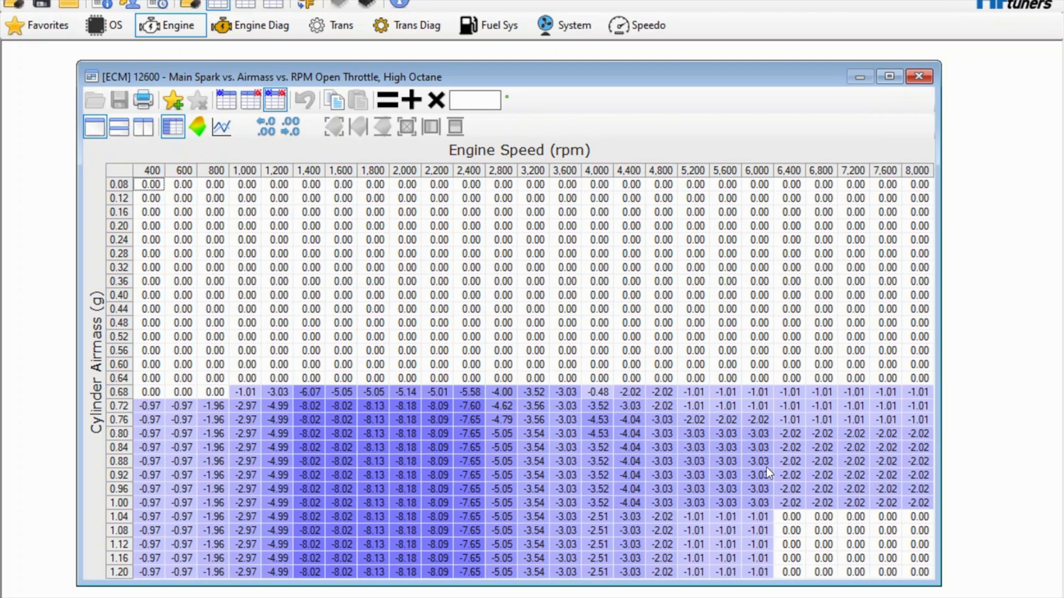
{"action": "mouse_move", "coordinate": [756, 481]}
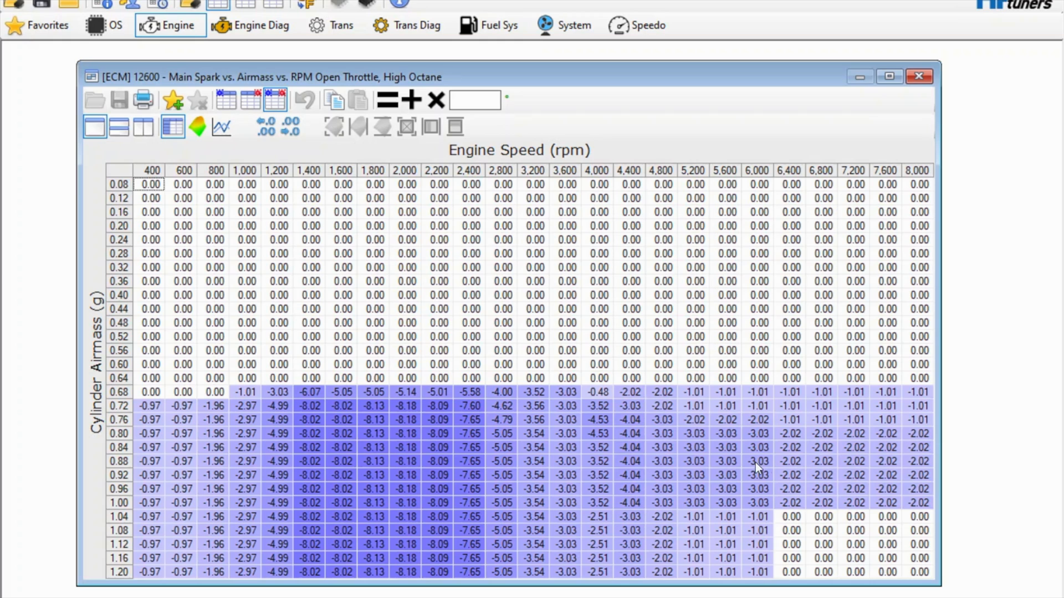
{"action": "mouse_move", "coordinate": [247, 111]}
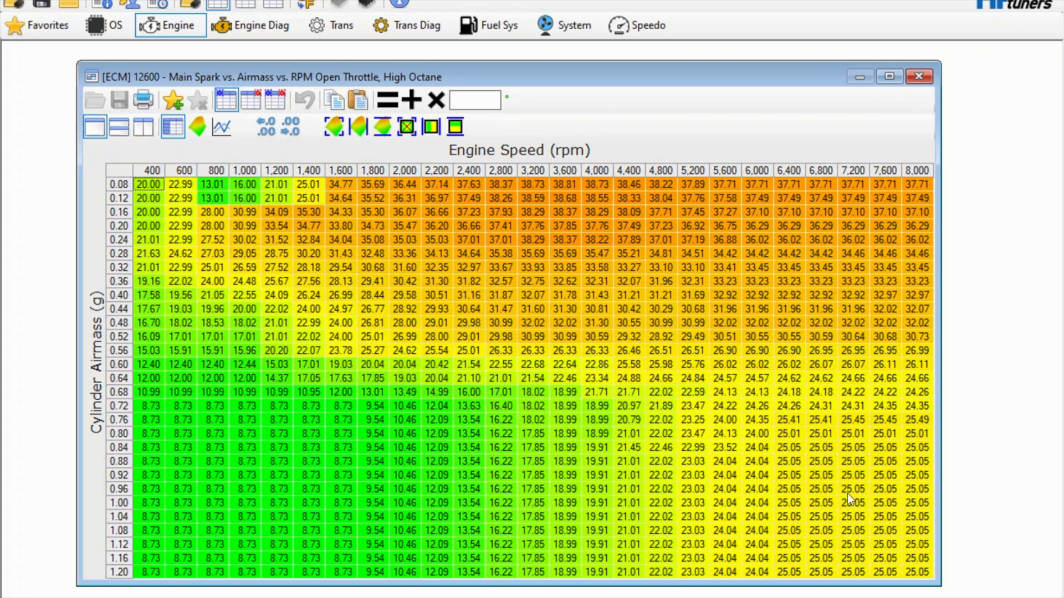
{"action": "mouse_move", "coordinate": [368, 449]}
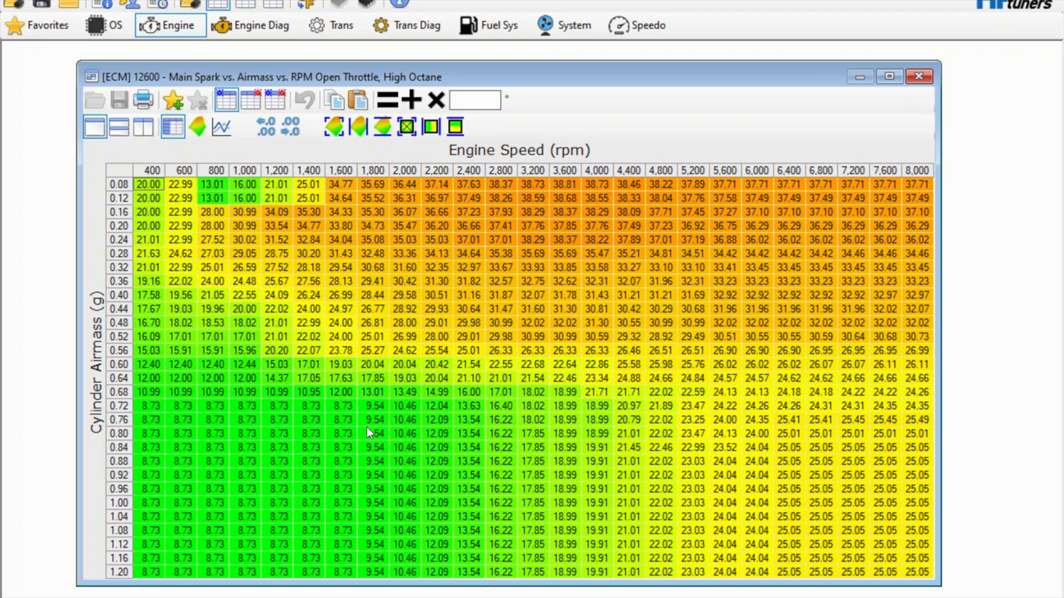
{"action": "mouse_move", "coordinate": [342, 422]}
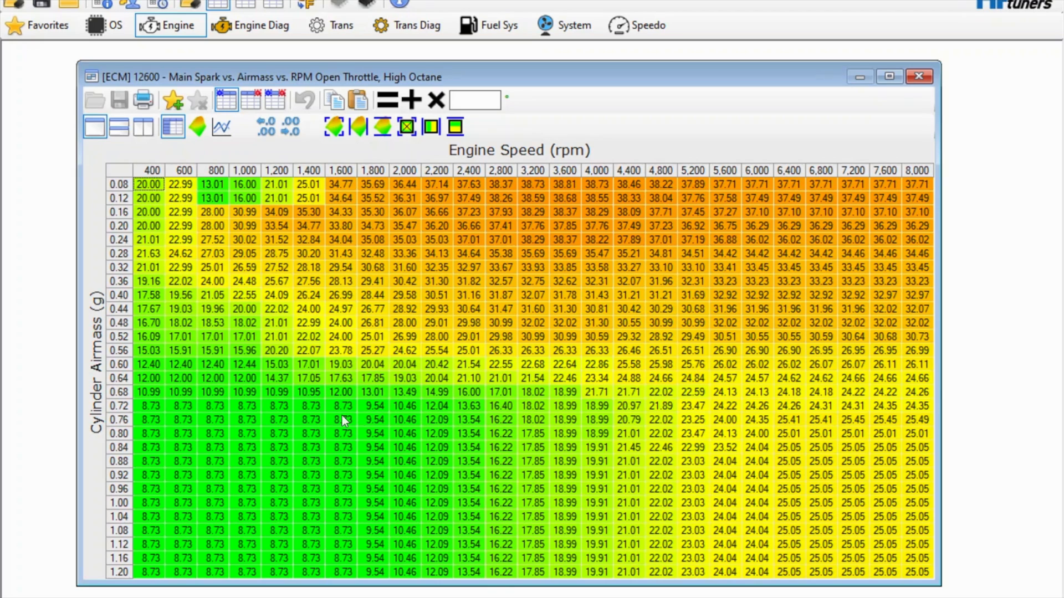
{"action": "mouse_move", "coordinate": [257, 145]}
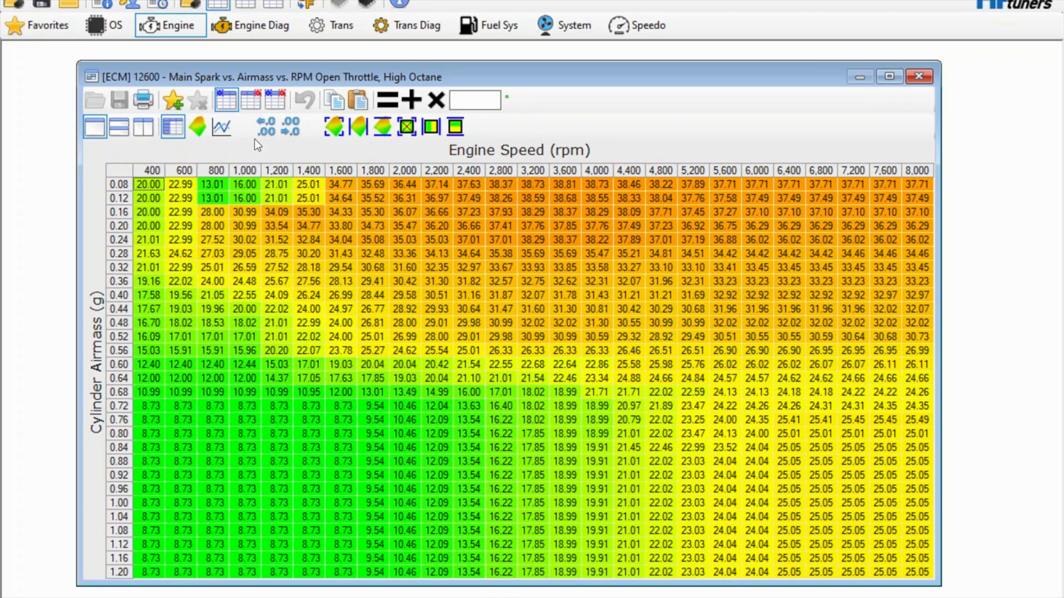
Step: Restore the full high-octane spark values with the comparison file's rows overlaid
{"action": "left_click", "coordinate": [253, 99]}
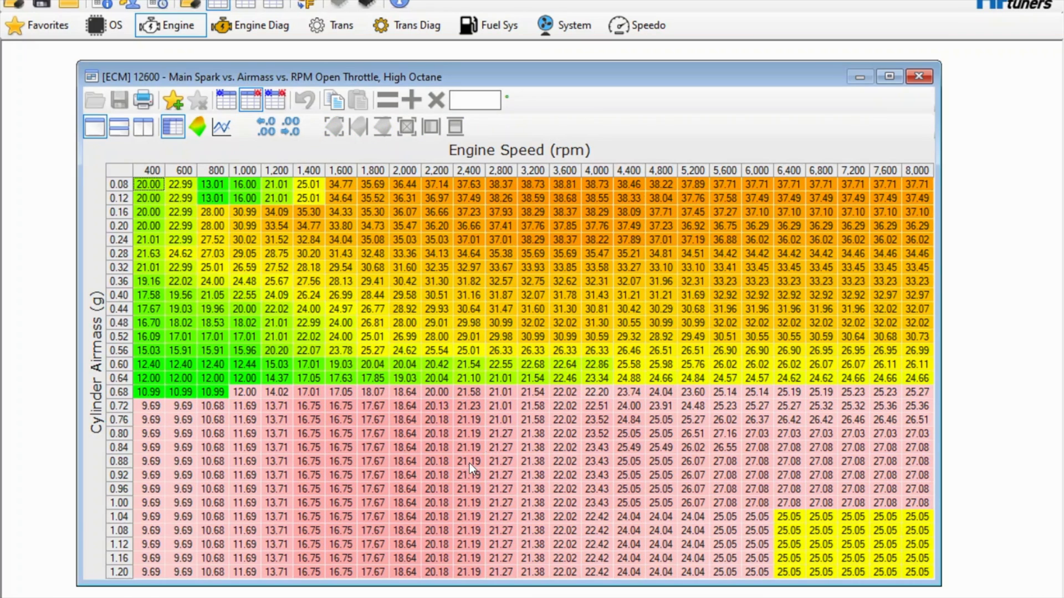
{"action": "mouse_move", "coordinate": [457, 439]}
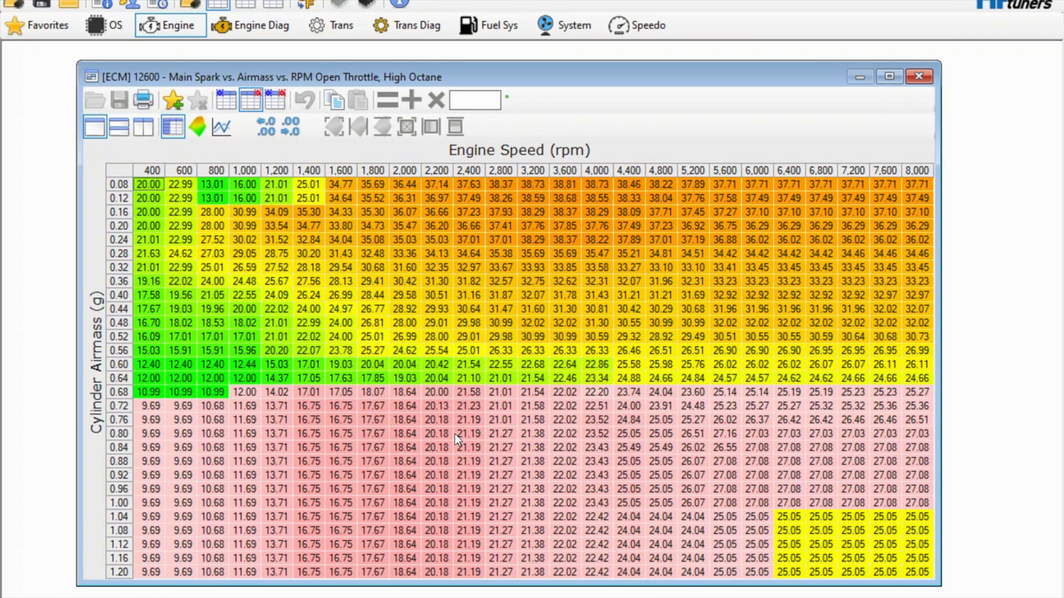
{"action": "mouse_move", "coordinate": [426, 463]}
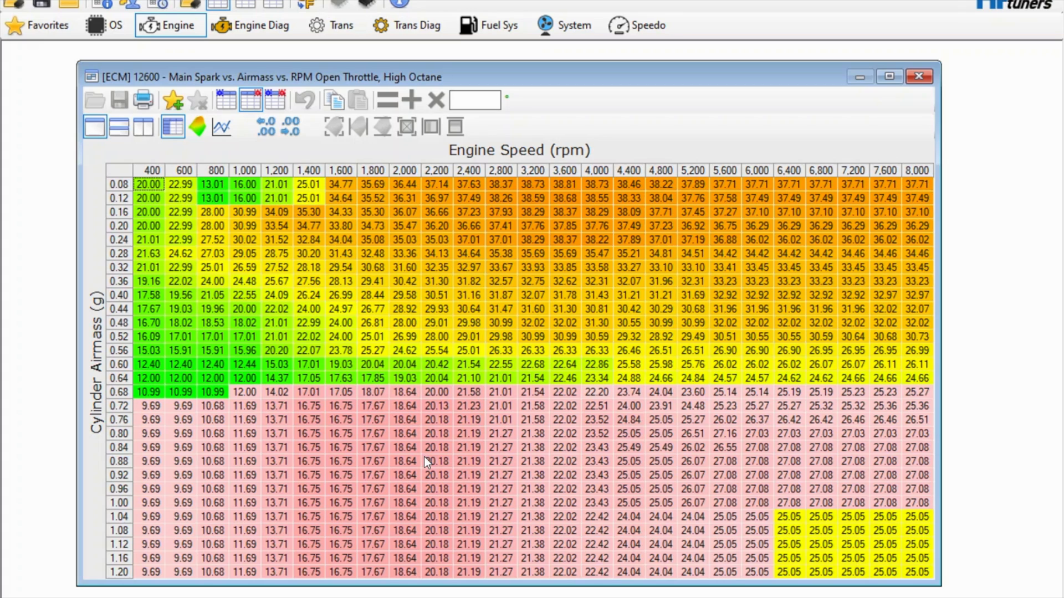
{"action": "mouse_move", "coordinate": [537, 430]}
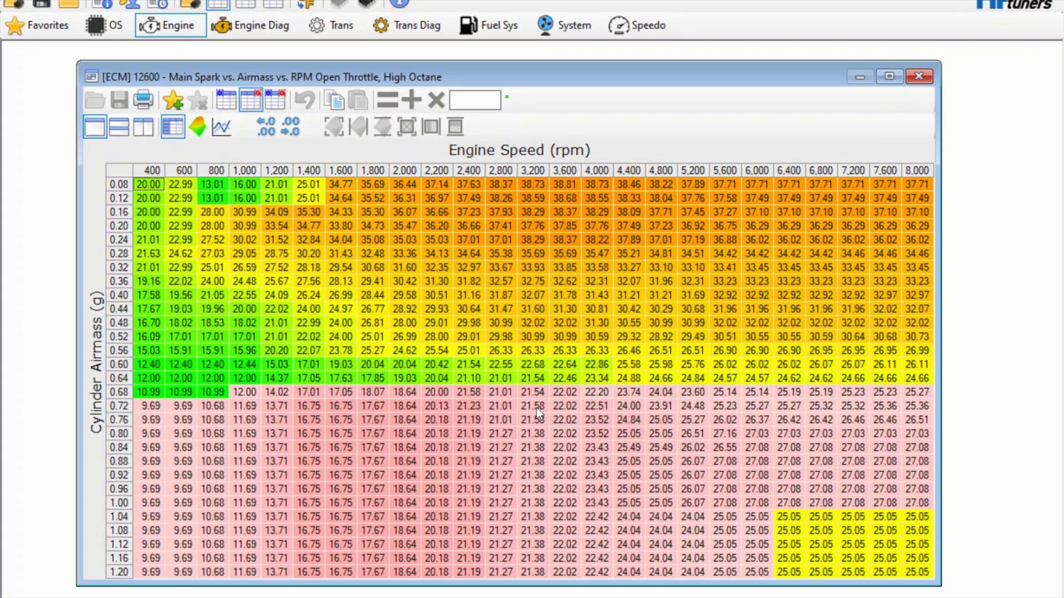
{"action": "mouse_move", "coordinate": [389, 173]}
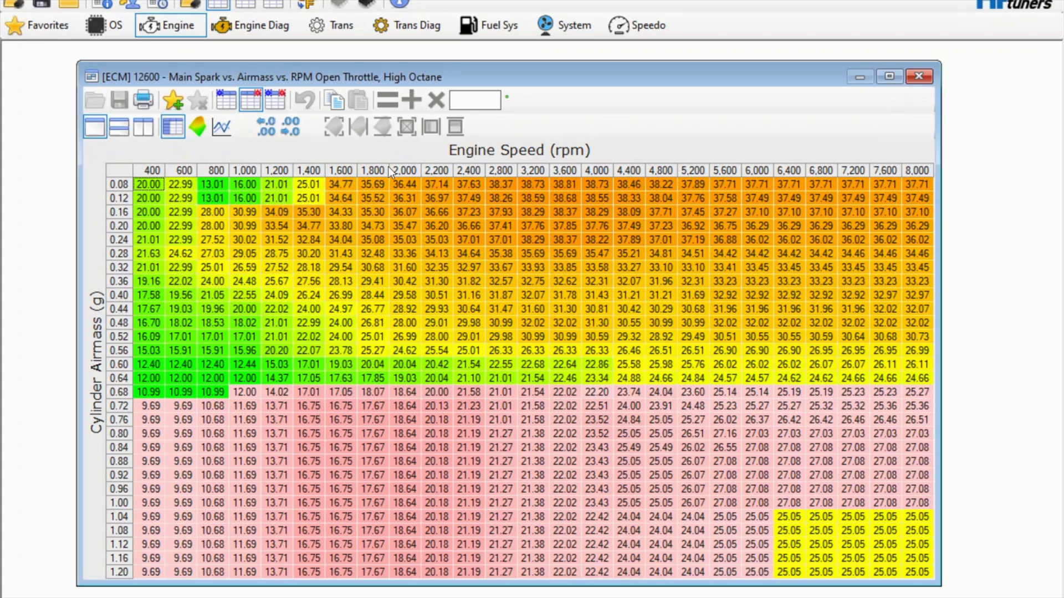
{"action": "mouse_move", "coordinate": [518, 383]}
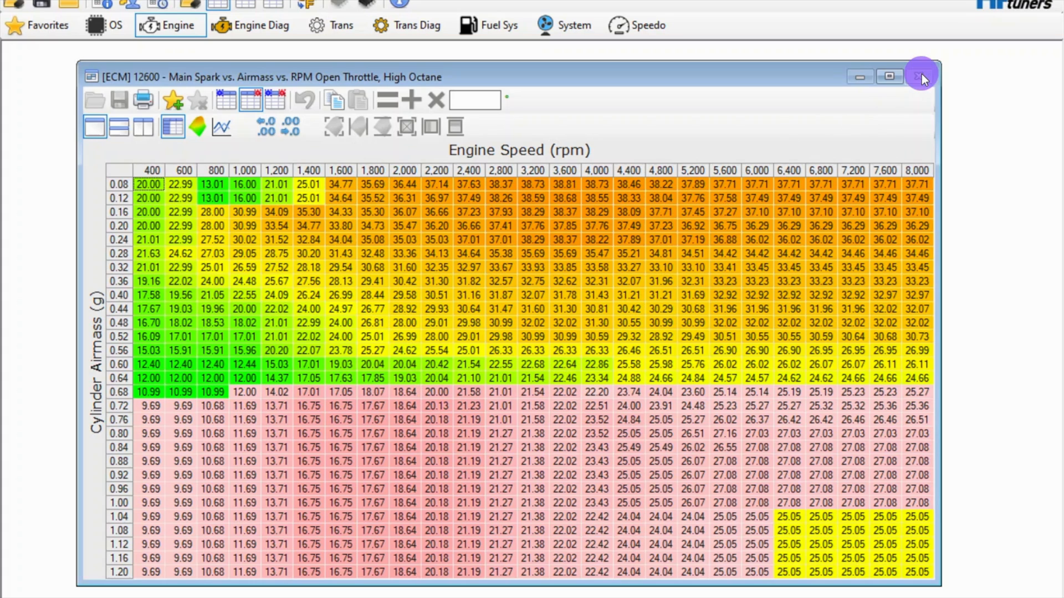
Step: Close the spark table and open the Power Enrich EQ Ratio table showing 1.174 across engine speeds
{"action": "left_click", "coordinate": [921, 76]}
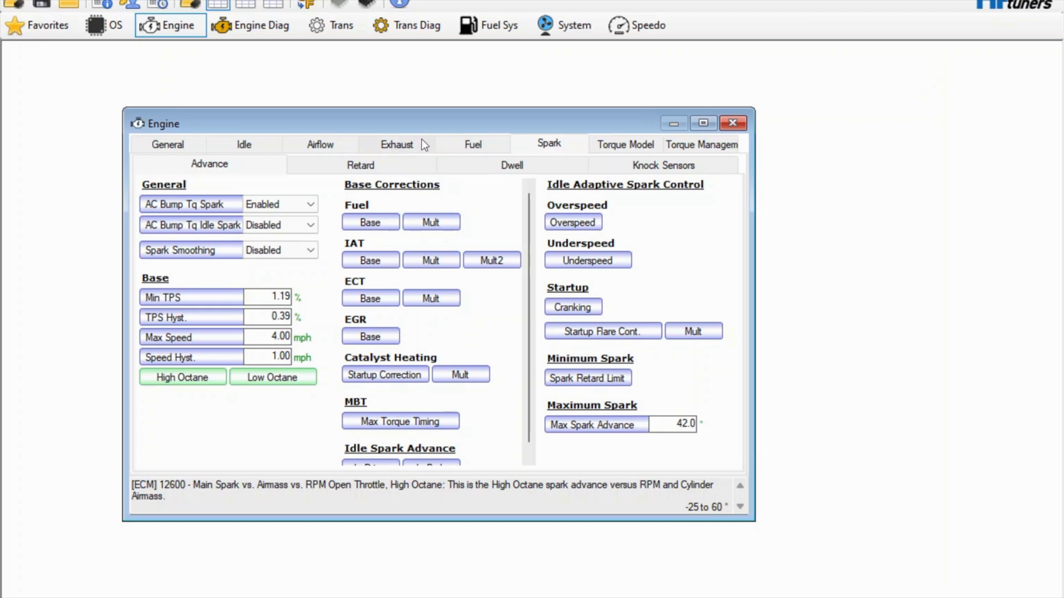
{"action": "left_click", "coordinate": [472, 144]}
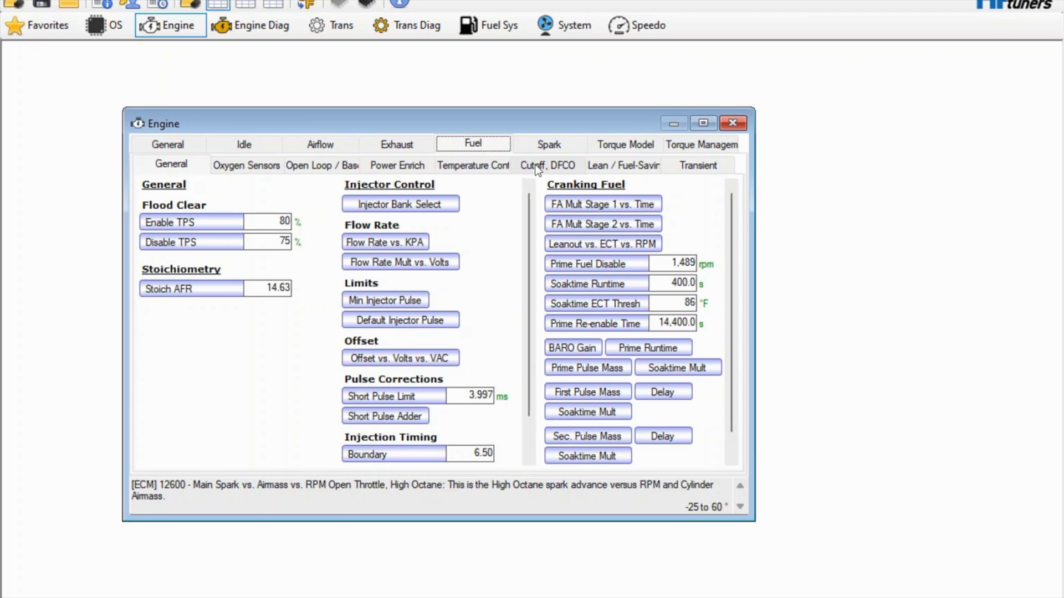
{"action": "left_click", "coordinate": [397, 165]}
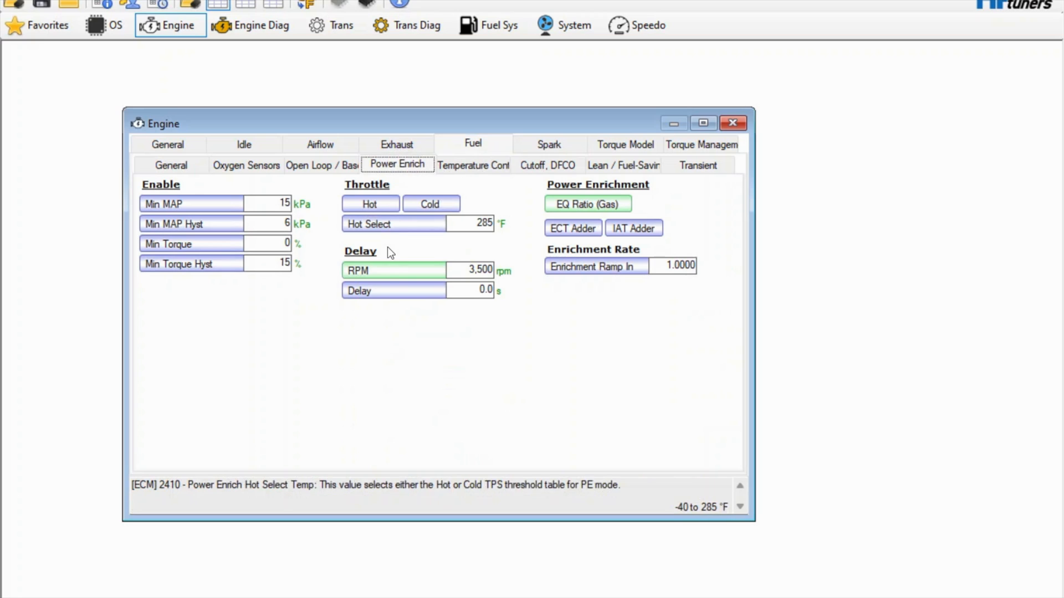
{"action": "left_click", "coordinate": [454, 270]}
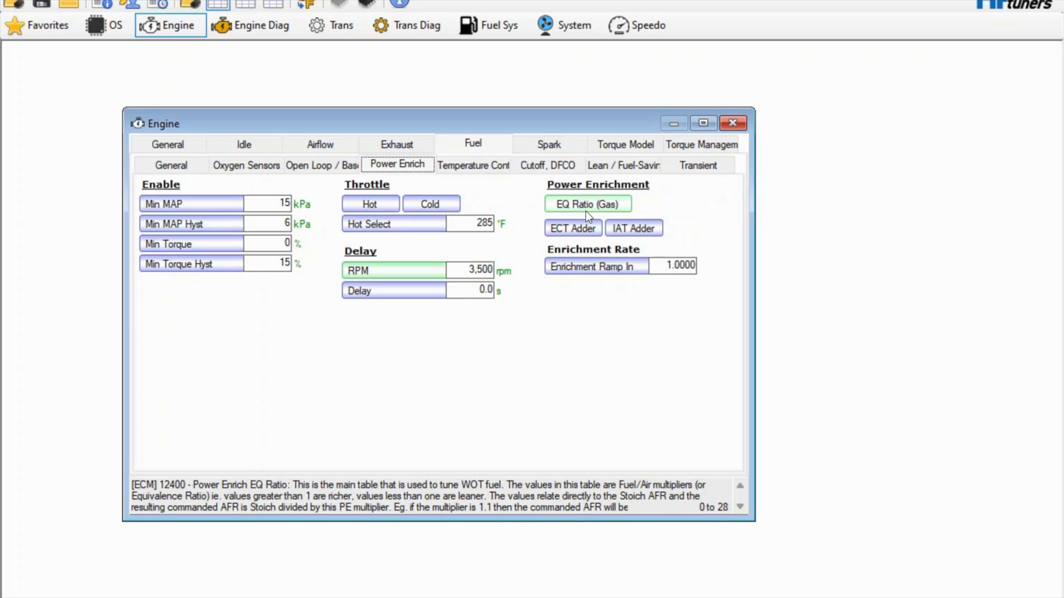
{"action": "left_click", "coordinate": [587, 204]}
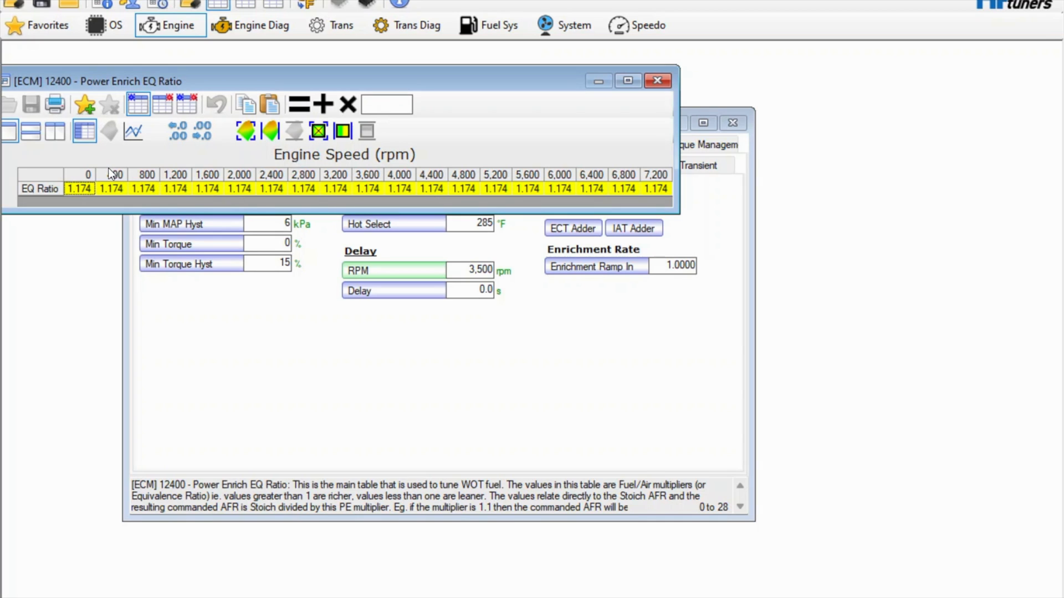
{"action": "mouse_move", "coordinate": [171, 83]}
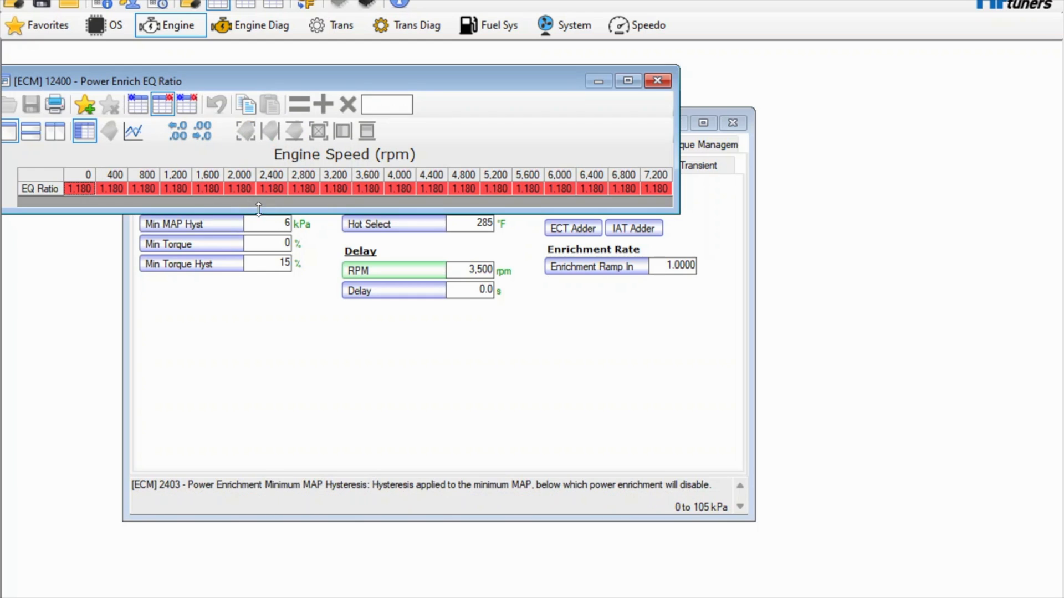
{"action": "mouse_move", "coordinate": [255, 196]}
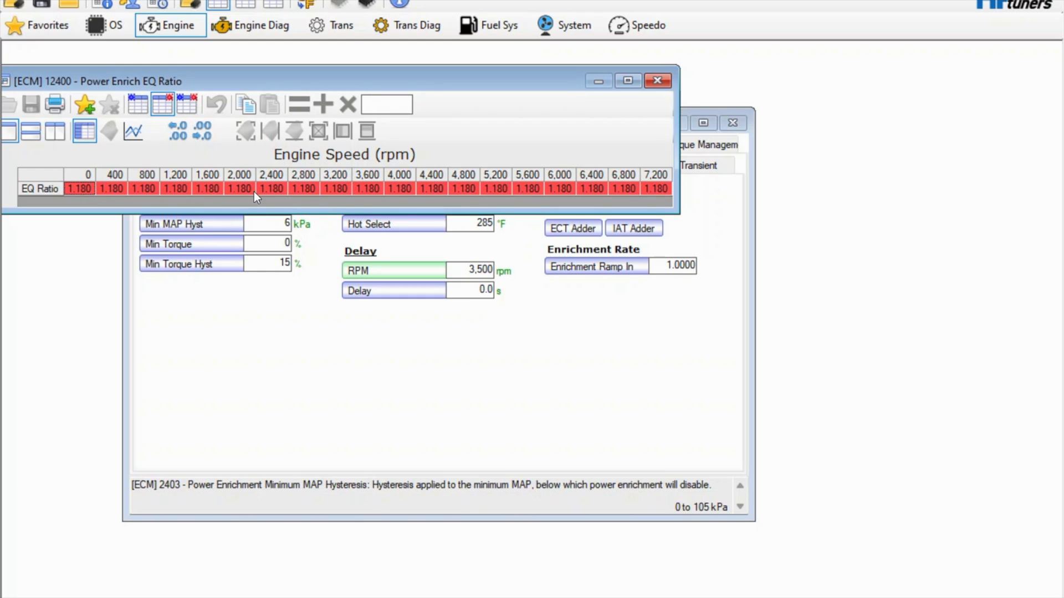
{"action": "mouse_move", "coordinate": [441, 200]}
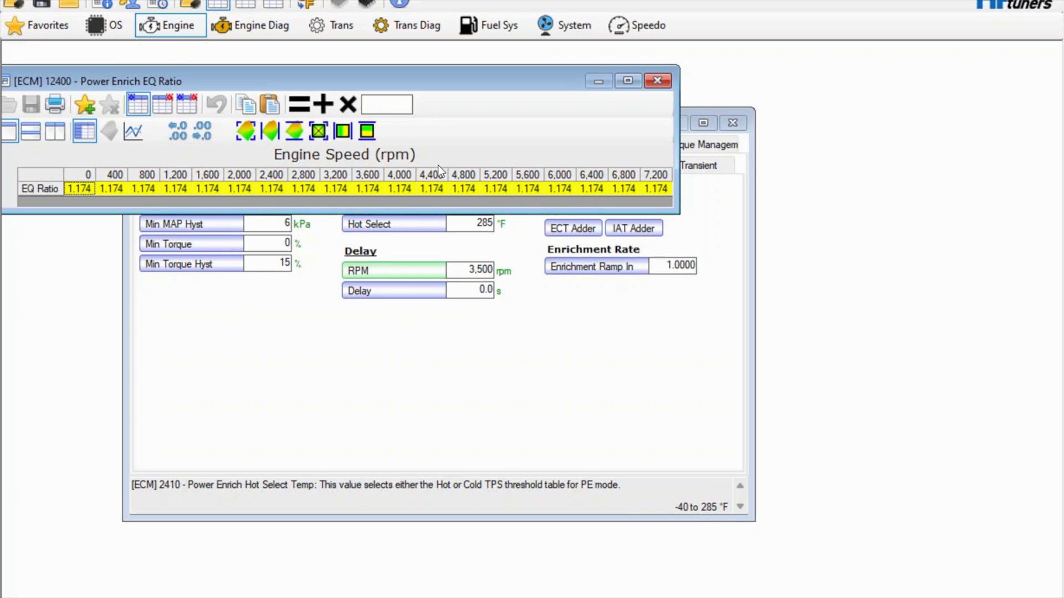
{"action": "mouse_move", "coordinate": [157, 106]}
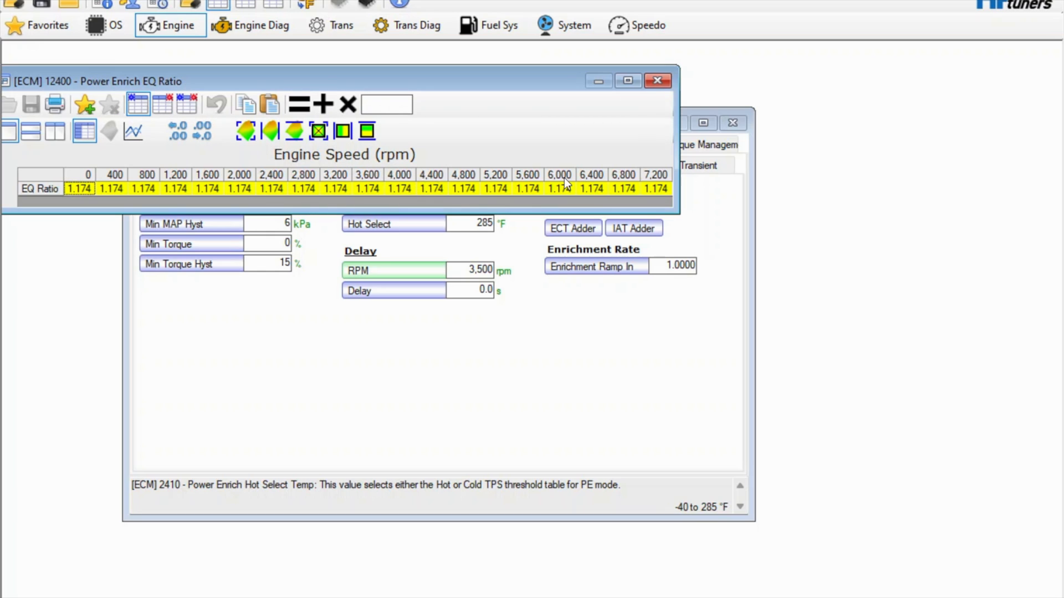
Step: Close the EQ Ratio table and move to the transmission parameters
{"action": "left_click", "coordinate": [658, 80]}
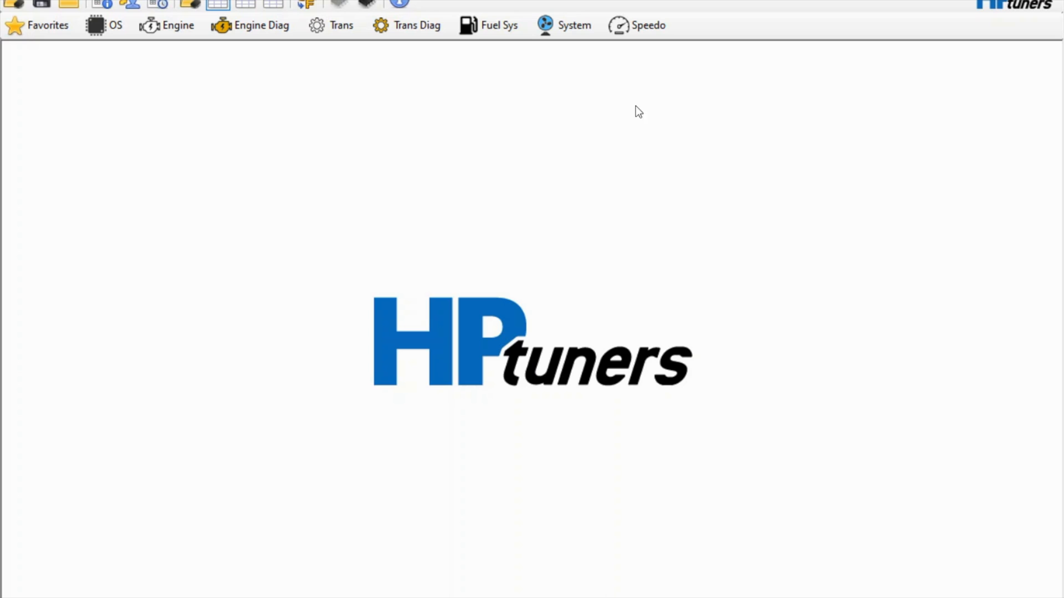
{"action": "left_click", "coordinate": [333, 25]}
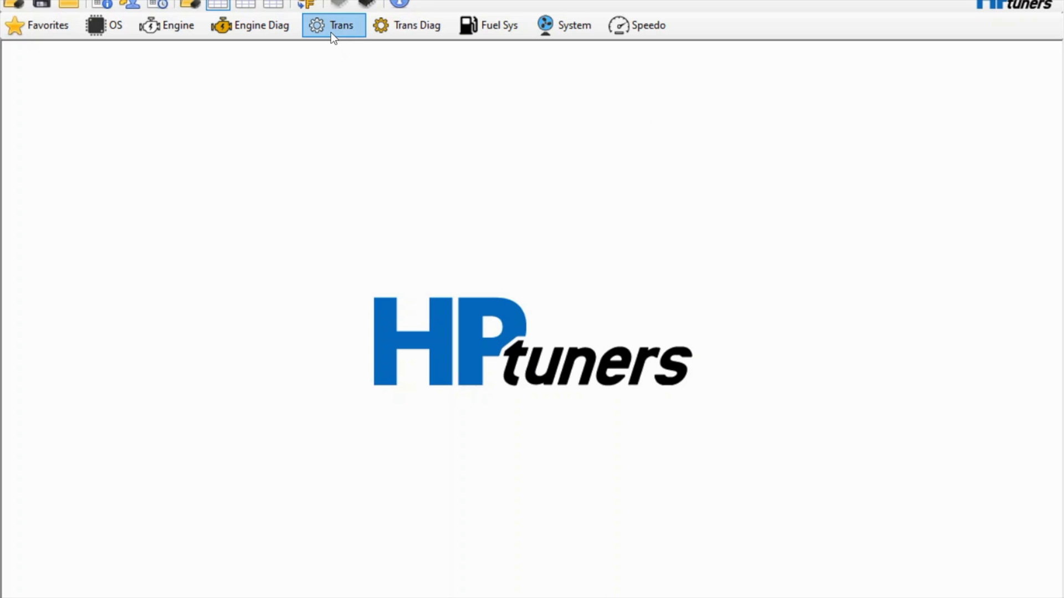
Step: Open the Normal WOT Shift RPM table under Shift Scheduling, showing 6,150 rpm per upshift
{"action": "left_click", "coordinate": [334, 25]}
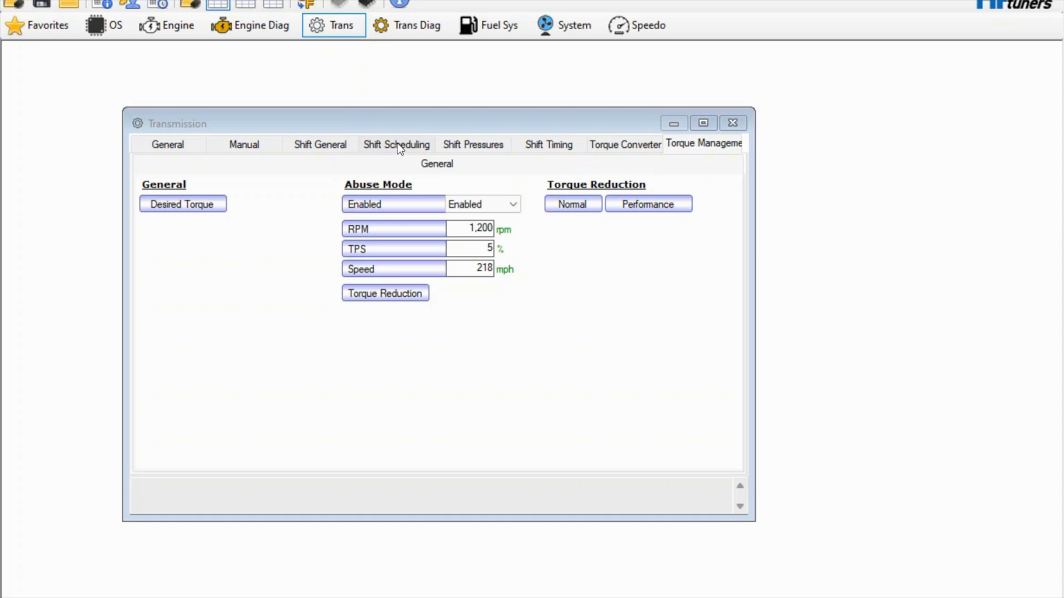
{"action": "left_click", "coordinate": [397, 144]}
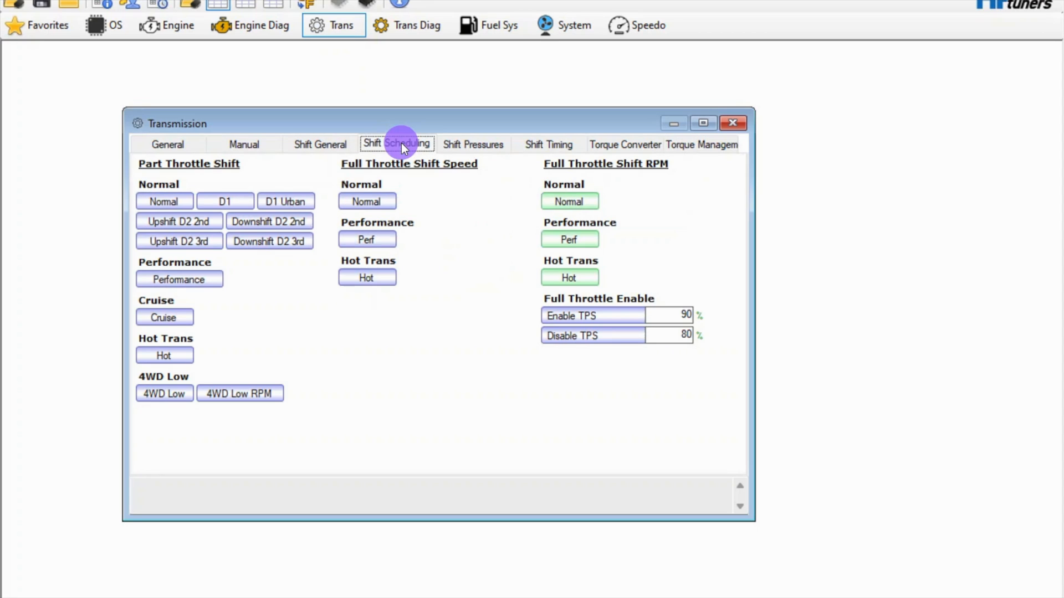
{"action": "left_click", "coordinate": [570, 202]}
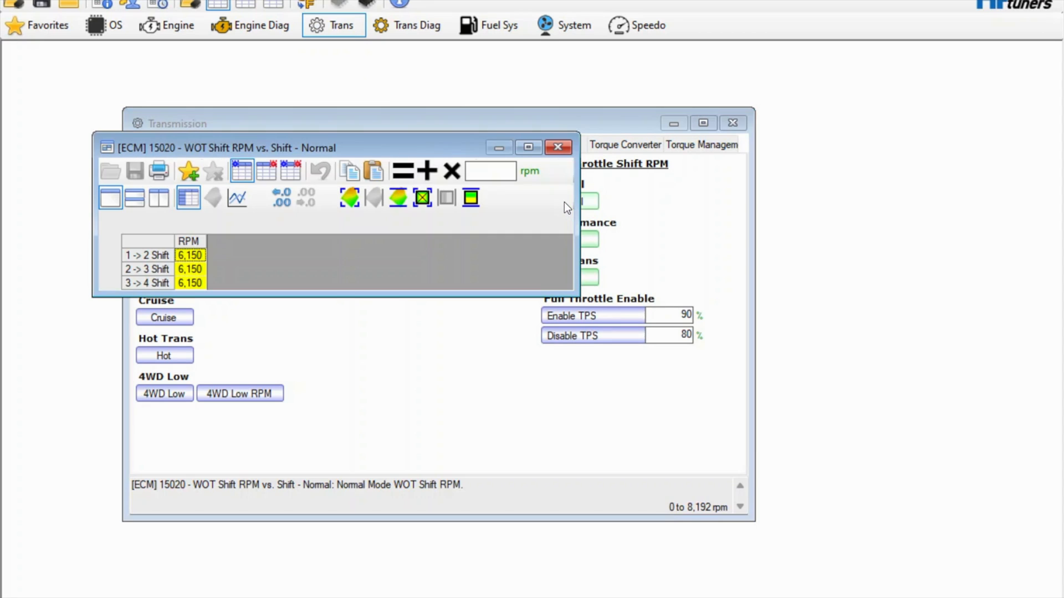
{"action": "mouse_move", "coordinate": [211, 271]}
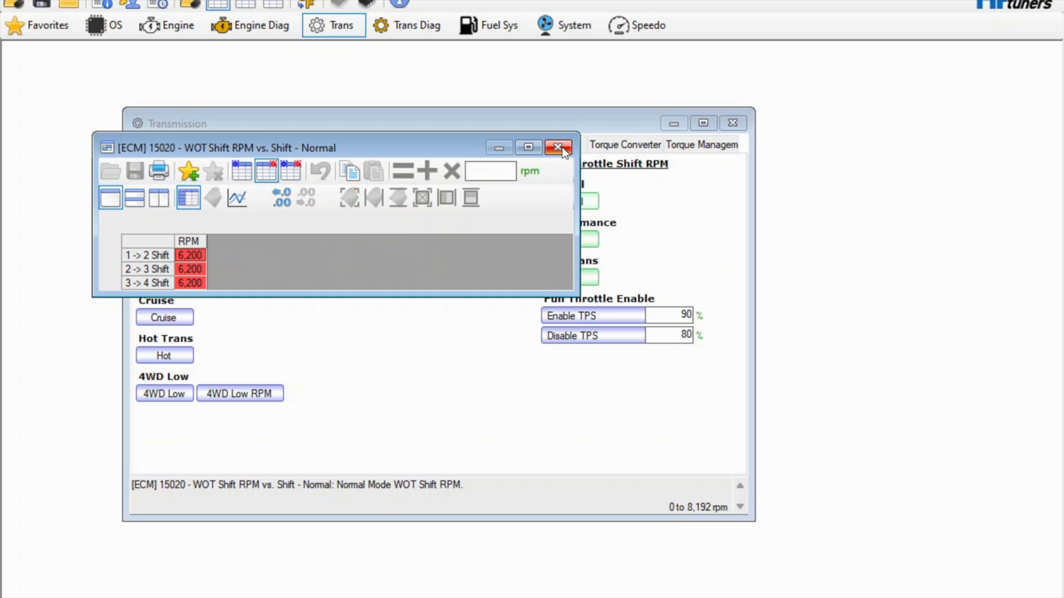
{"action": "mouse_move", "coordinate": [561, 150]}
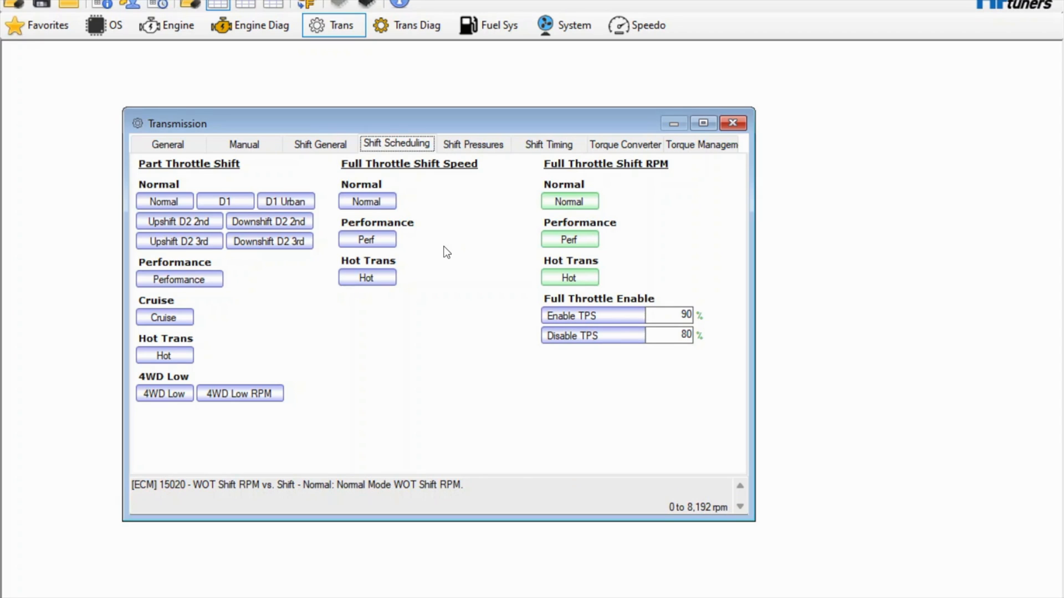
{"action": "mouse_move", "coordinate": [555, 403]}
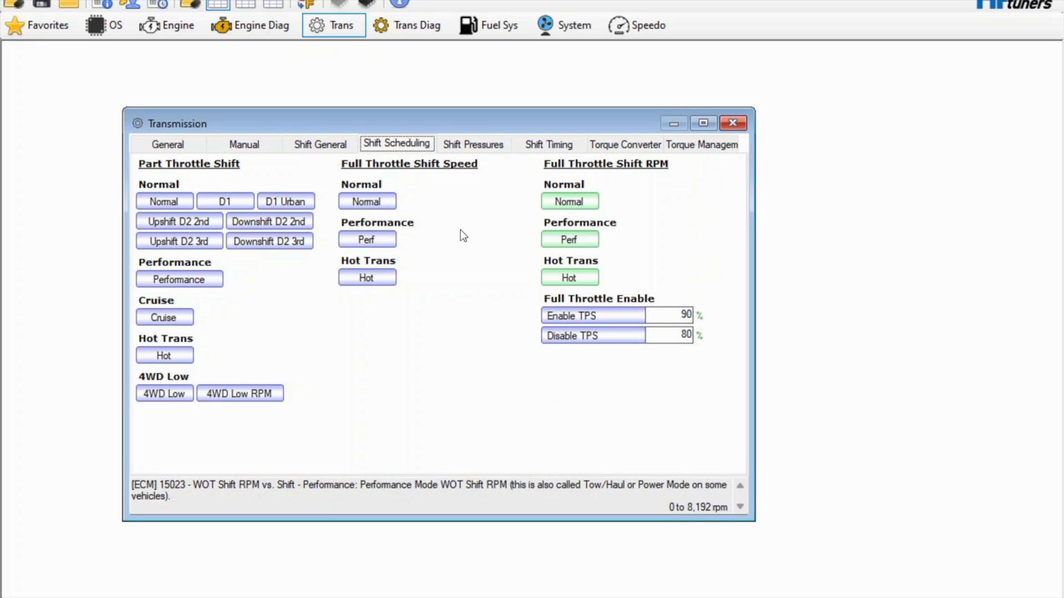
{"action": "mouse_move", "coordinate": [505, 364]}
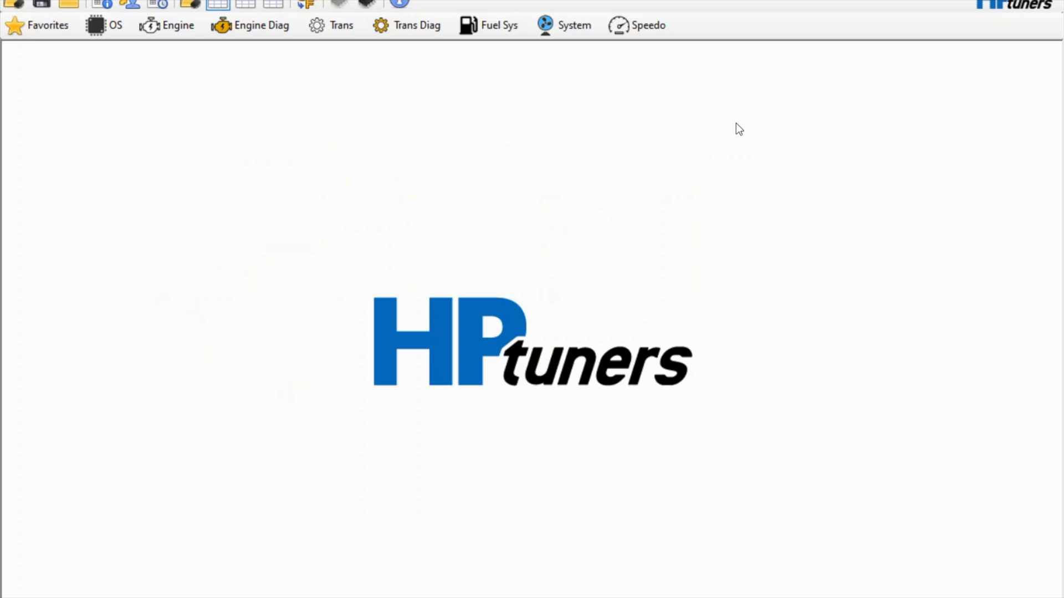
{"action": "mouse_move", "coordinate": [331, 124]}
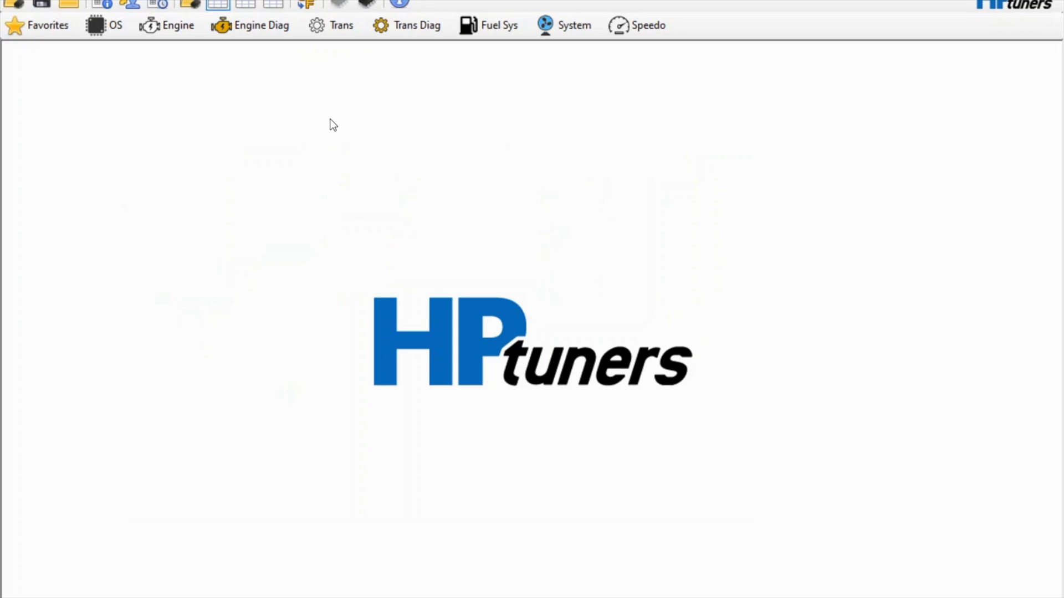
{"action": "mouse_move", "coordinate": [363, 187]}
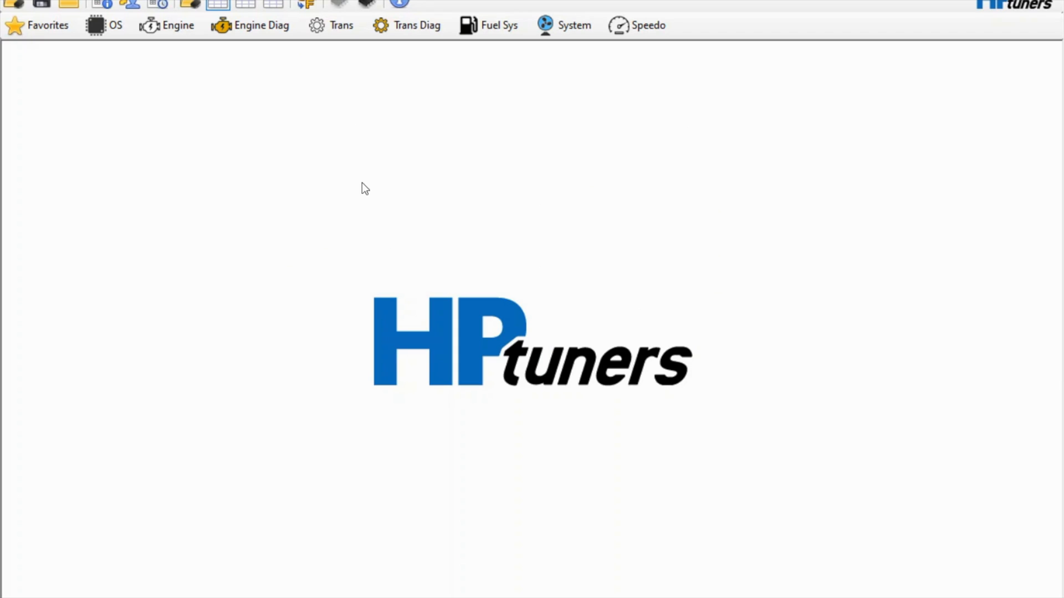
{"action": "left_click", "coordinate": [178, 26]}
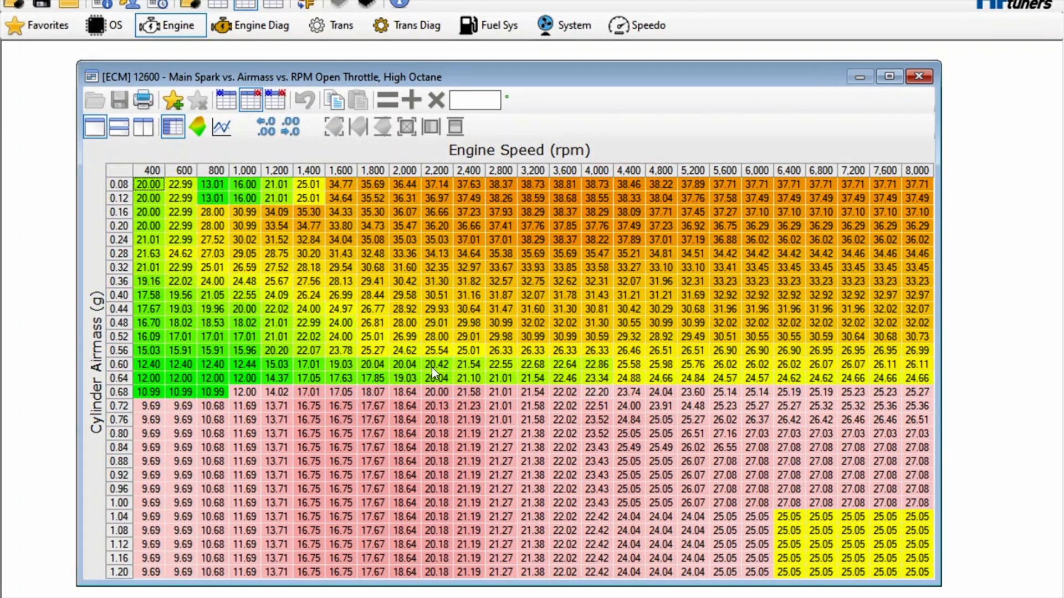
{"action": "mouse_move", "coordinate": [294, 333]}
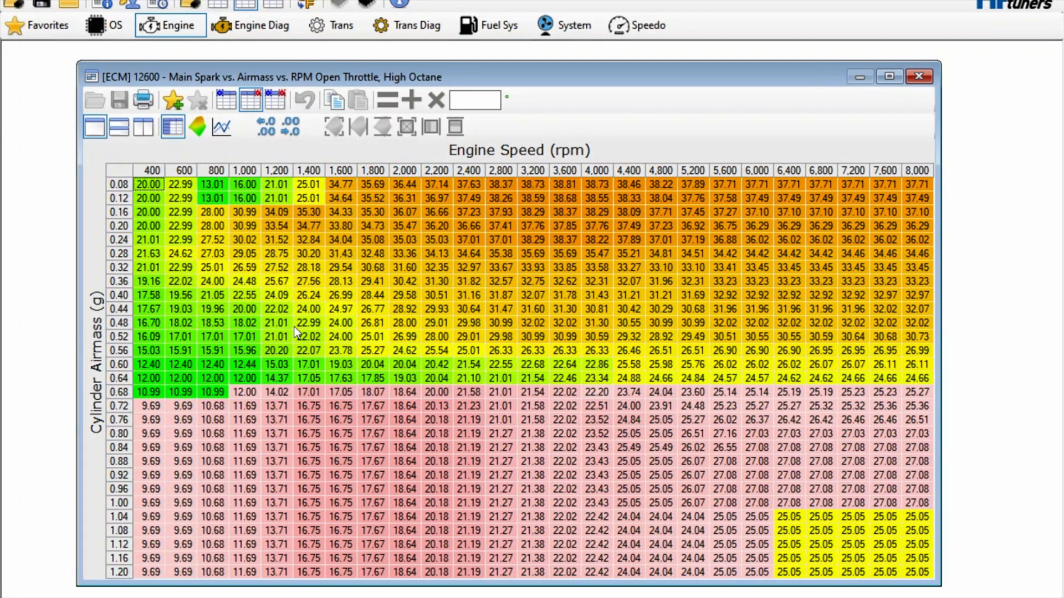
{"action": "mouse_move", "coordinate": [306, 472]}
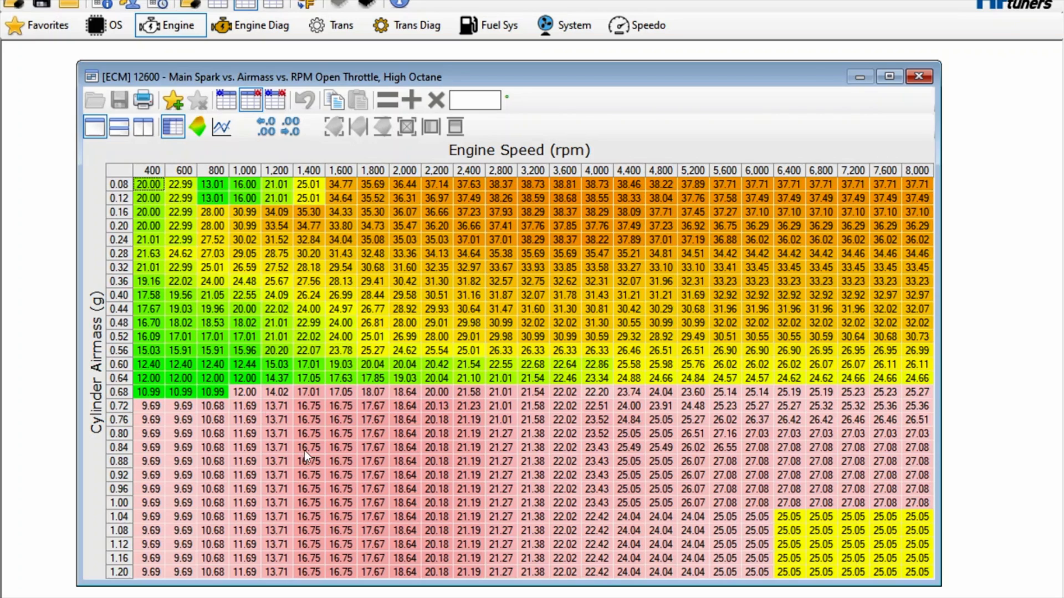
{"action": "mouse_move", "coordinate": [733, 449]}
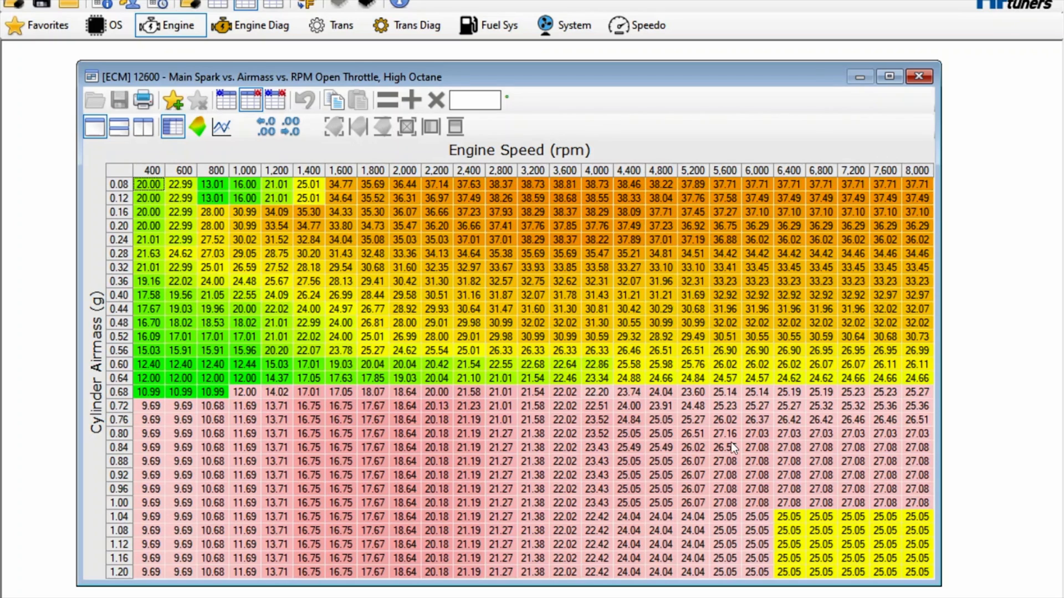
{"action": "mouse_move", "coordinate": [334, 370]}
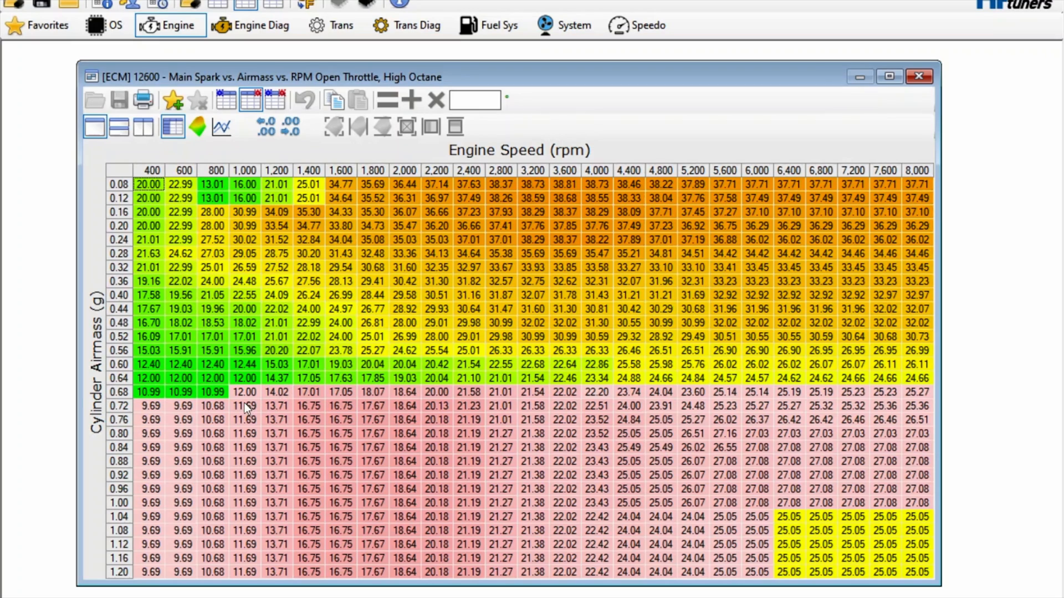
{"action": "mouse_move", "coordinate": [282, 430]}
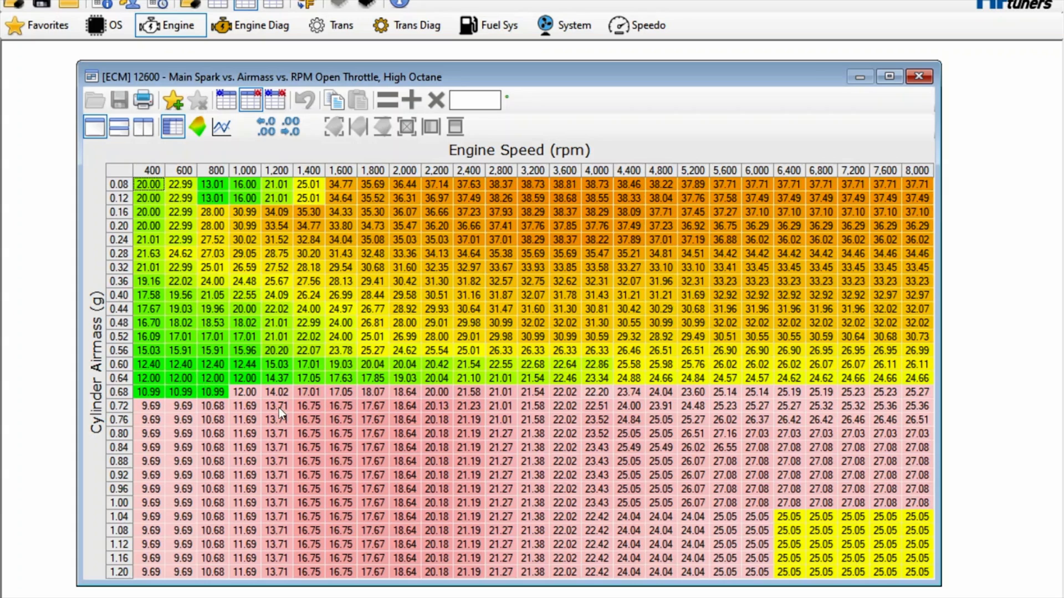
{"action": "mouse_move", "coordinate": [516, 454]}
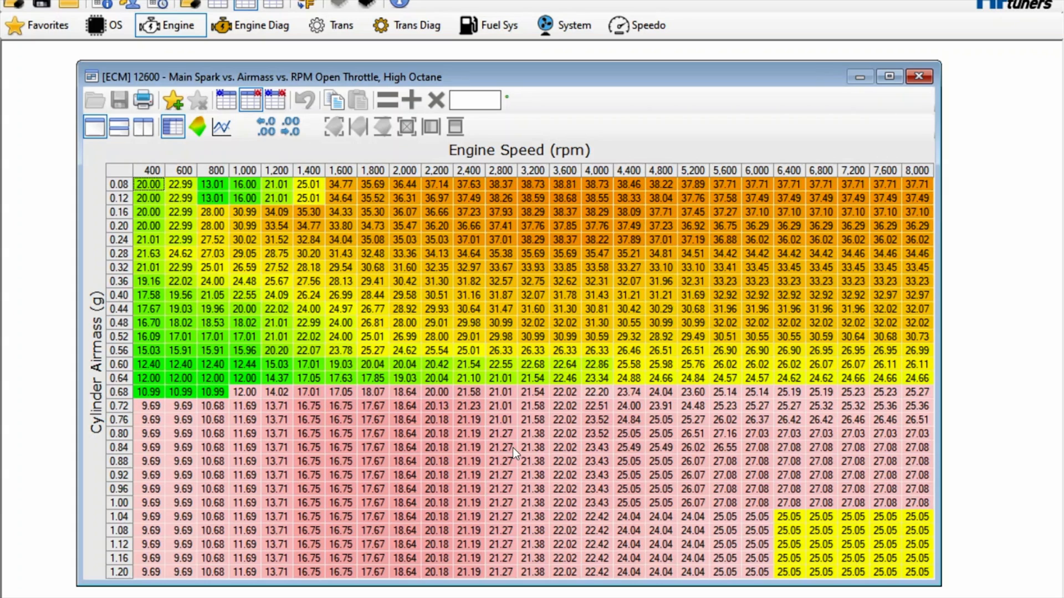
{"action": "mouse_move", "coordinate": [432, 419]}
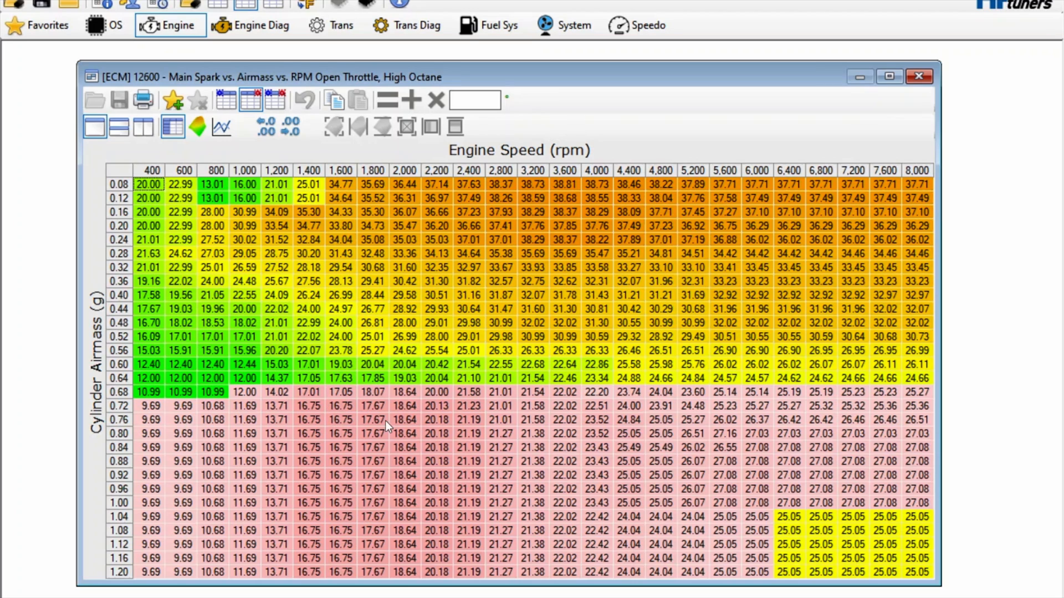
{"action": "mouse_move", "coordinate": [411, 452]}
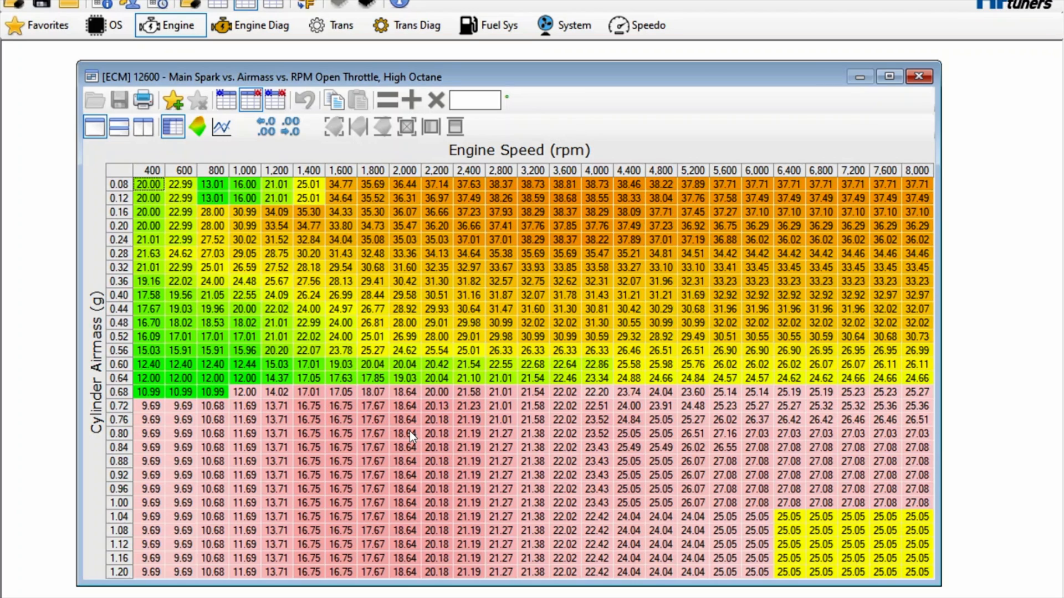
{"action": "mouse_move", "coordinate": [851, 452]}
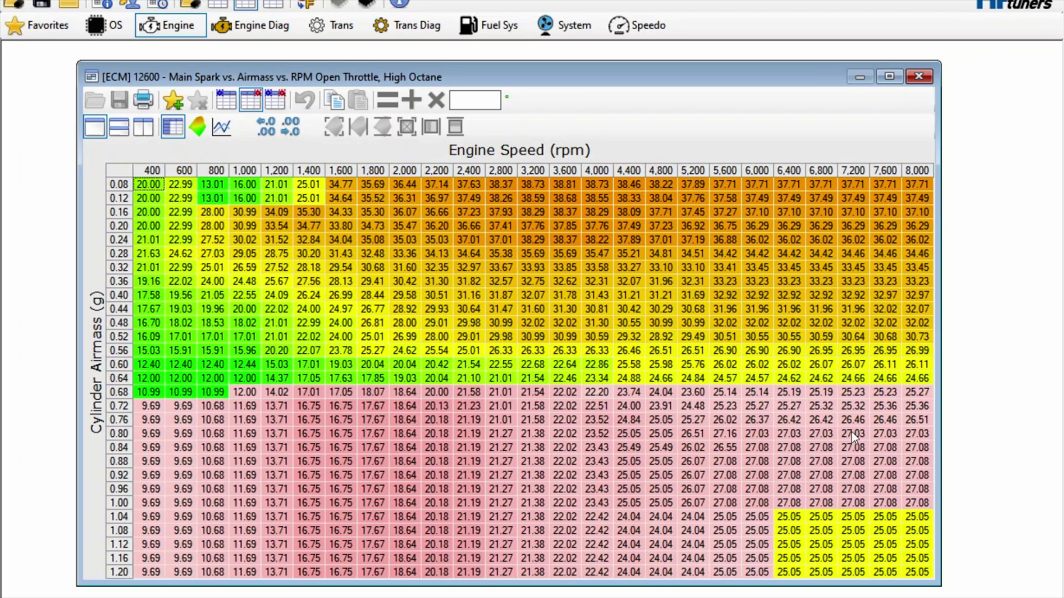
{"action": "mouse_move", "coordinate": [833, 457]}
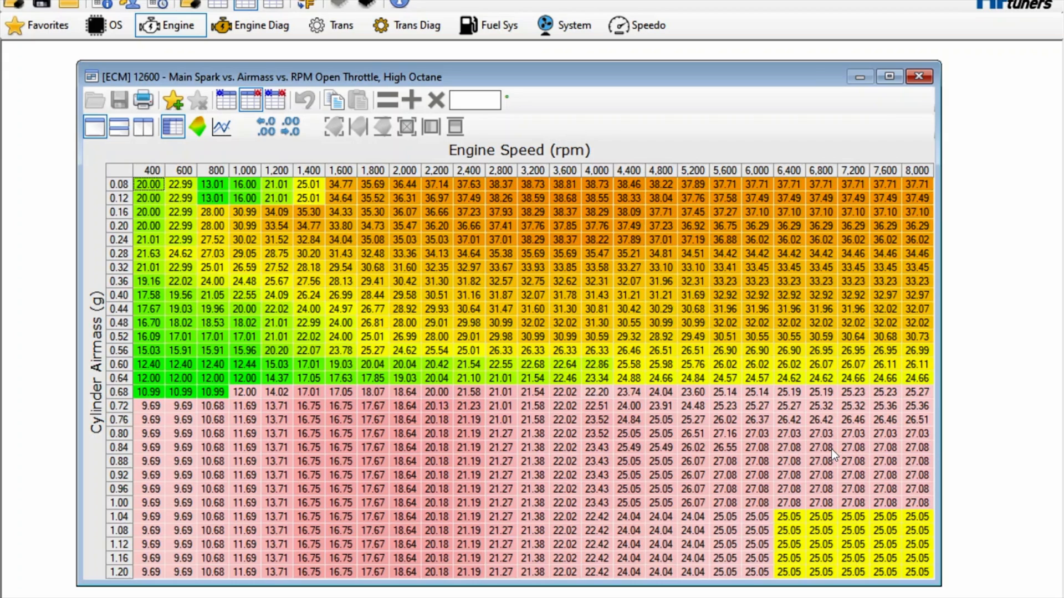
{"action": "mouse_move", "coordinate": [747, 438]}
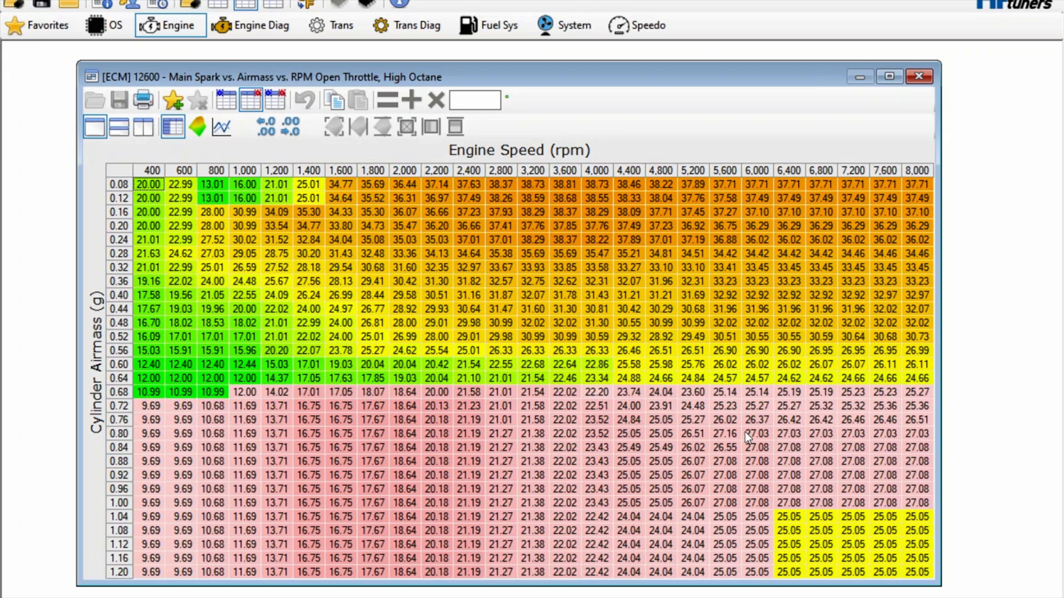
{"action": "mouse_move", "coordinate": [641, 430]}
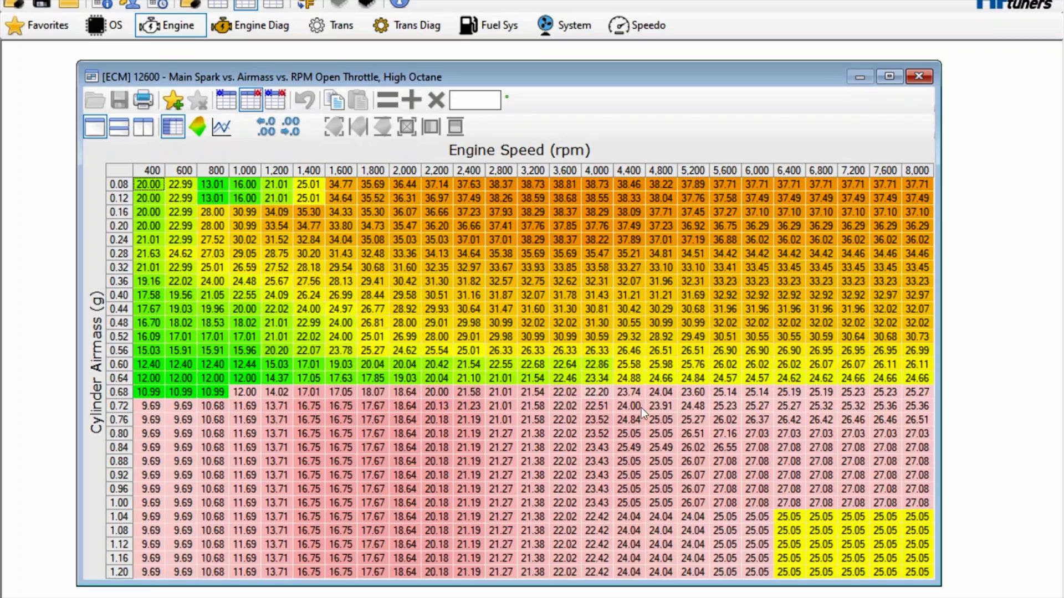
{"action": "mouse_move", "coordinate": [642, 415]}
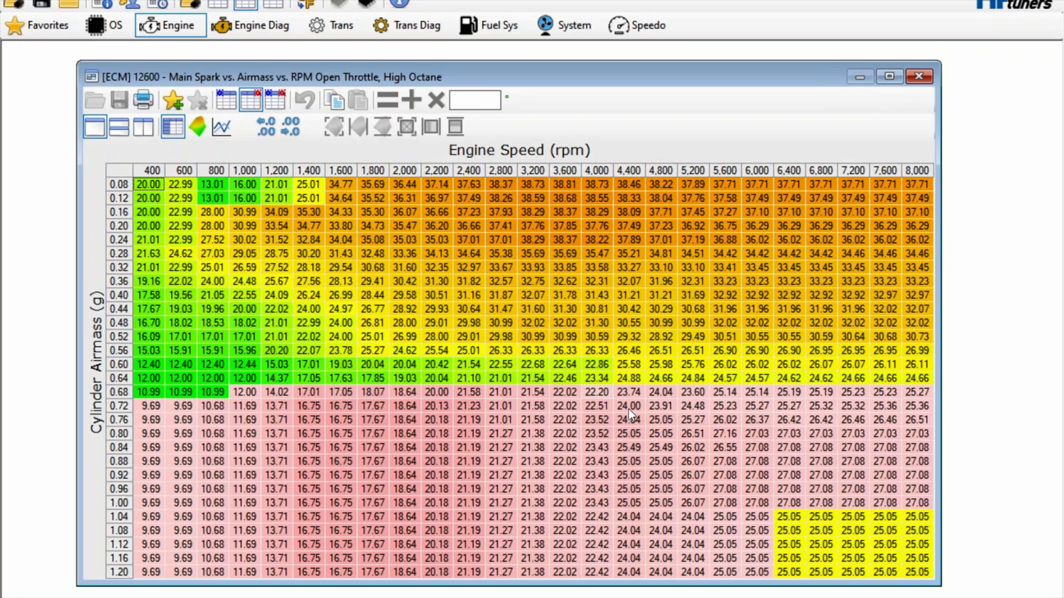
{"action": "mouse_move", "coordinate": [487, 308]}
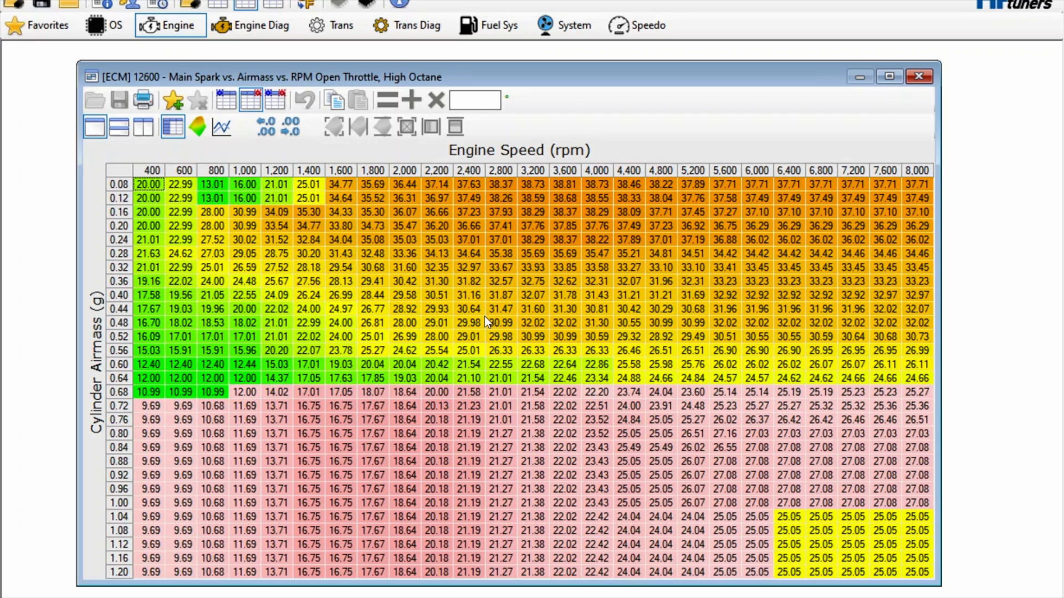
{"action": "mouse_move", "coordinate": [495, 434]}
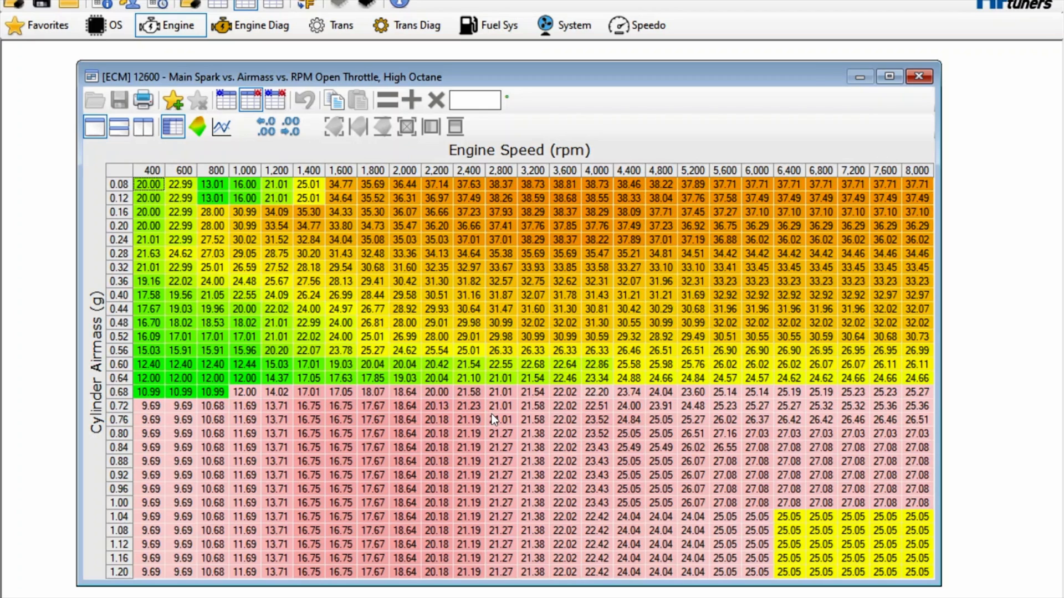
{"action": "mouse_move", "coordinate": [396, 405]}
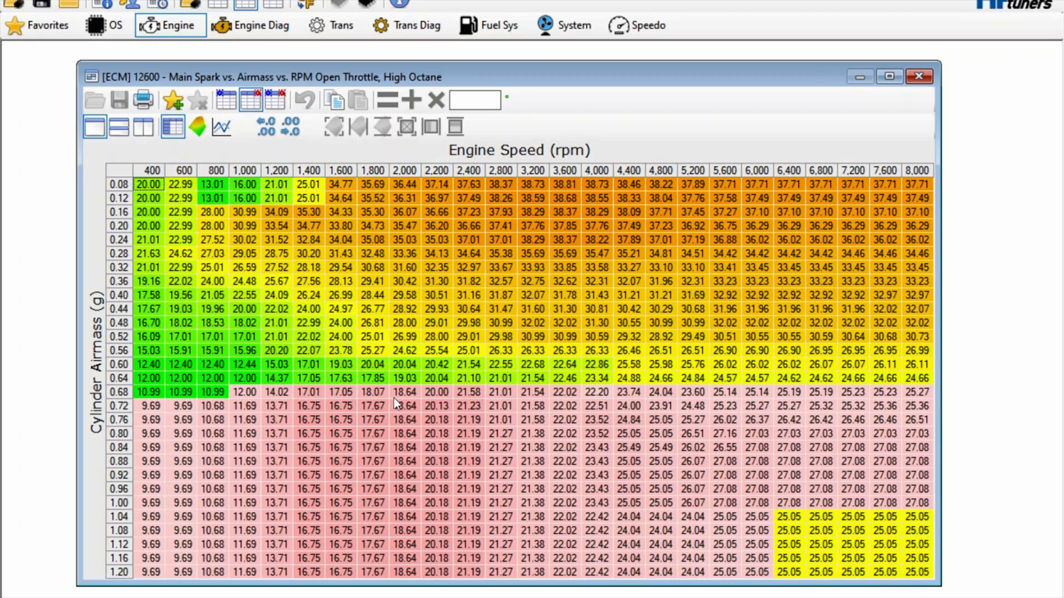
{"action": "mouse_move", "coordinate": [335, 408]}
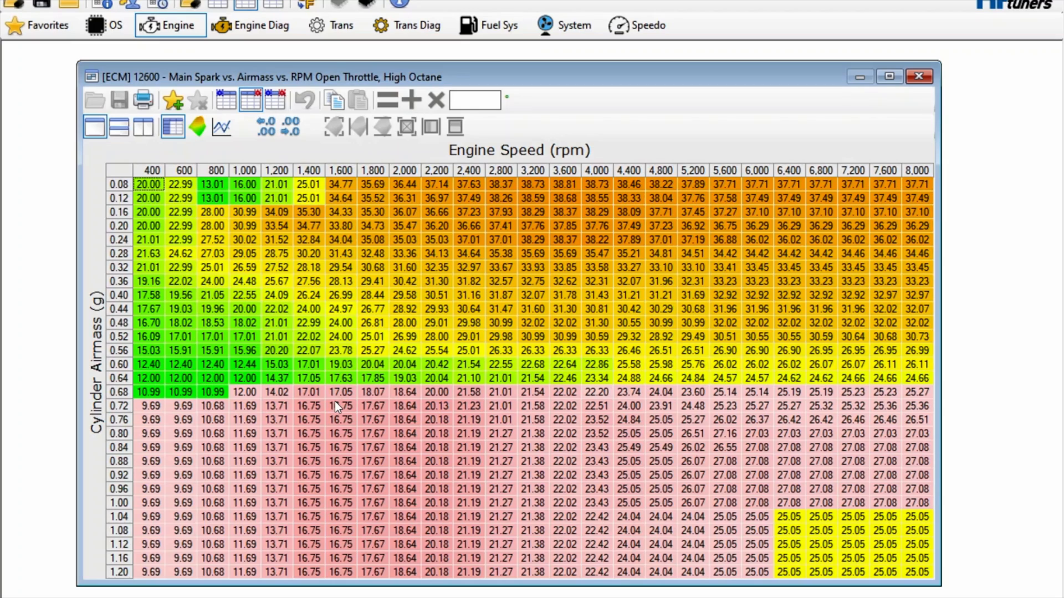
{"action": "mouse_move", "coordinate": [357, 430]}
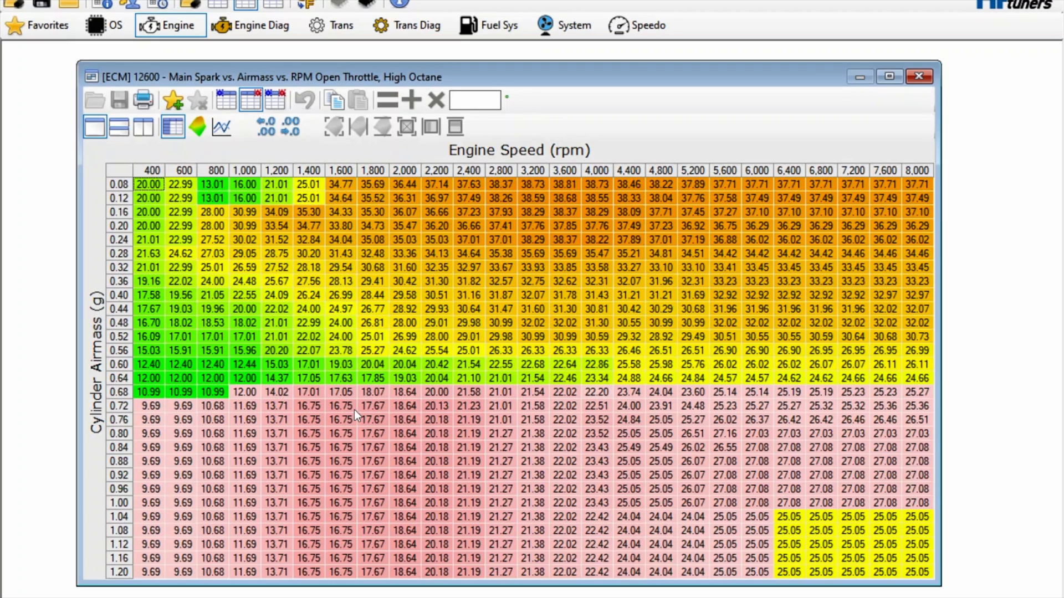
{"action": "mouse_move", "coordinate": [518, 441]}
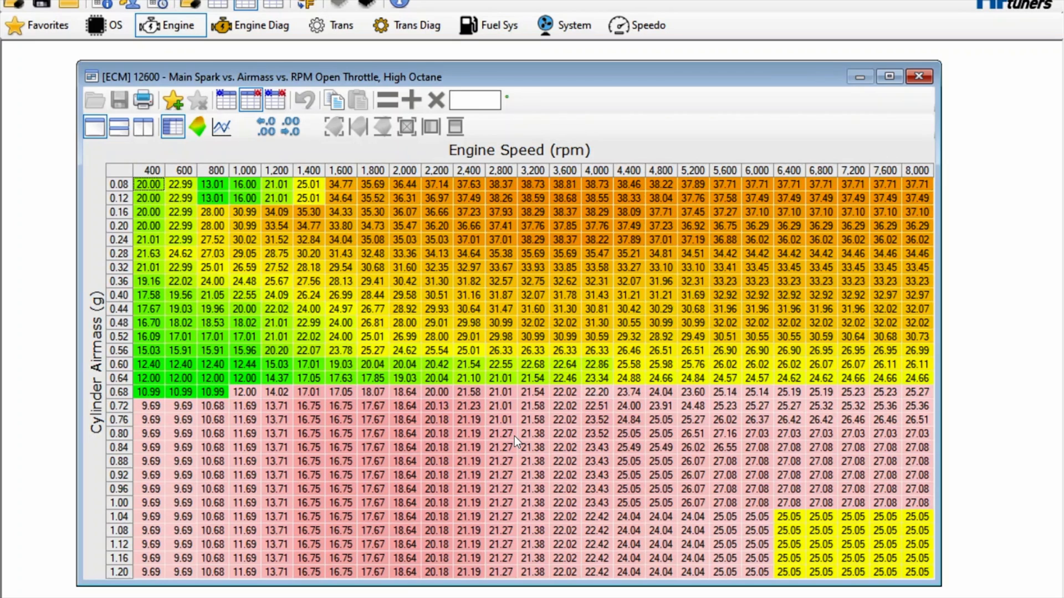
{"action": "mouse_move", "coordinate": [685, 374]}
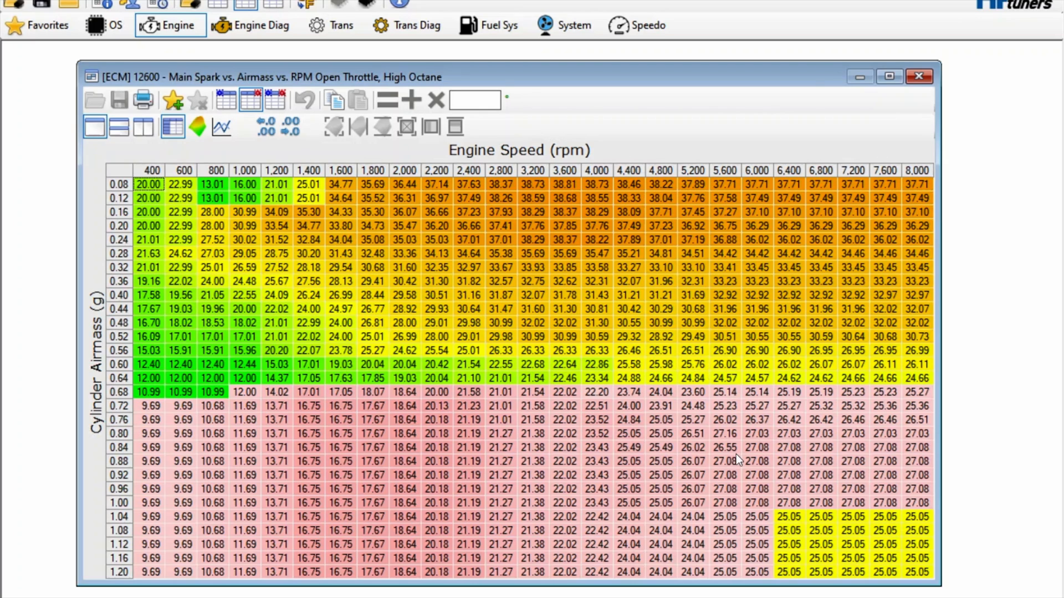
{"action": "mouse_move", "coordinate": [532, 472]}
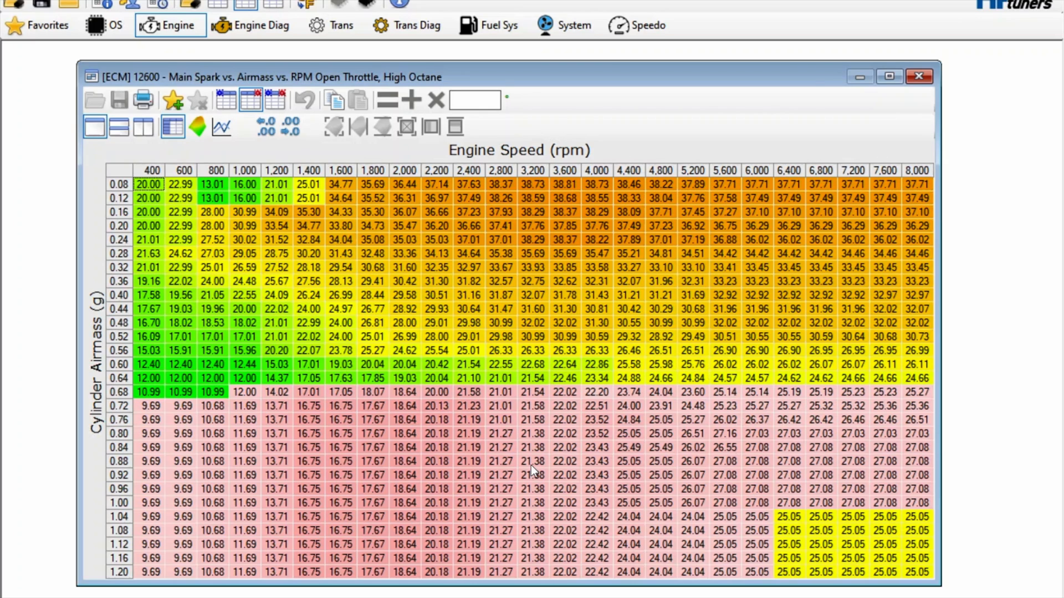
{"action": "mouse_move", "coordinate": [334, 458]}
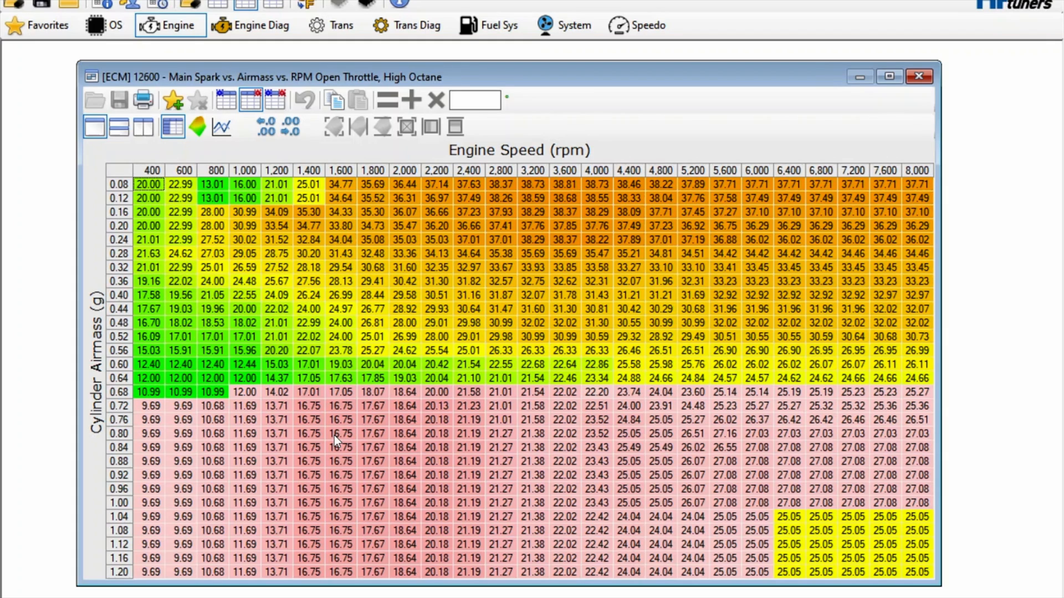
{"action": "mouse_move", "coordinate": [641, 388]}
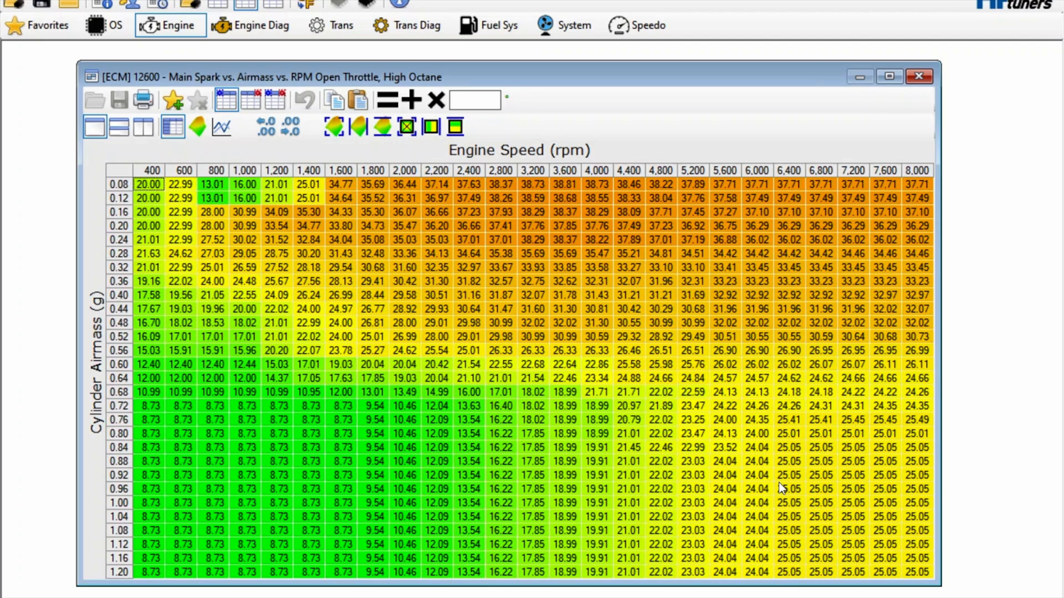
{"action": "mouse_move", "coordinate": [637, 529]}
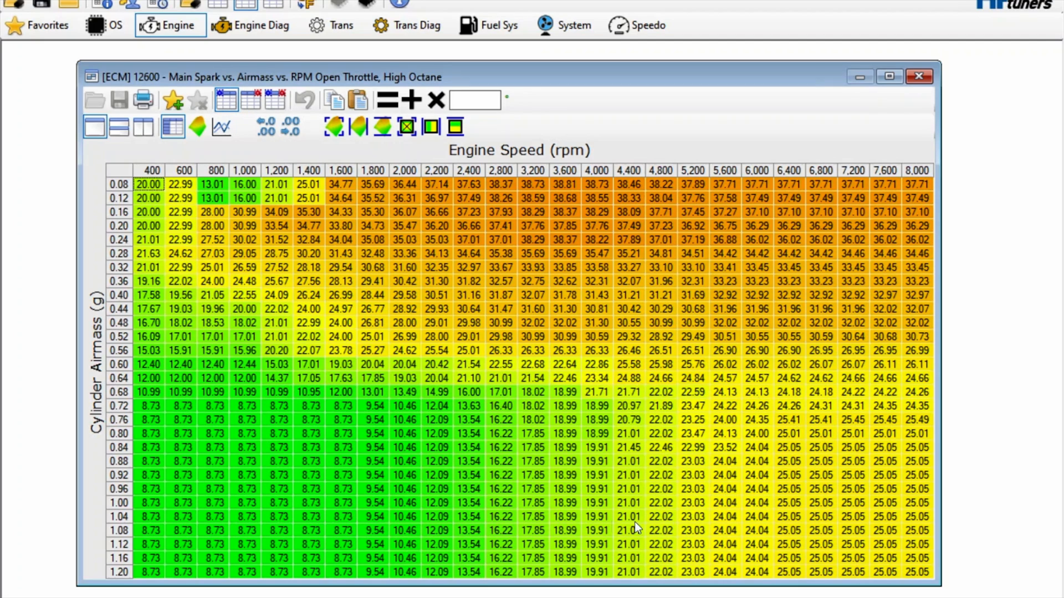
{"action": "mouse_move", "coordinate": [549, 421]}
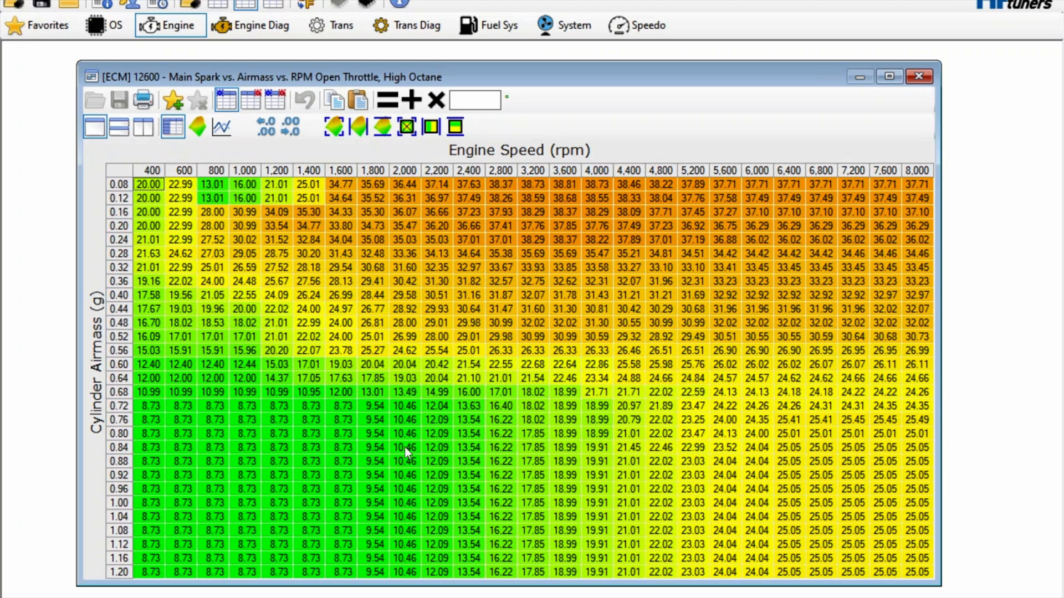
{"action": "mouse_move", "coordinate": [417, 493]}
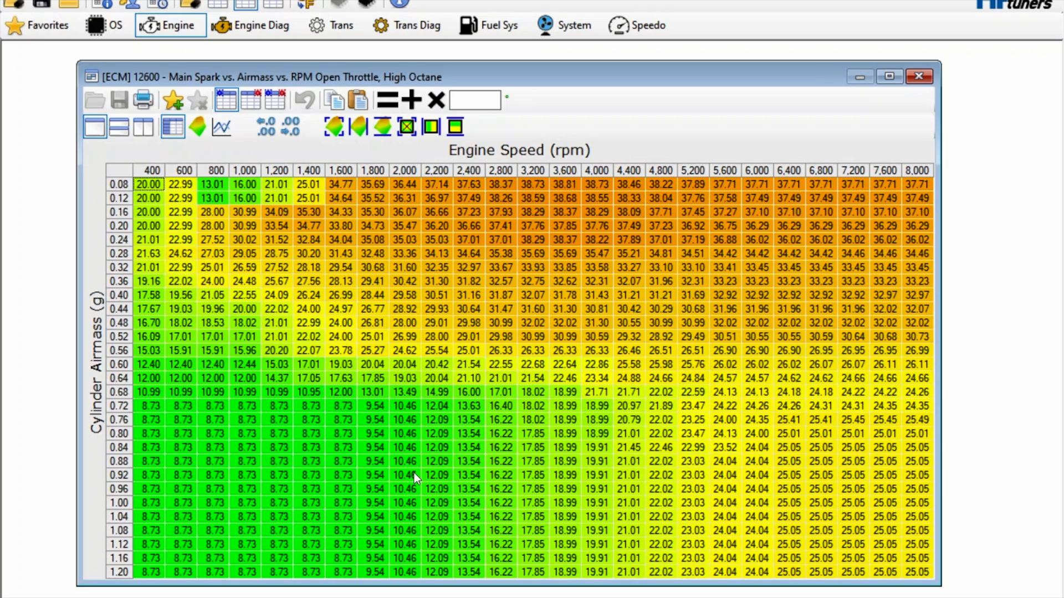
{"action": "mouse_move", "coordinate": [767, 475]}
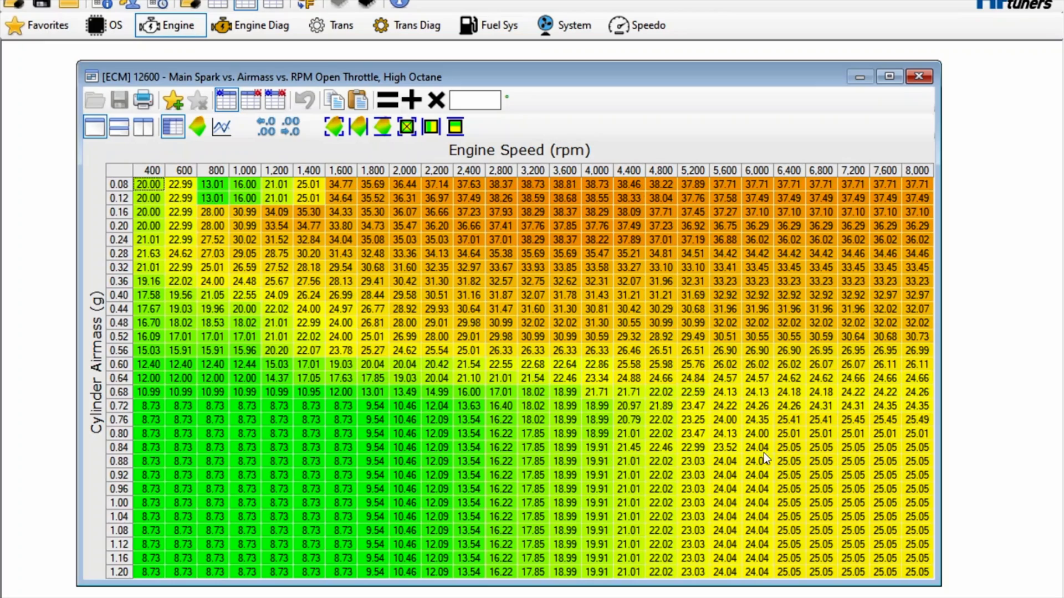
{"action": "mouse_move", "coordinate": [296, 405]}
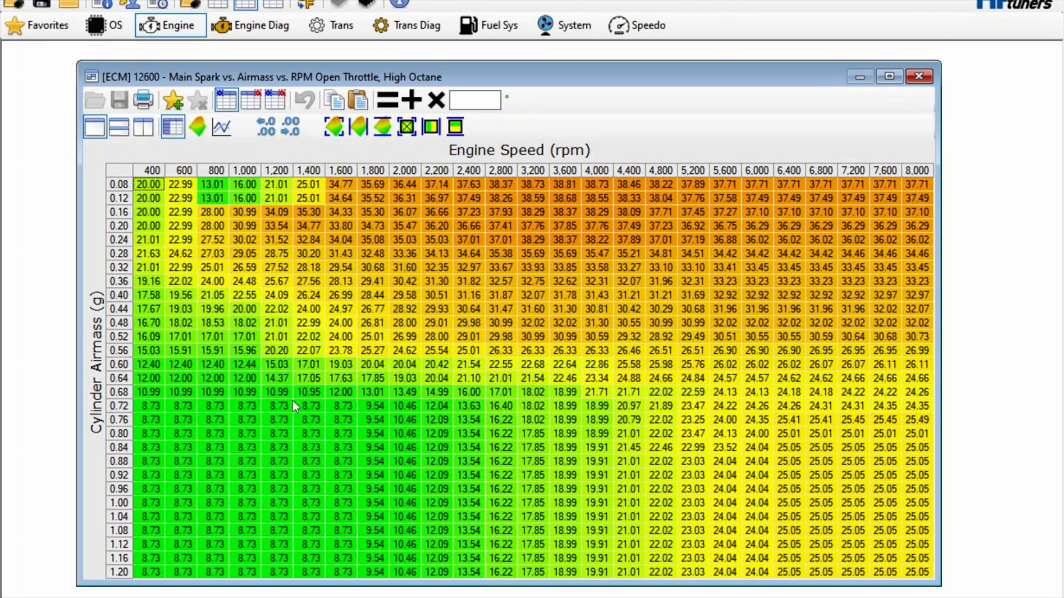
{"action": "mouse_move", "coordinate": [267, 447]}
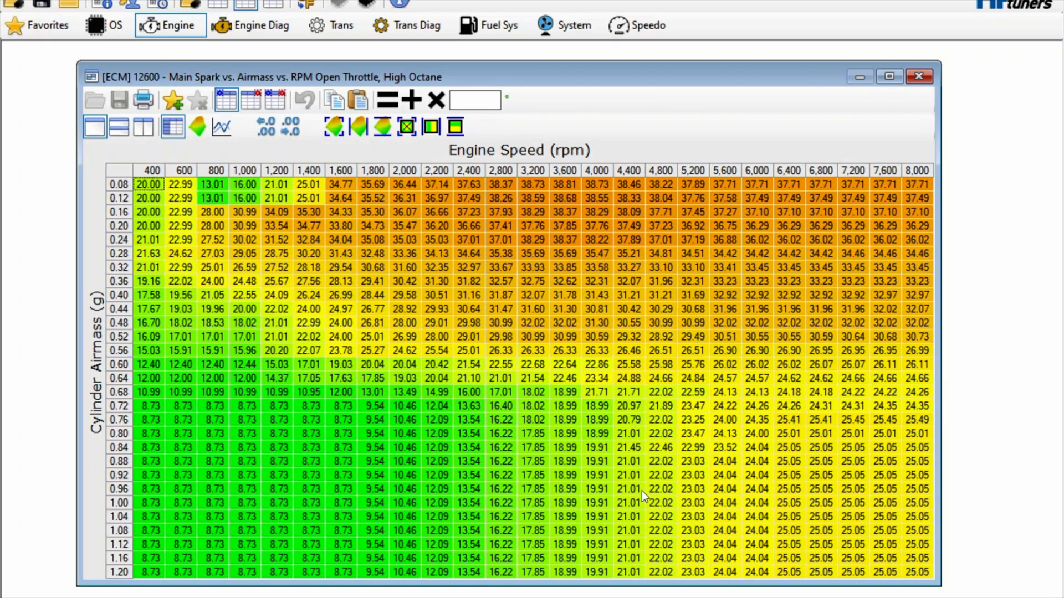
{"action": "mouse_move", "coordinate": [433, 419]}
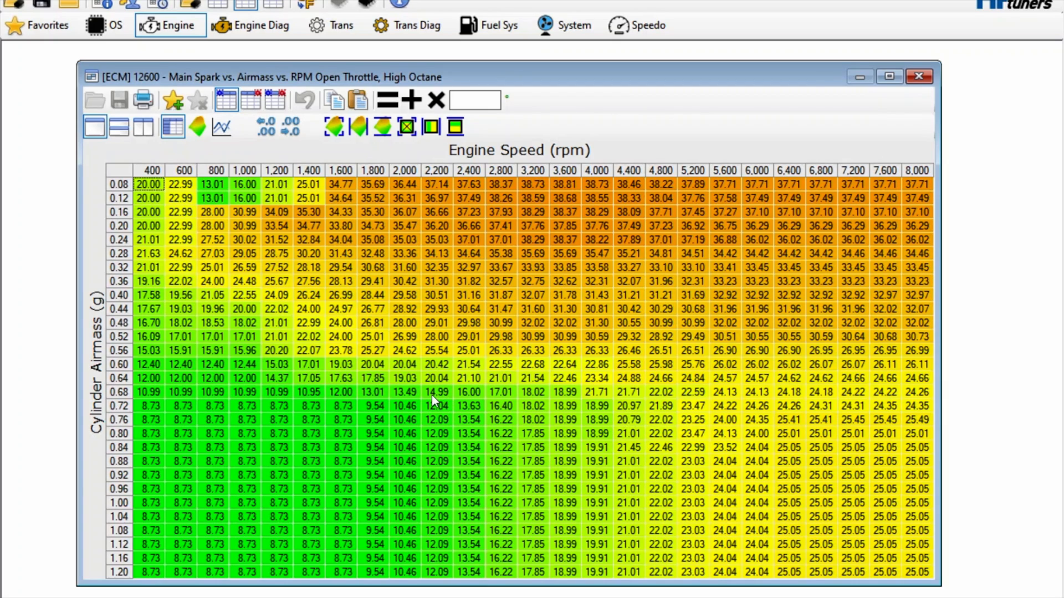
{"action": "mouse_move", "coordinate": [315, 366]}
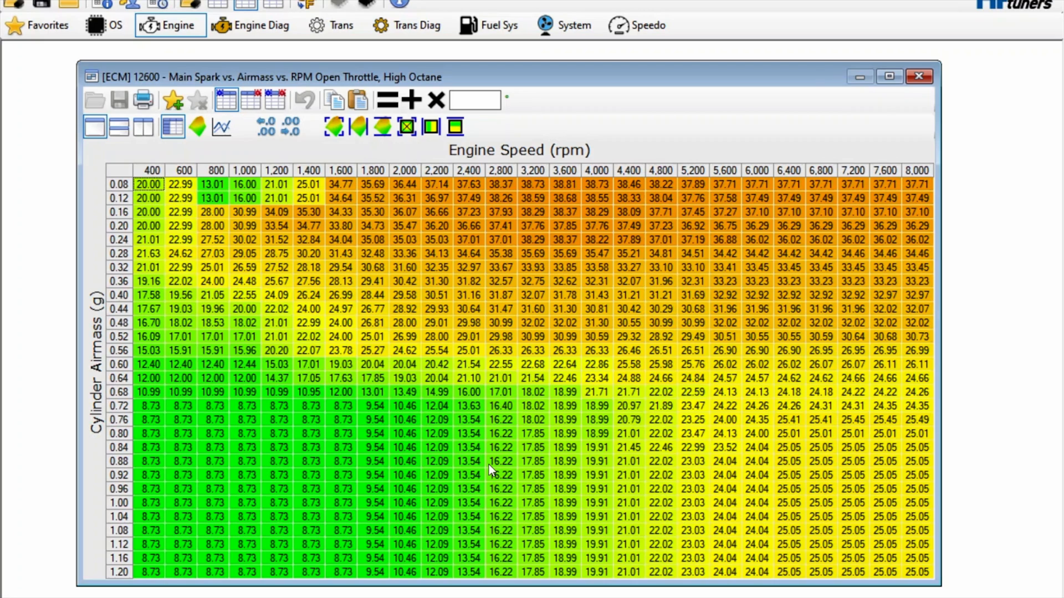
{"action": "mouse_move", "coordinate": [806, 489]}
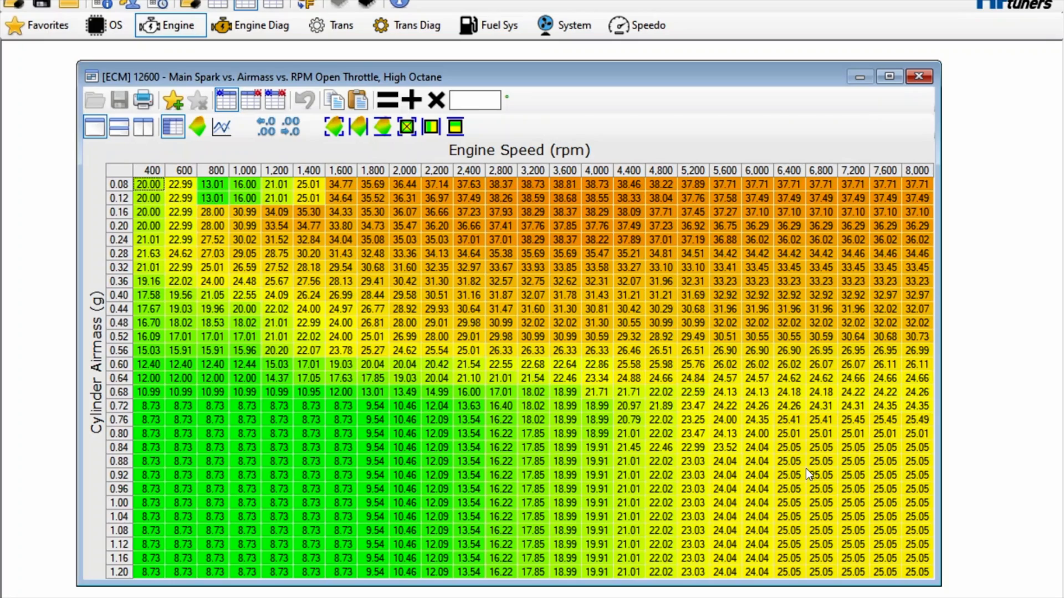
{"action": "mouse_move", "coordinate": [487, 367]}
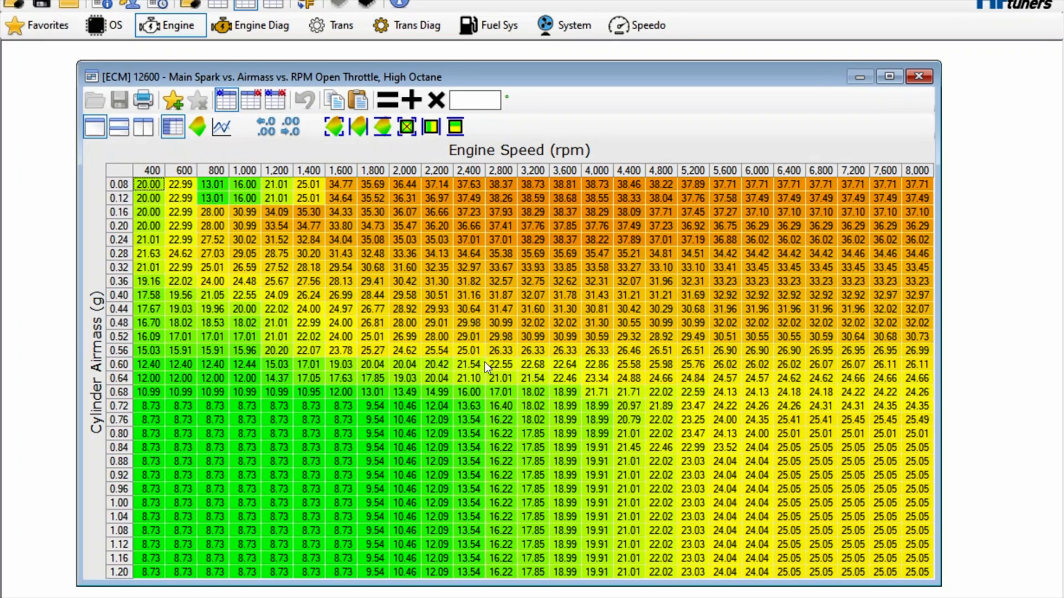
{"action": "mouse_move", "coordinate": [366, 443]}
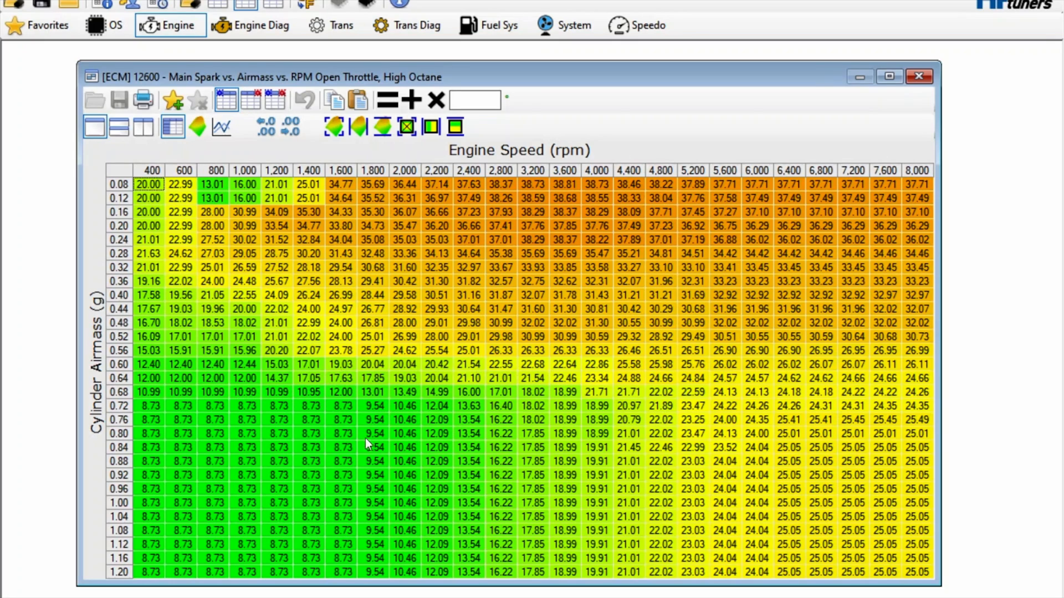
{"action": "mouse_move", "coordinate": [334, 470]}
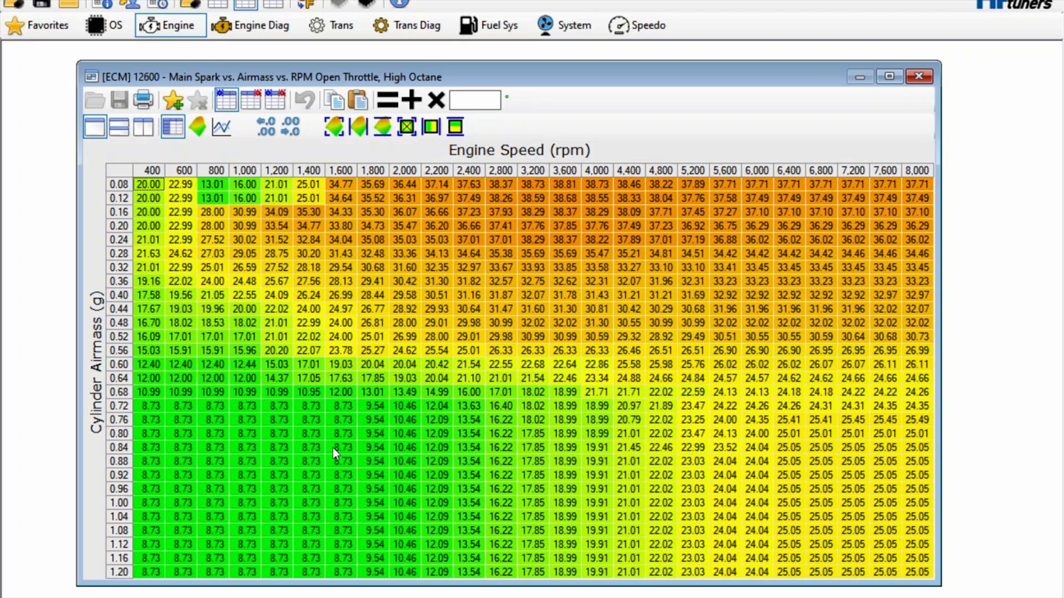
{"action": "mouse_move", "coordinate": [401, 448]}
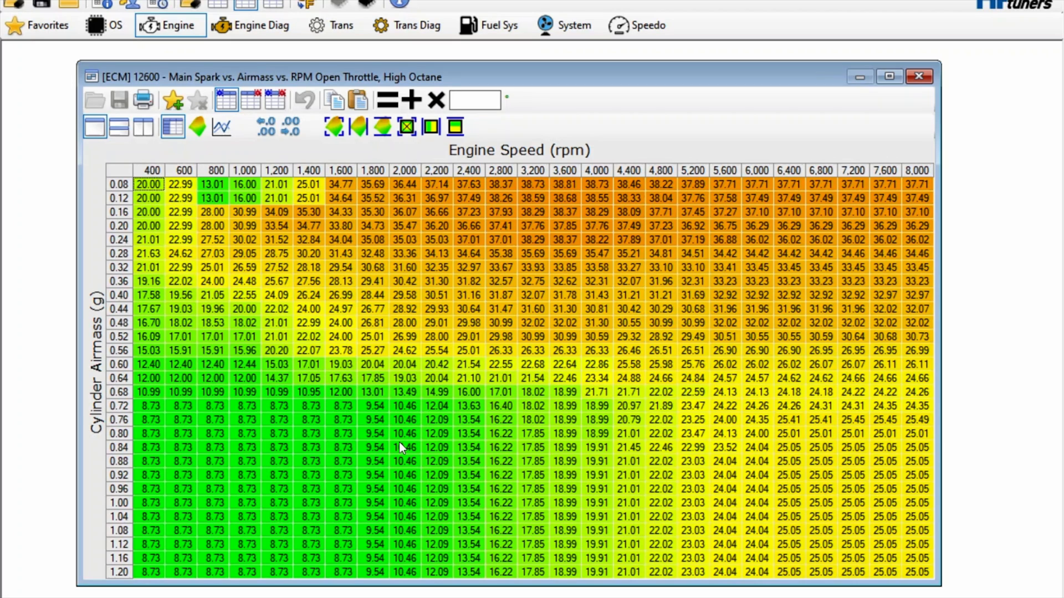
{"action": "mouse_move", "coordinate": [522, 476]}
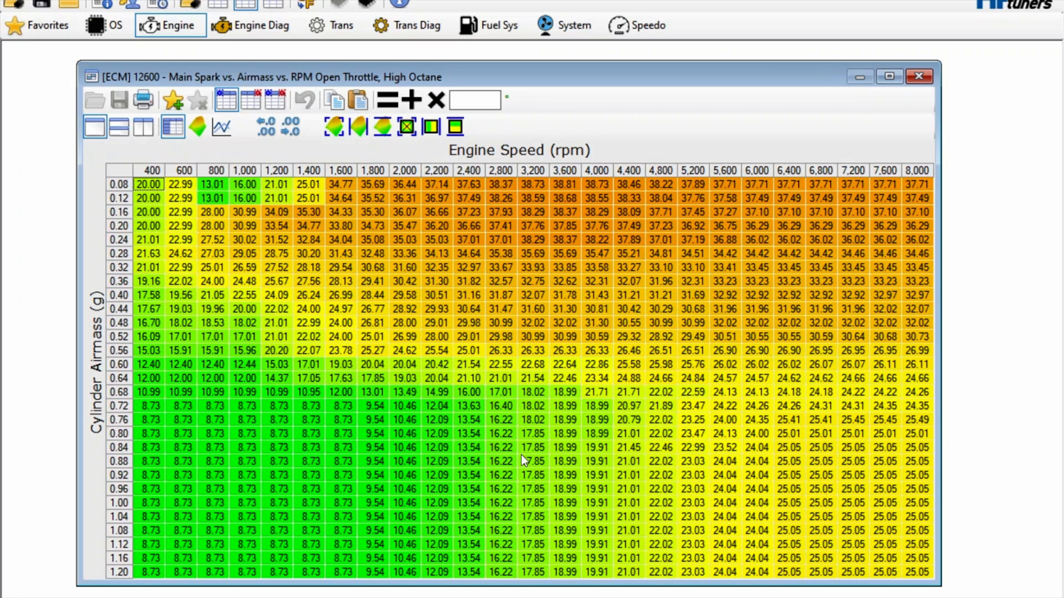
{"action": "mouse_move", "coordinate": [364, 441]}
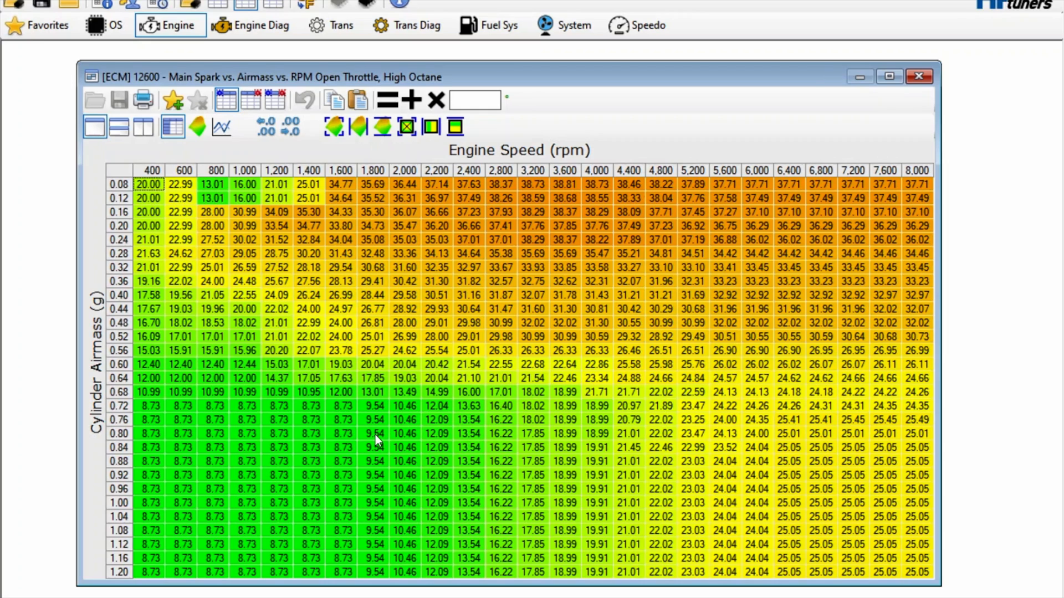
{"action": "mouse_move", "coordinate": [743, 470]}
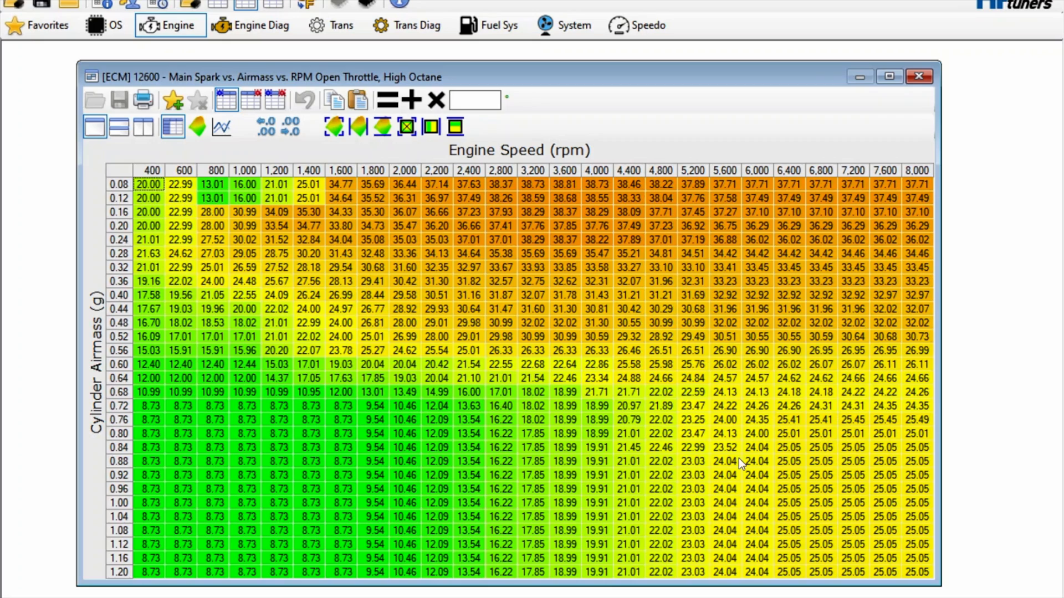
{"action": "mouse_move", "coordinate": [711, 508]}
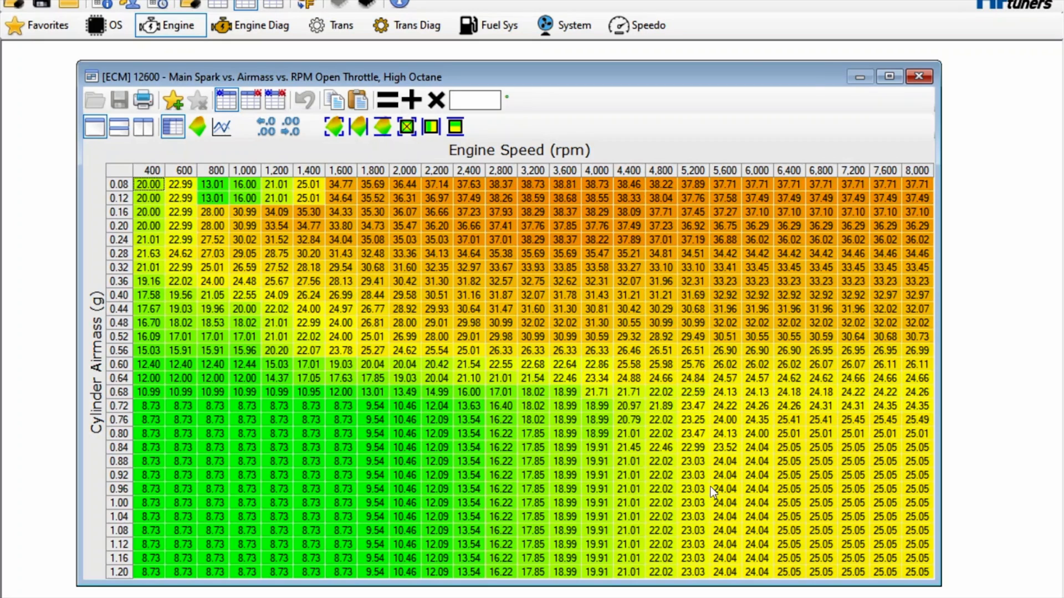
{"action": "mouse_move", "coordinate": [842, 494]}
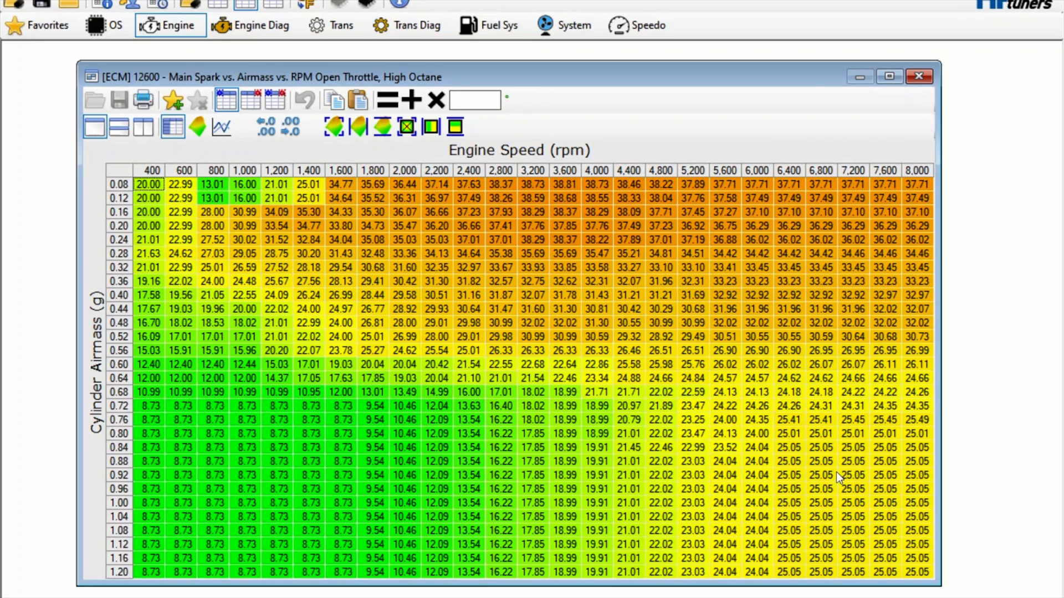
{"action": "mouse_move", "coordinate": [840, 477]}
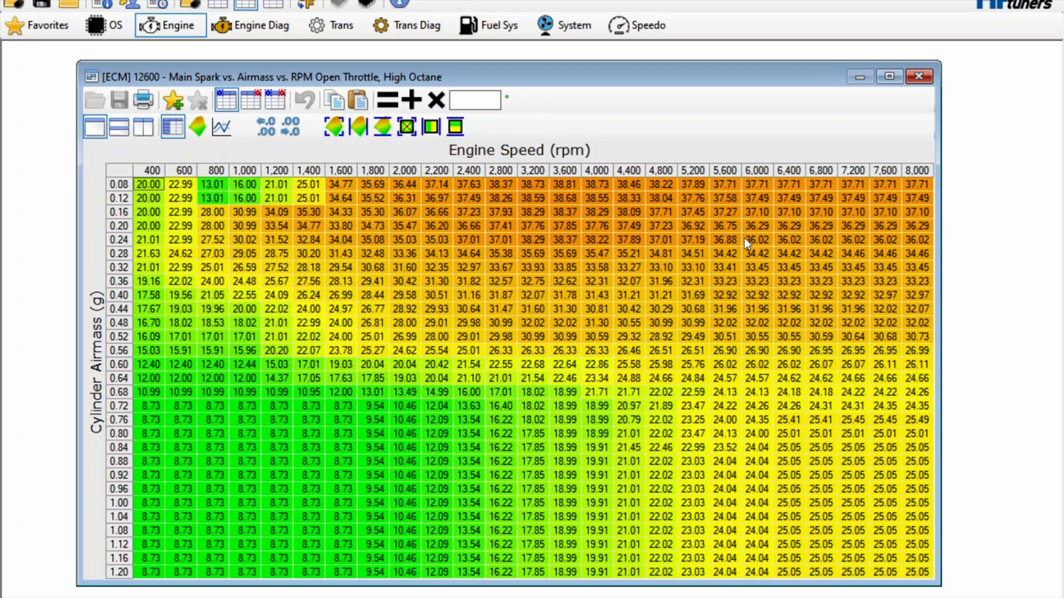
{"action": "mouse_move", "coordinate": [392, 443]}
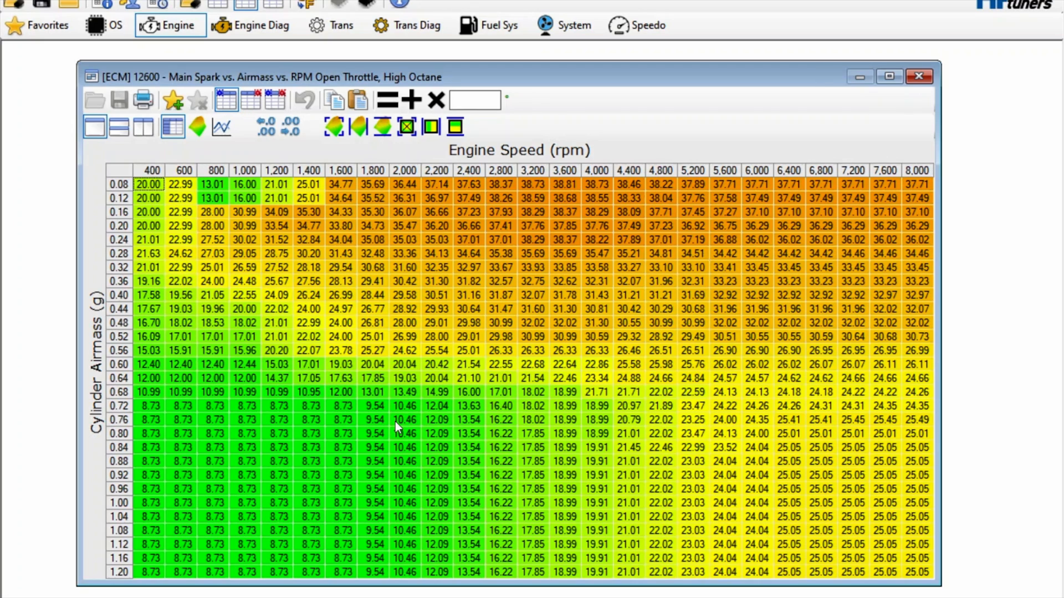
{"action": "mouse_move", "coordinate": [348, 438]}
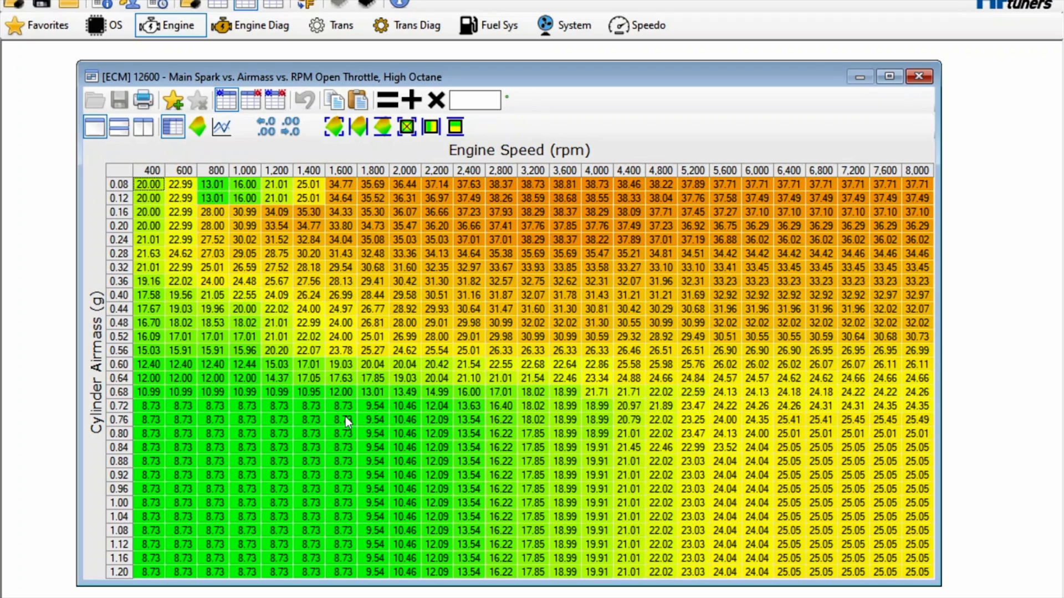
{"action": "mouse_move", "coordinate": [452, 449]}
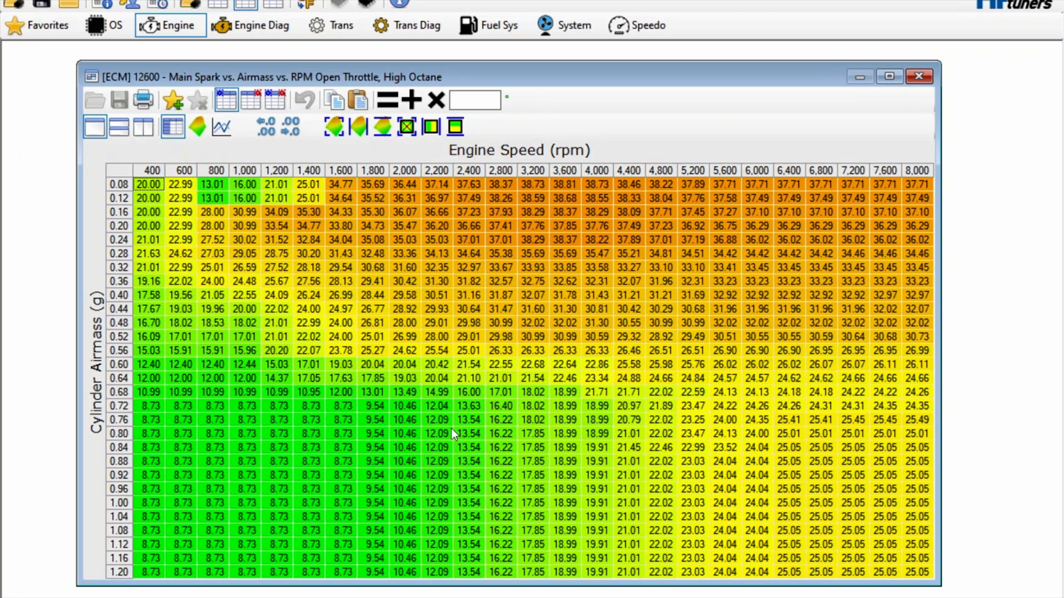
{"action": "mouse_move", "coordinate": [738, 345]}
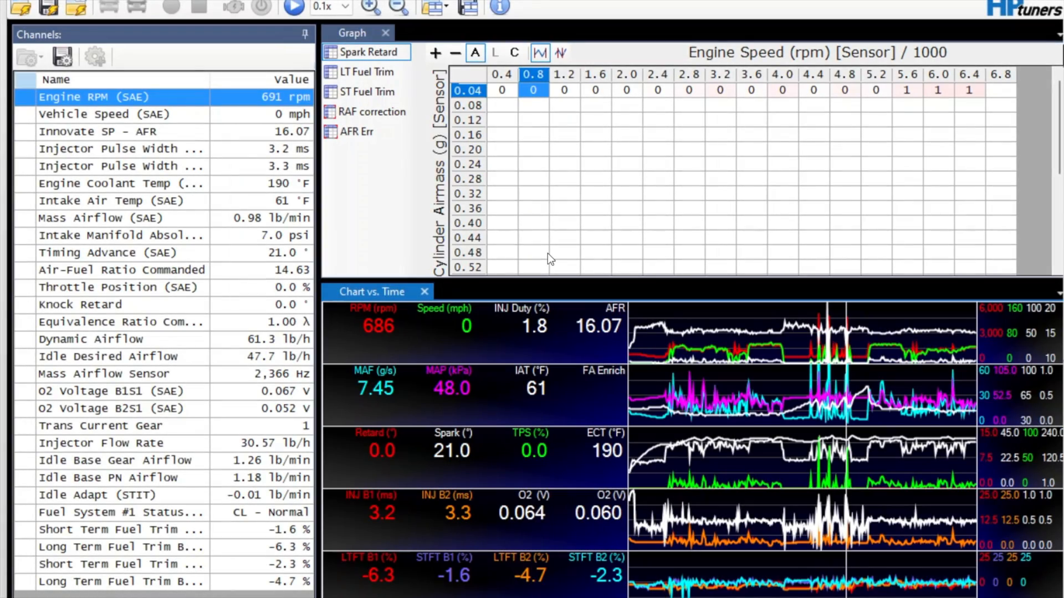
{"action": "mouse_move", "coordinate": [528, 259]}
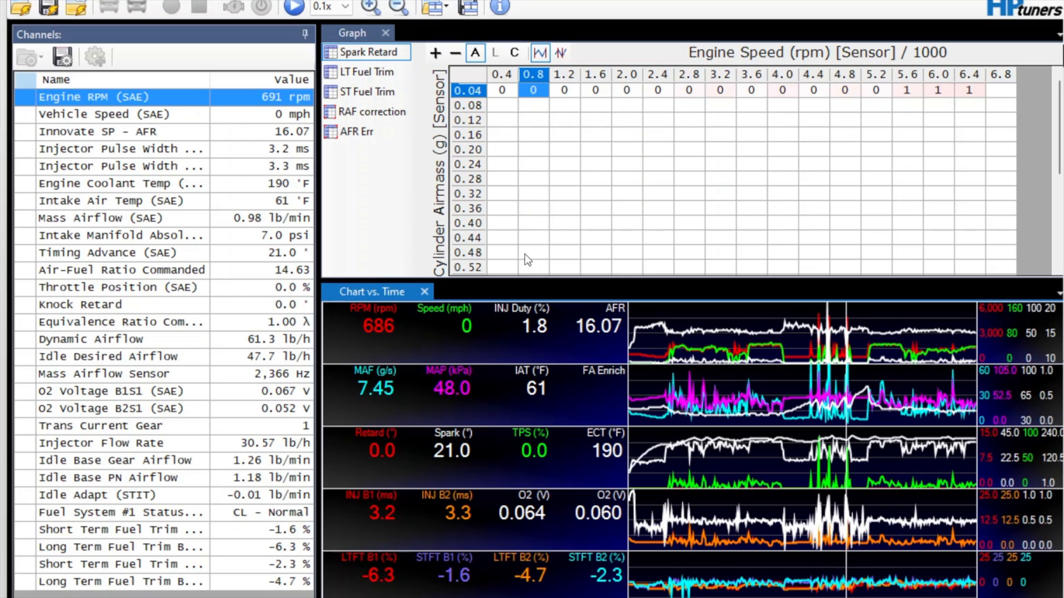
{"action": "mouse_move", "coordinate": [414, 410]}
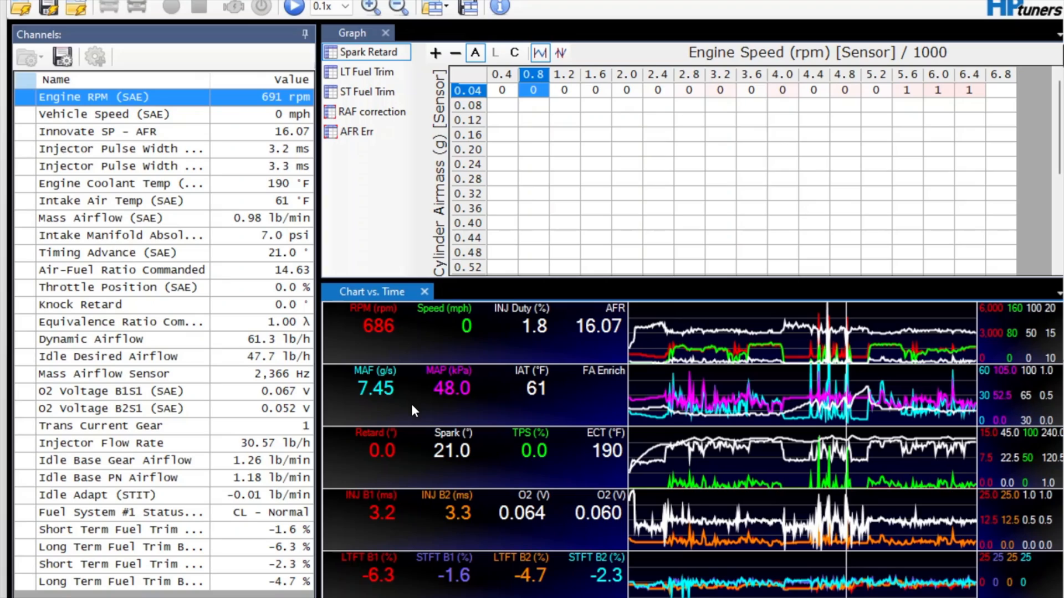
{"action": "mouse_move", "coordinate": [439, 472]}
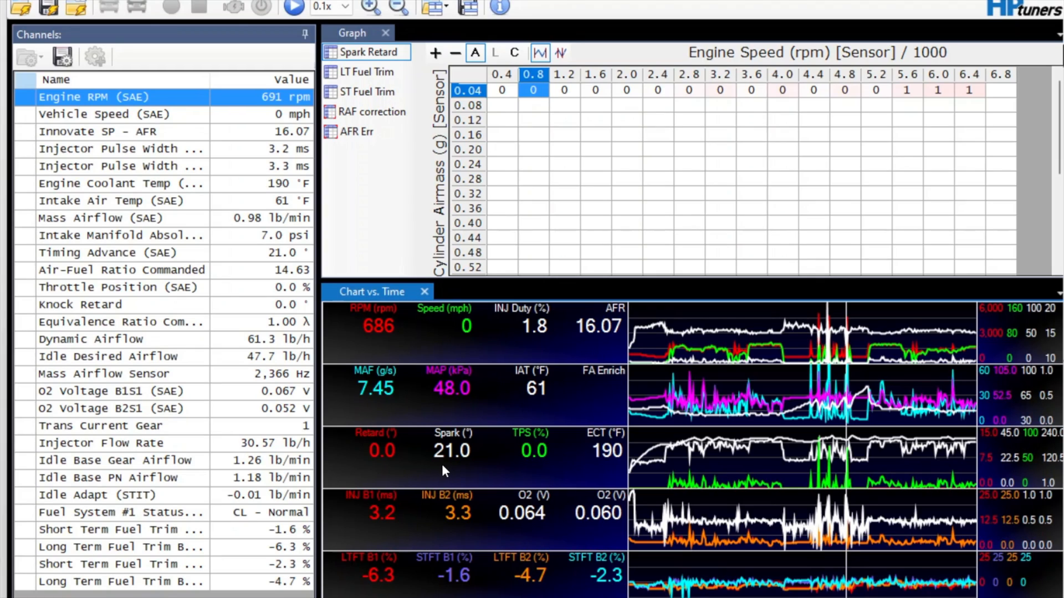
{"action": "mouse_move", "coordinate": [494, 477]}
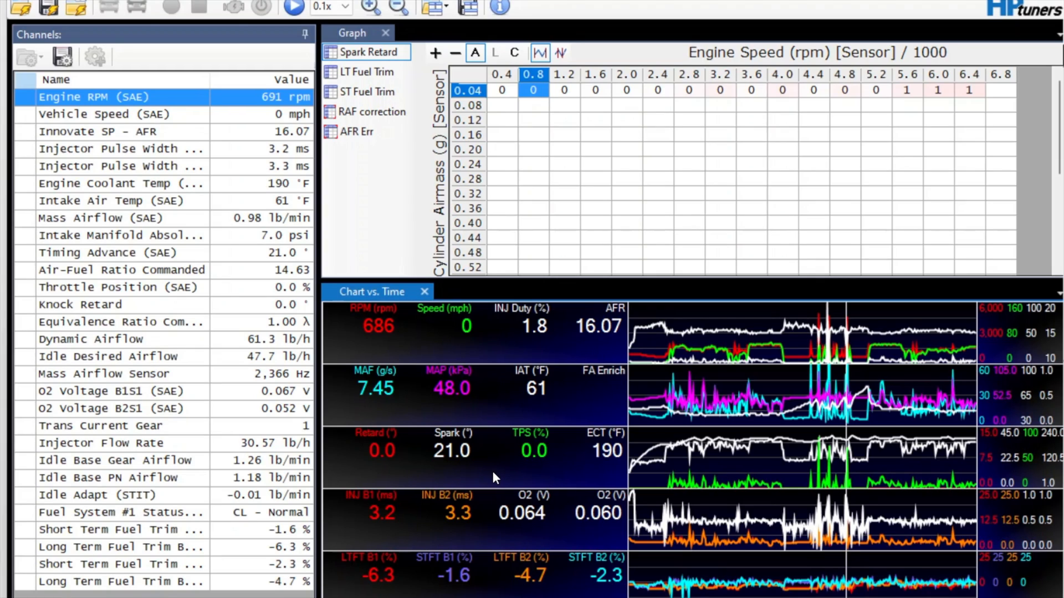
{"action": "mouse_move", "coordinate": [408, 416]}
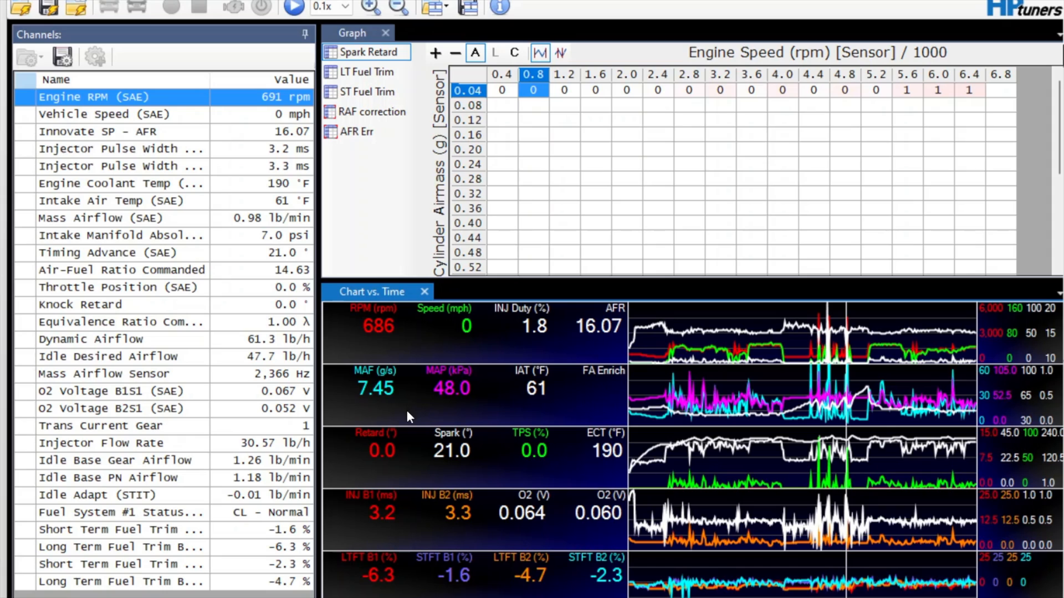
{"action": "mouse_move", "coordinate": [392, 460]}
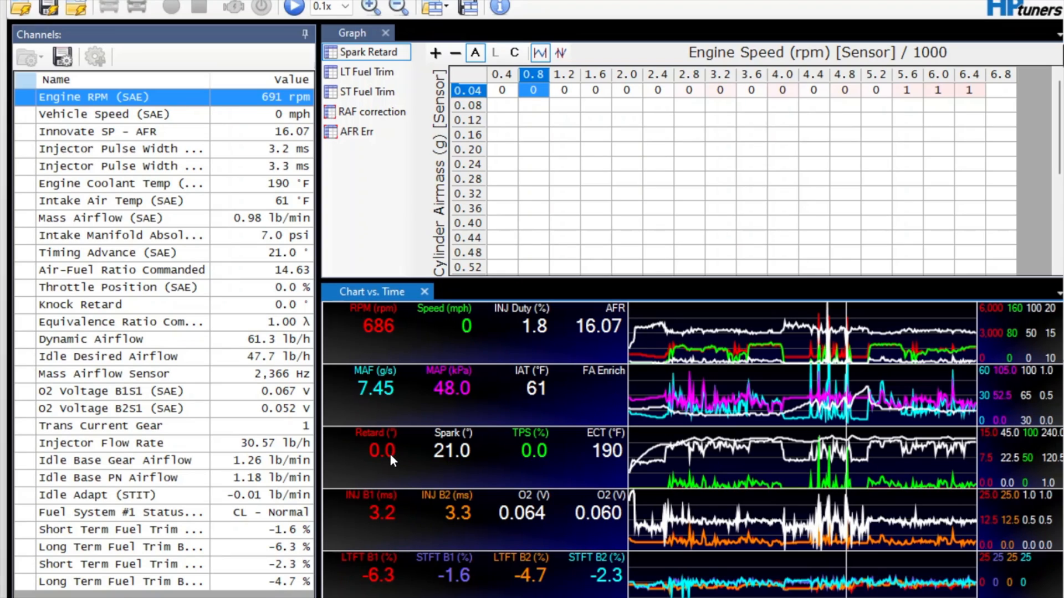
{"action": "mouse_move", "coordinate": [430, 487]}
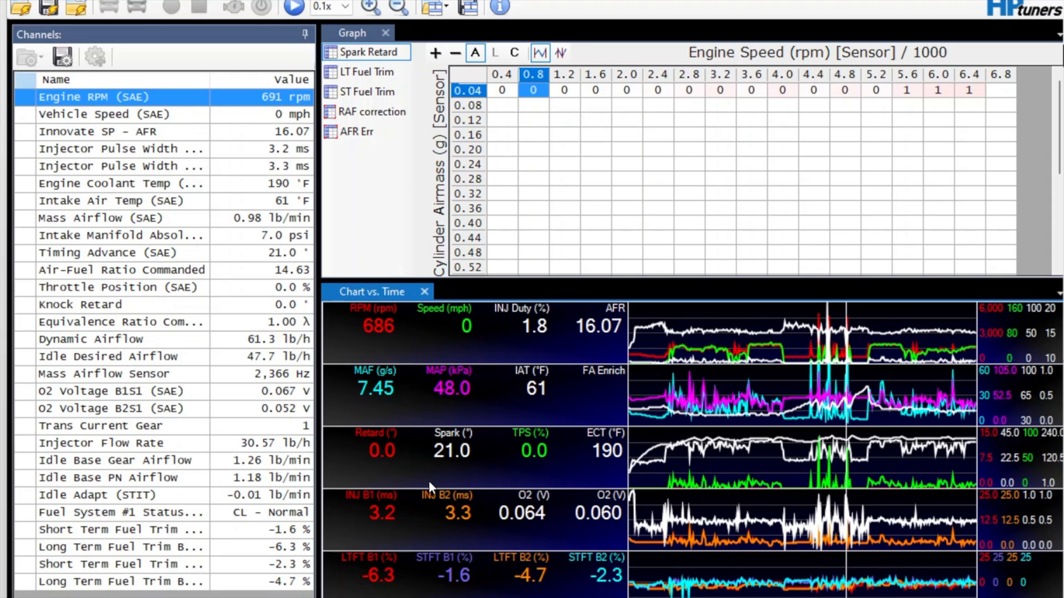
{"action": "mouse_move", "coordinate": [493, 487]}
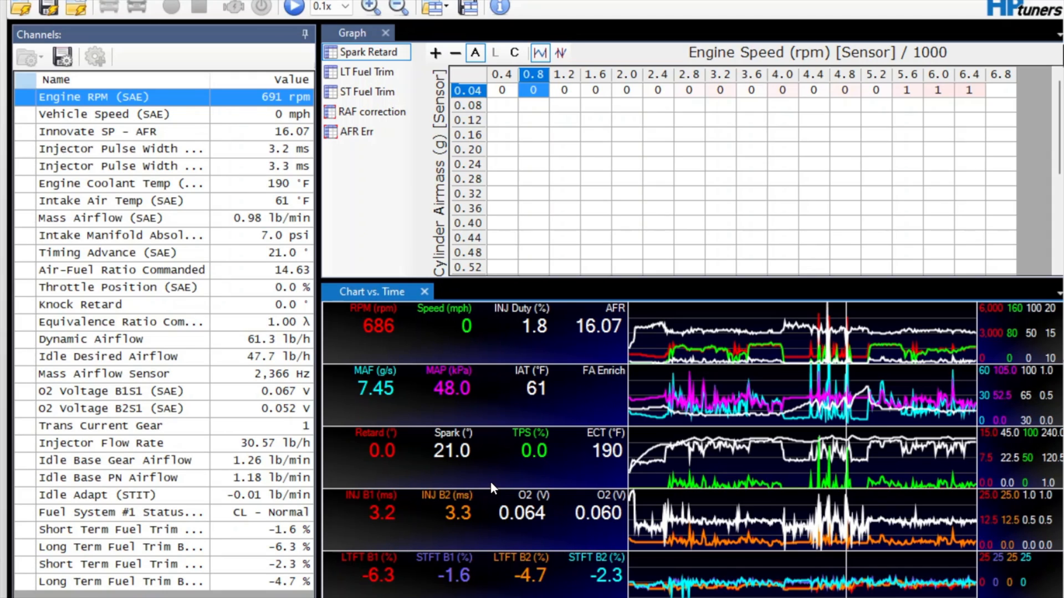
{"action": "mouse_move", "coordinate": [460, 319]}
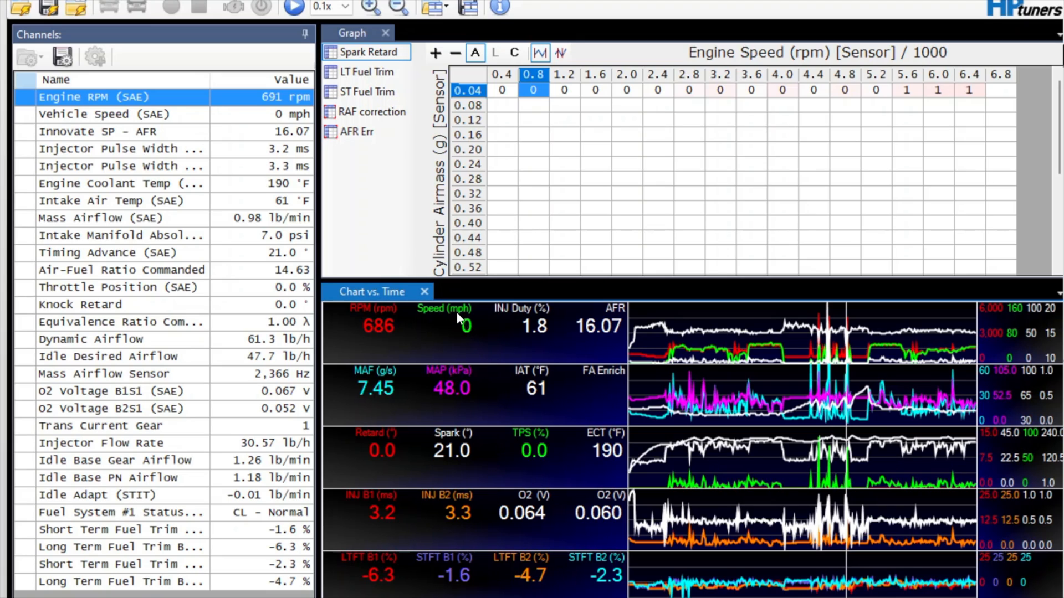
{"action": "mouse_move", "coordinate": [474, 570]}
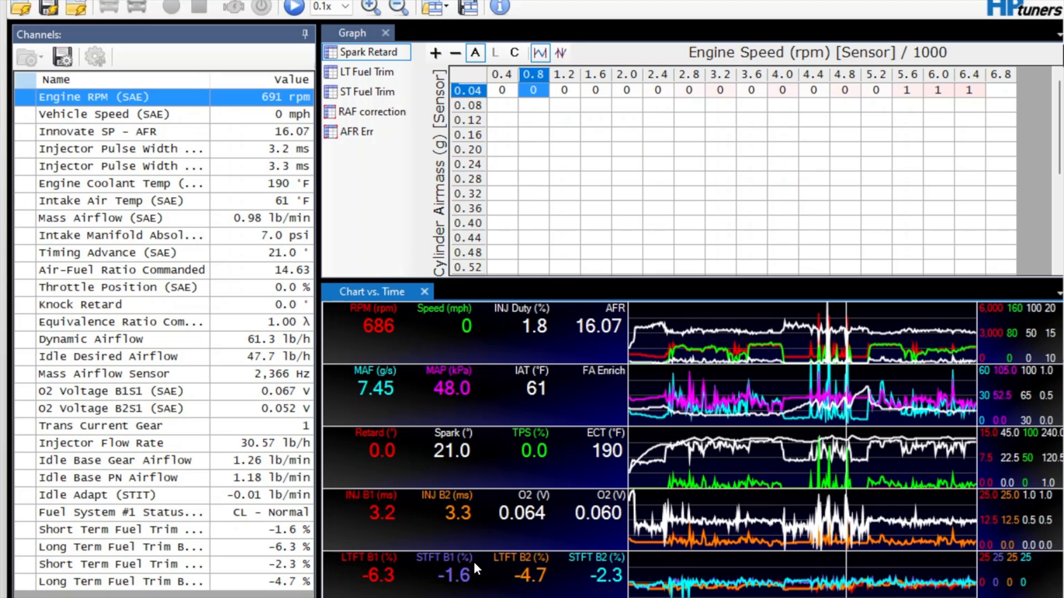
{"action": "mouse_move", "coordinate": [535, 485]}
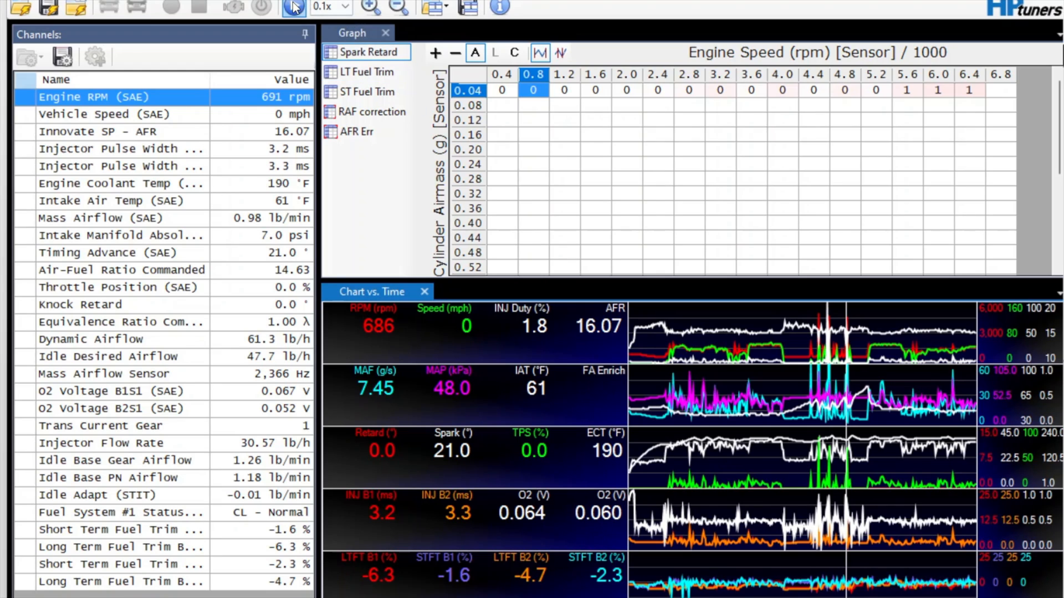
{"action": "mouse_move", "coordinate": [291, 6]}
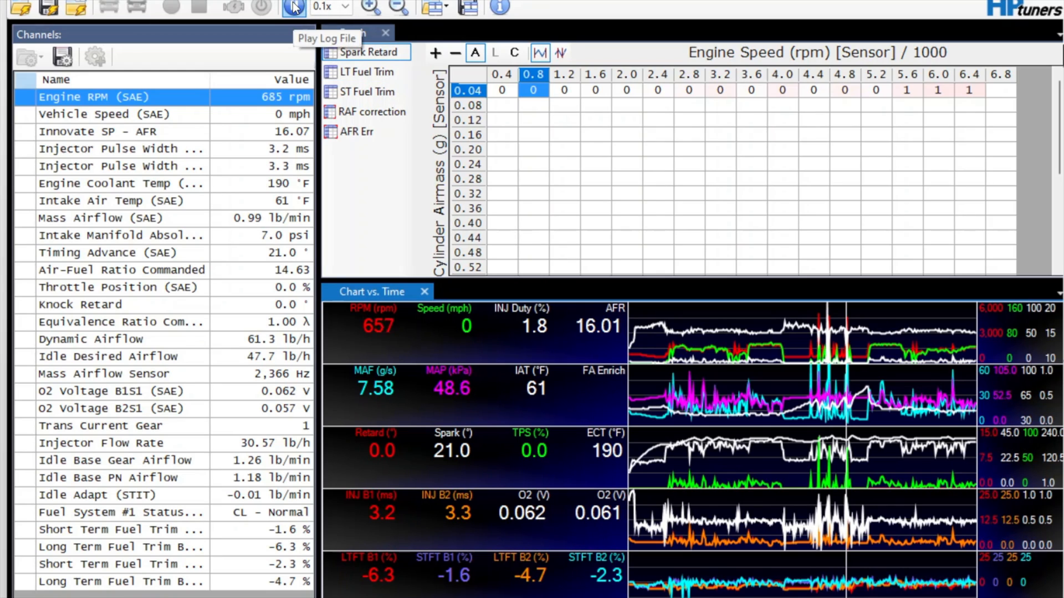
Step: Start replaying the recorded 0–60 acceleration log in VCM Scanner
{"action": "left_click", "coordinate": [292, 6]}
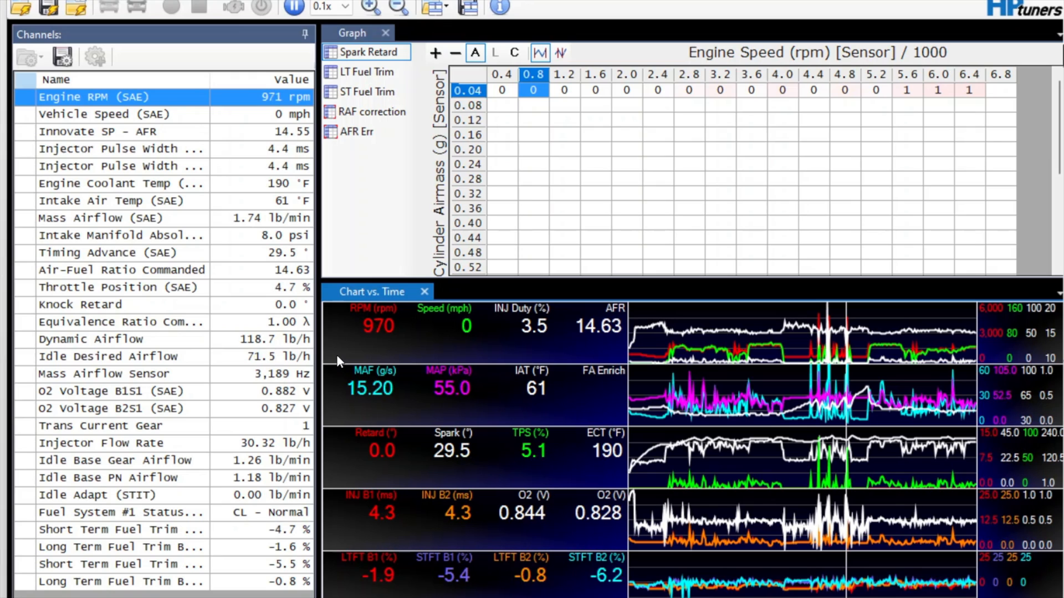
{"action": "mouse_move", "coordinate": [397, 358]}
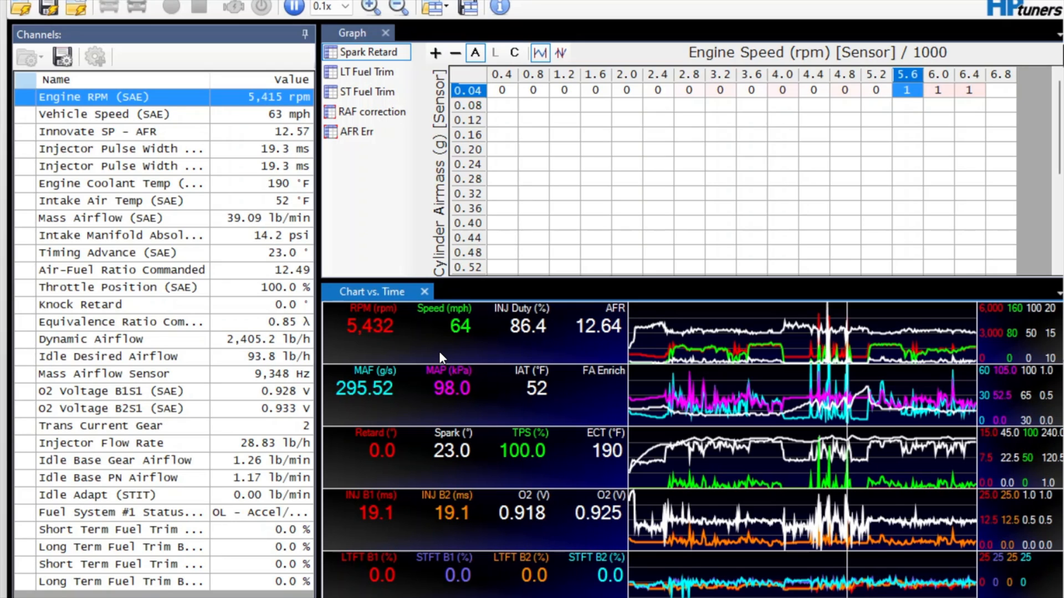
{"action": "mouse_move", "coordinate": [394, 359]}
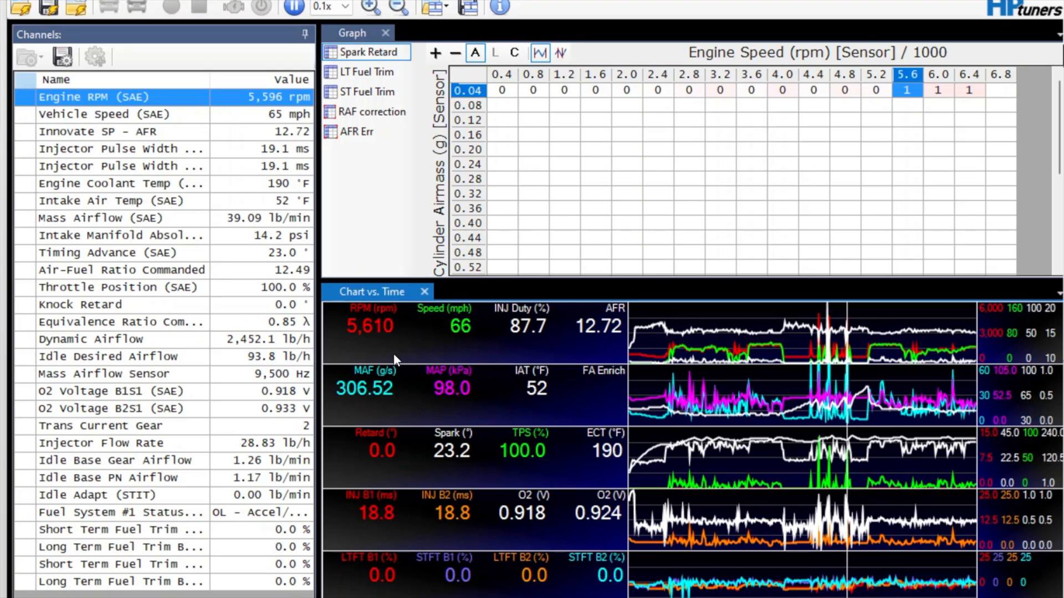
{"action": "mouse_move", "coordinate": [682, 464]}
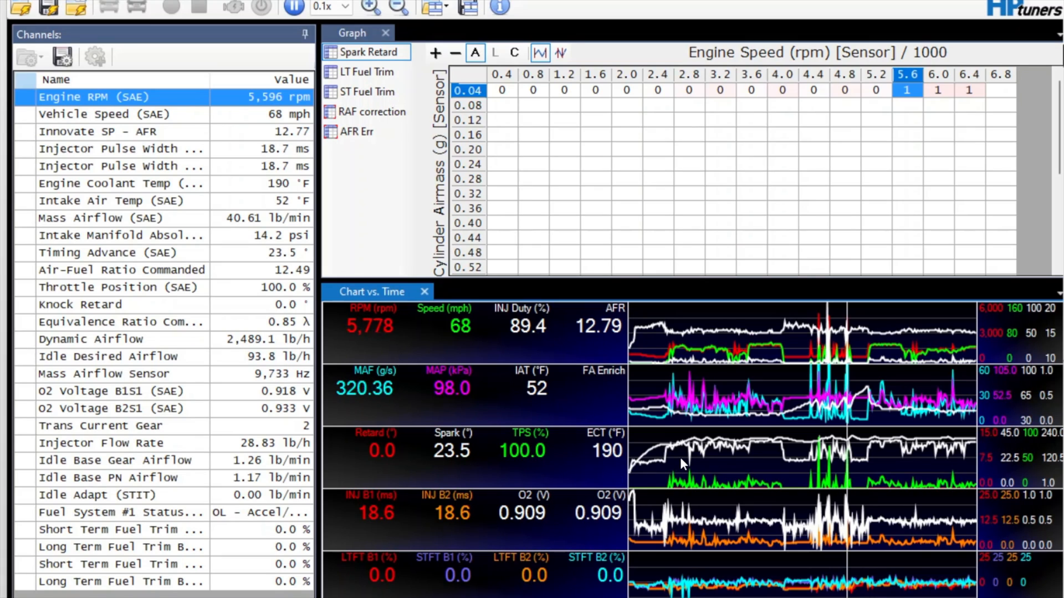